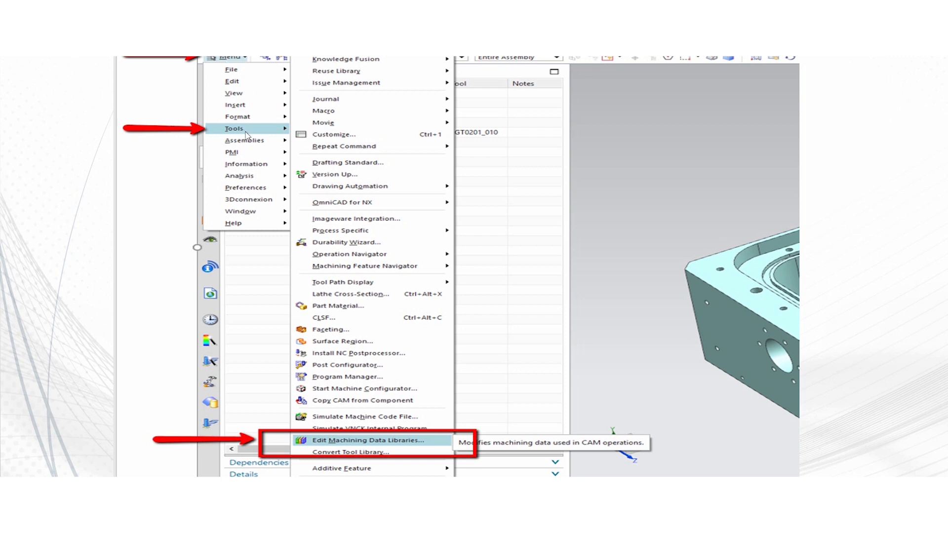
pyautogui.moveTo(336, 450)
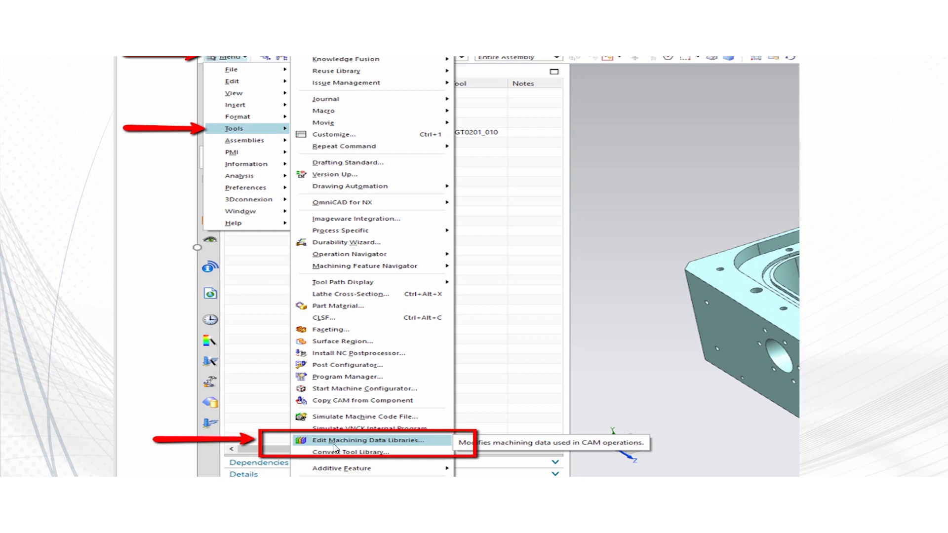
pyautogui.moveTo(414, 456)
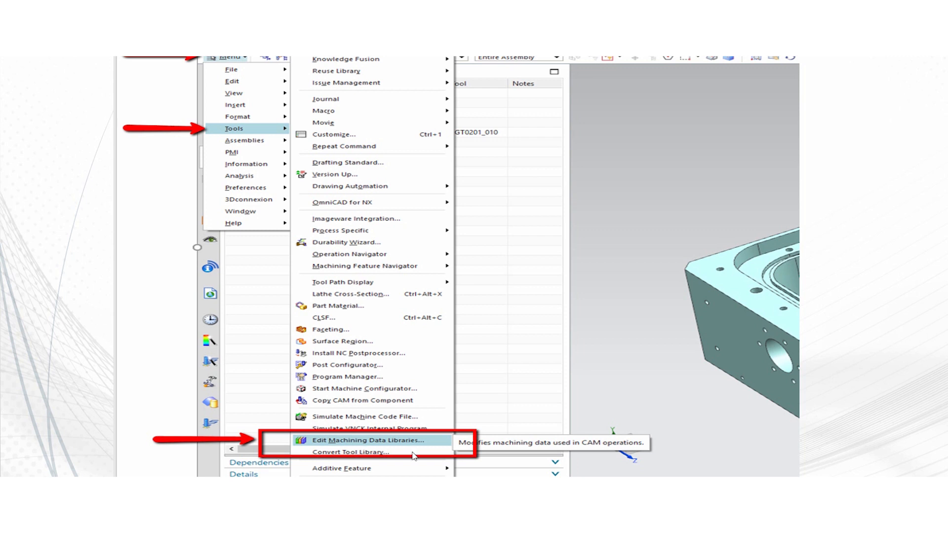
# Step: Bring up the machining data library editor via the Tools menu
pyautogui.click(367, 441)
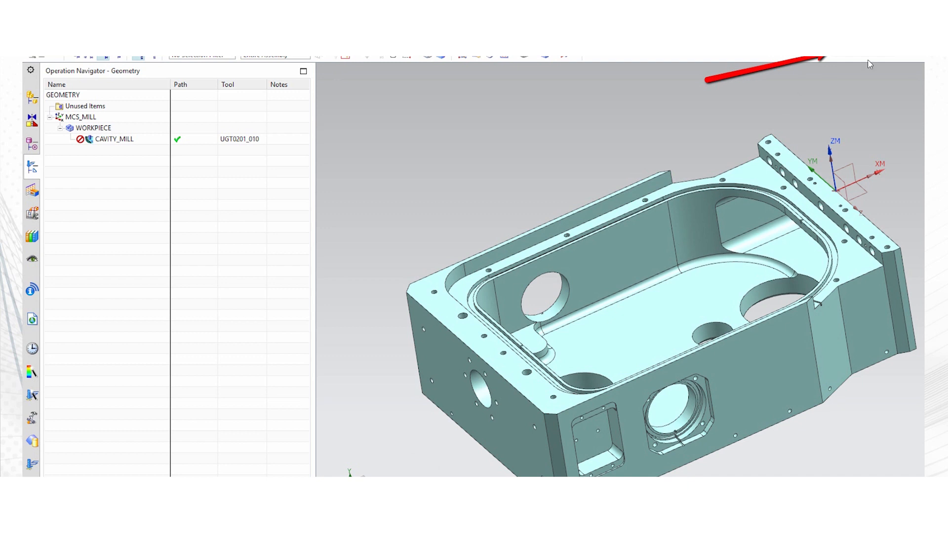
pyautogui.moveTo(860, 73)
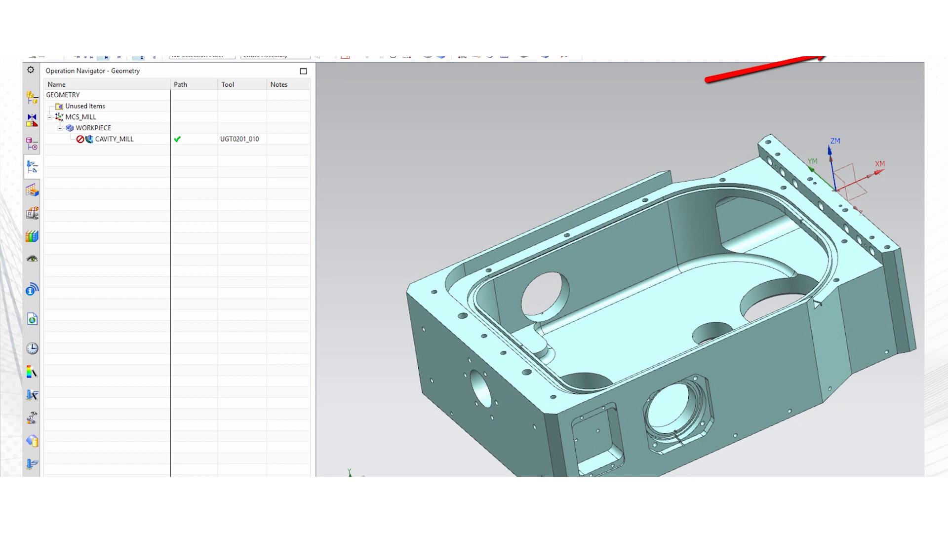
pyautogui.moveTo(618, 132)
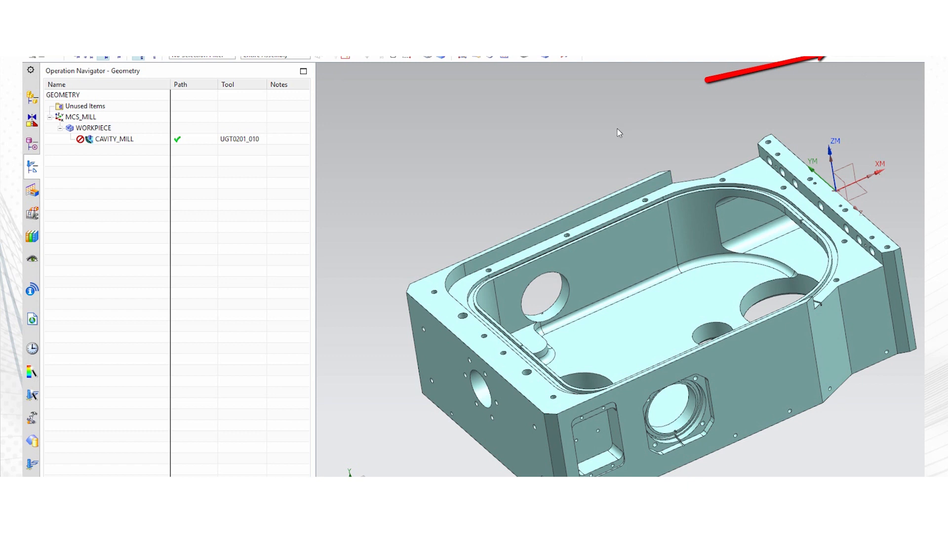
pyautogui.moveTo(456, 194)
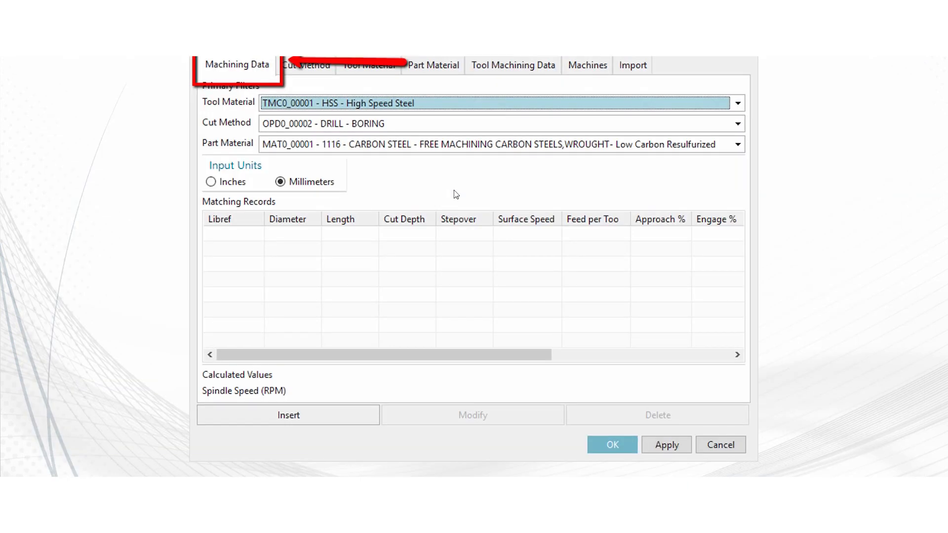
pyautogui.moveTo(283, 125)
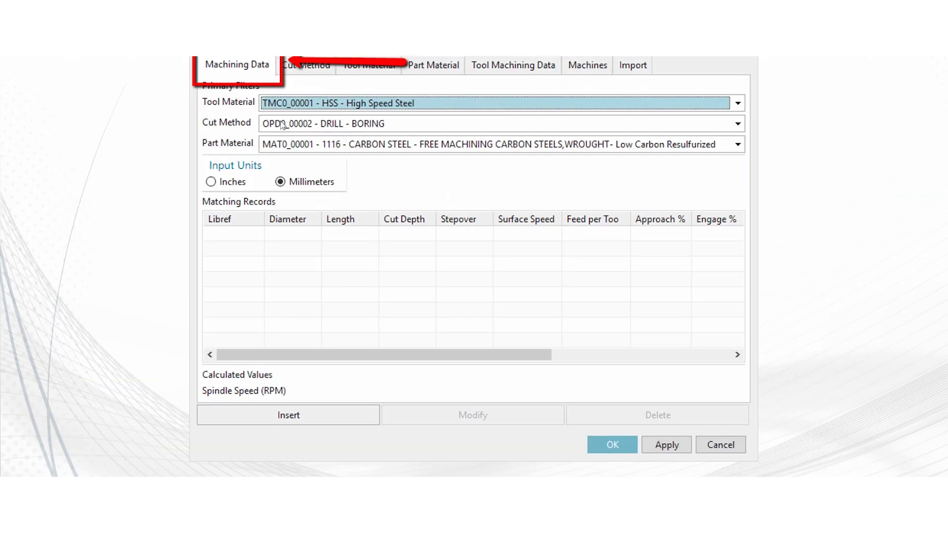
pyautogui.moveTo(496, 85)
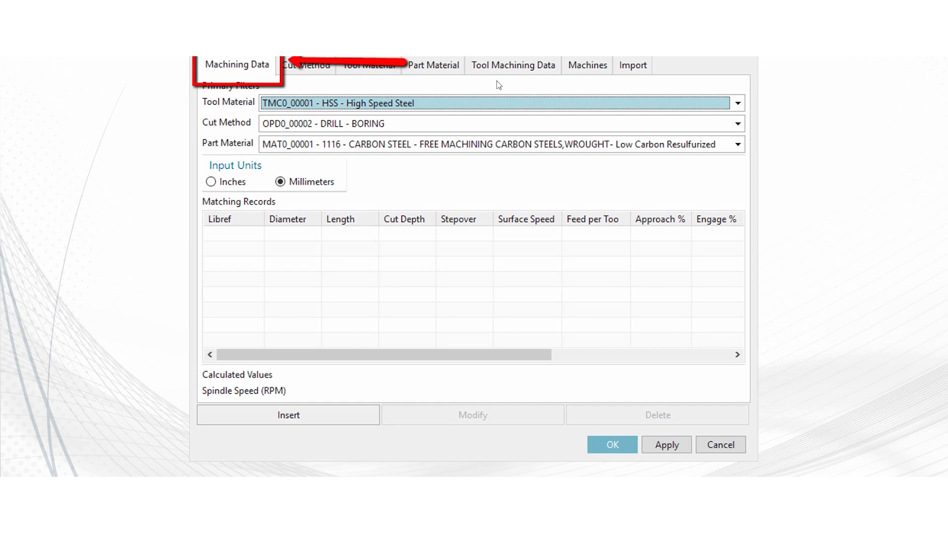
pyautogui.moveTo(459, 260)
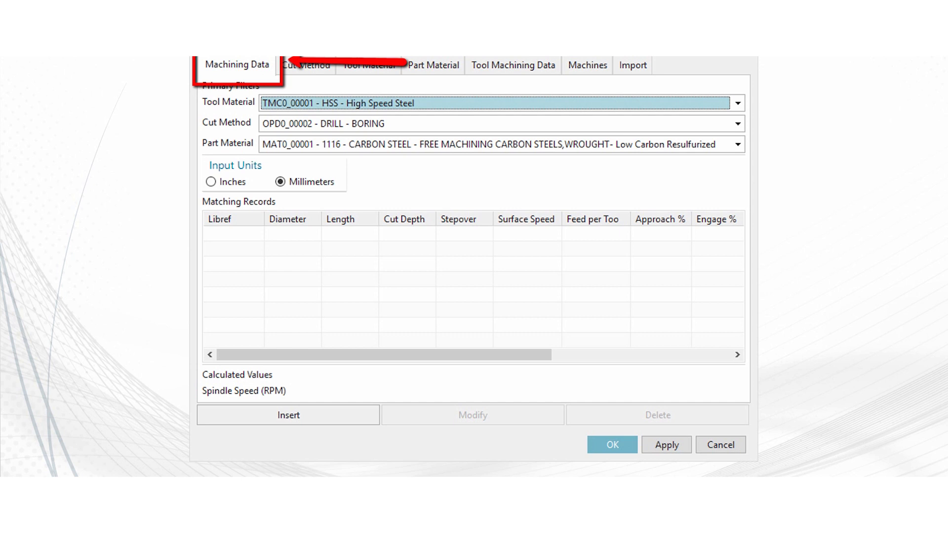
pyautogui.moveTo(293, 305)
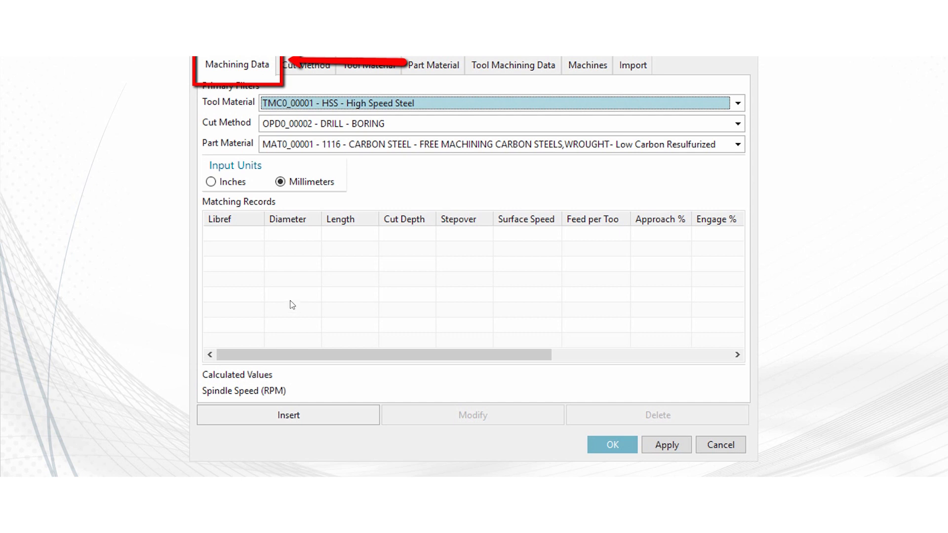
pyautogui.moveTo(200, 164)
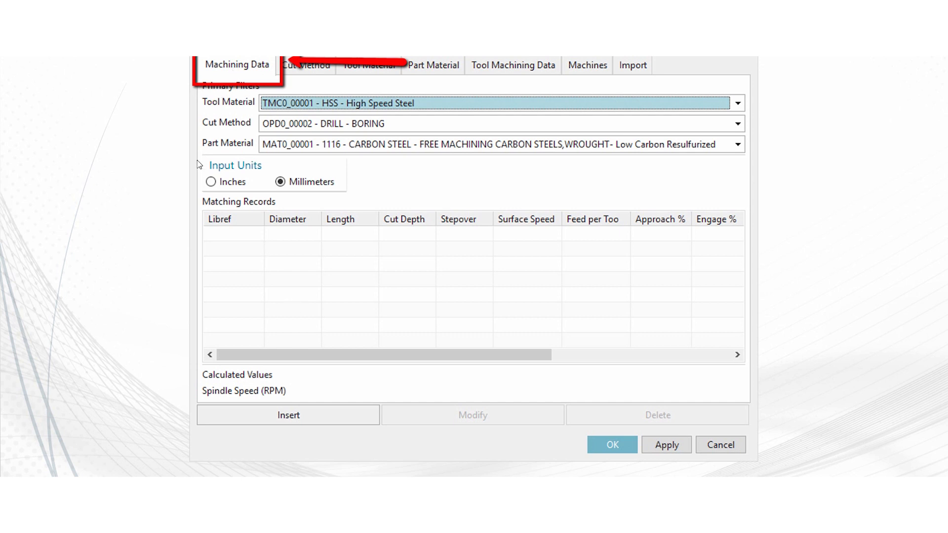
pyautogui.moveTo(284, 117)
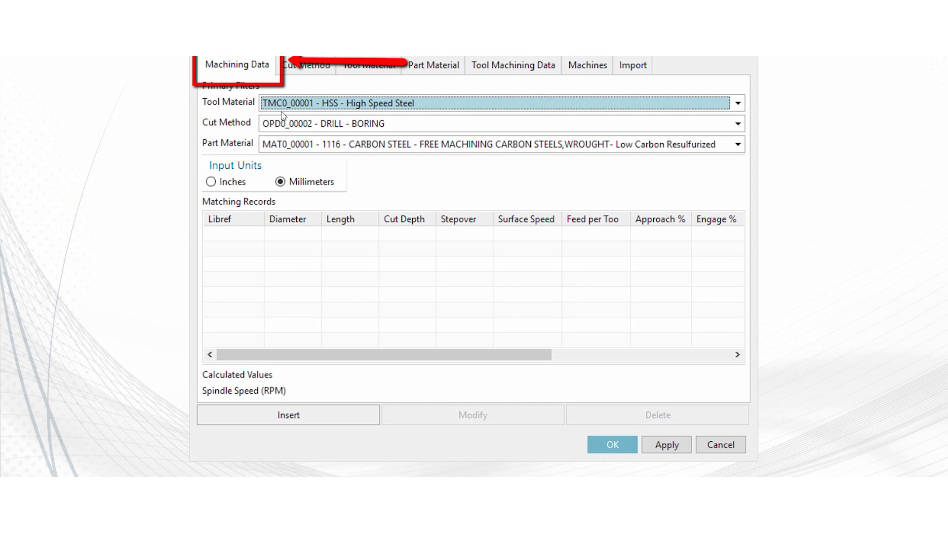
pyautogui.moveTo(246, 113)
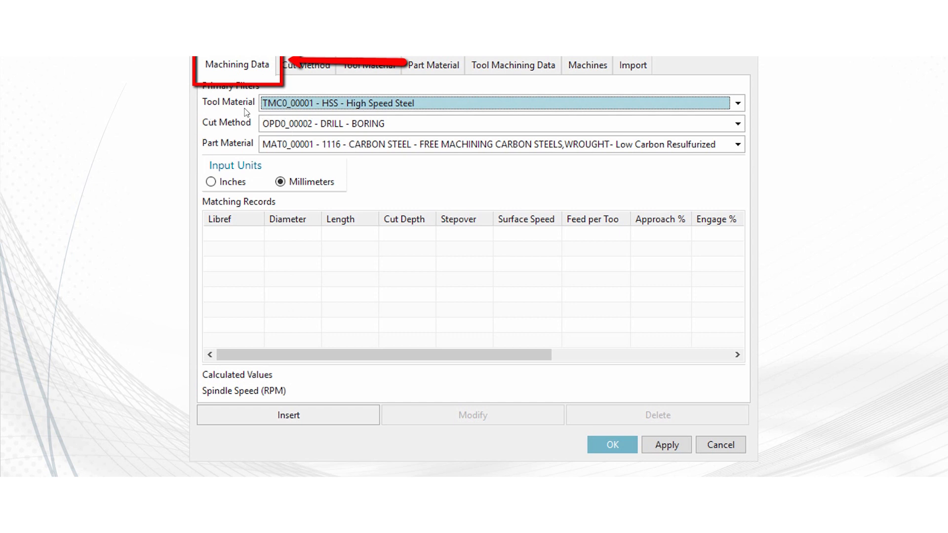
pyautogui.moveTo(242, 145)
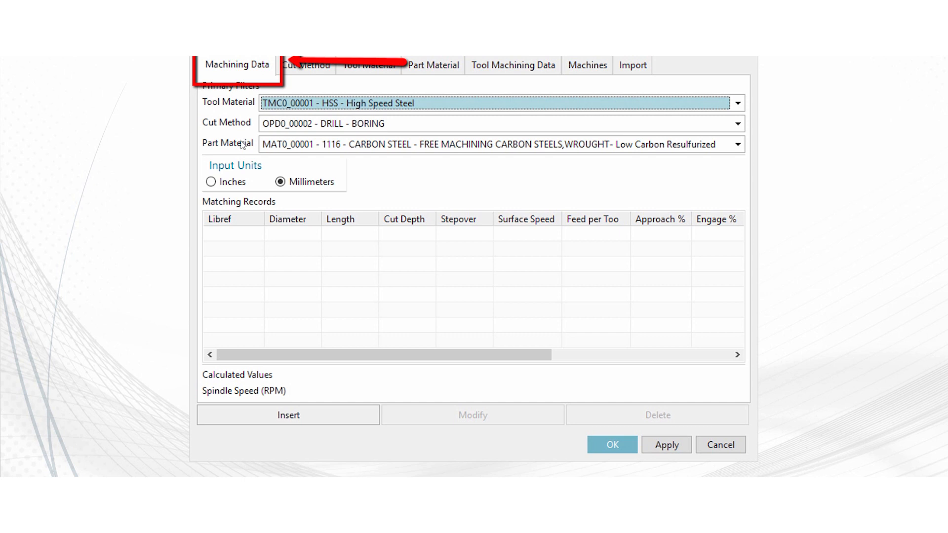
pyautogui.moveTo(383, 117)
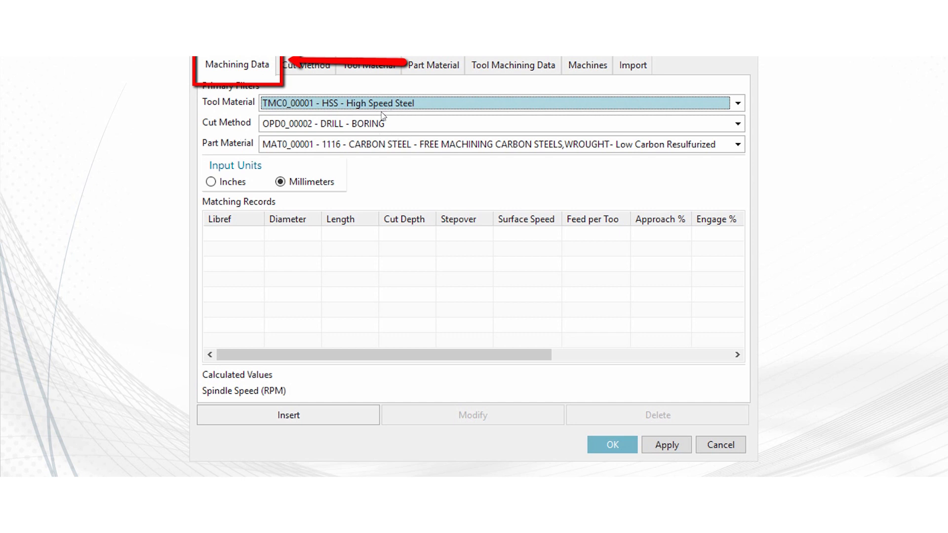
pyautogui.moveTo(324, 123)
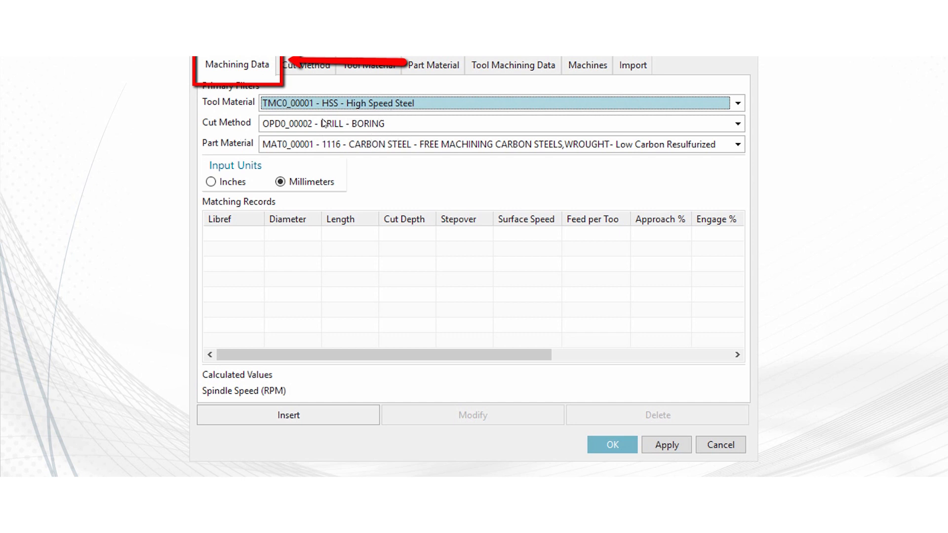
pyautogui.moveTo(322, 139)
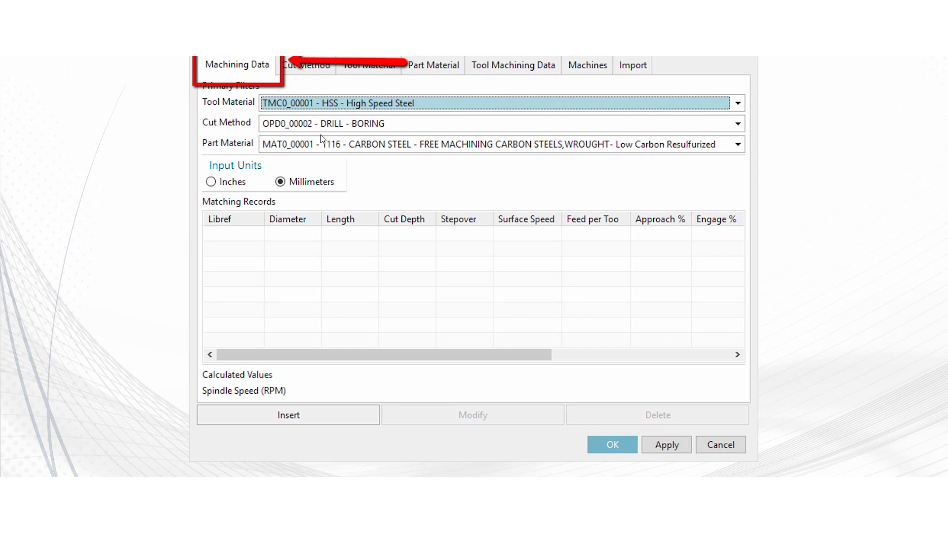
pyautogui.moveTo(396, 136)
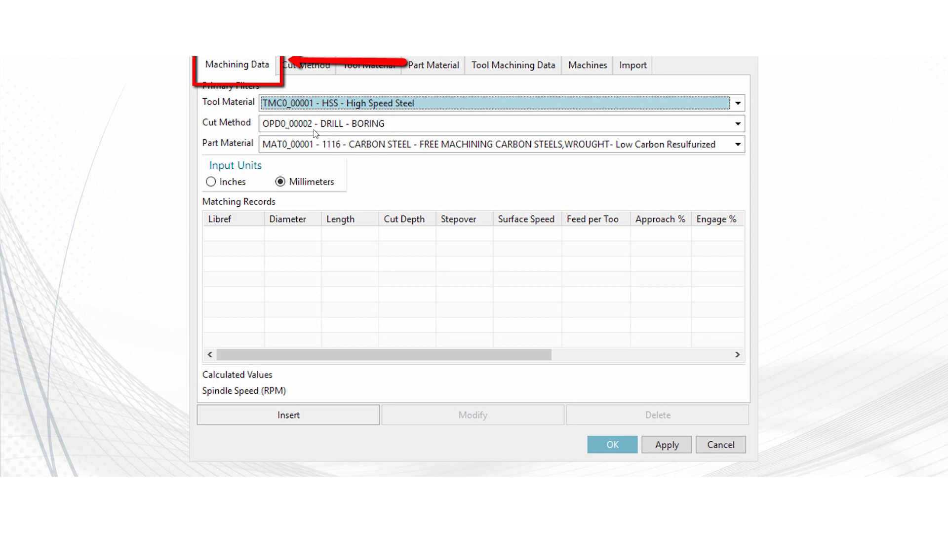
pyautogui.moveTo(274, 168)
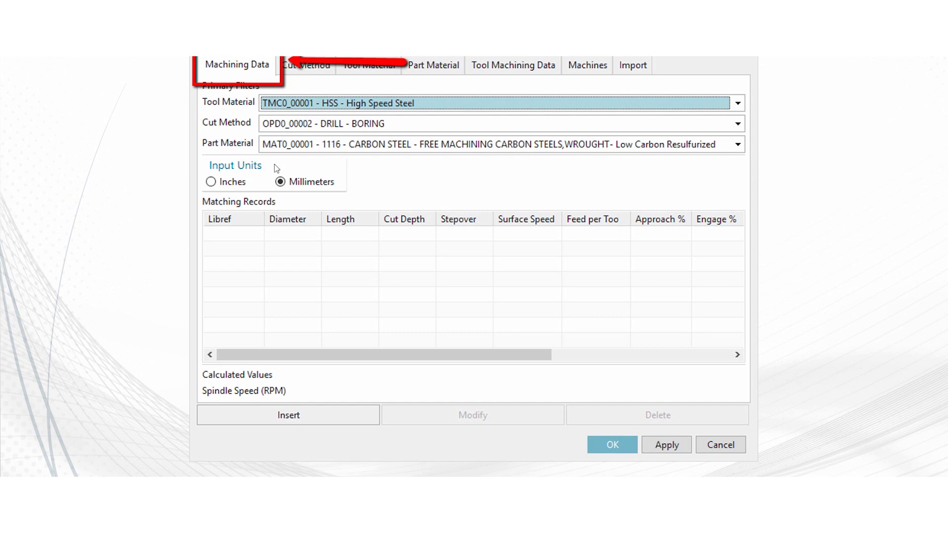
pyautogui.moveTo(424, 120)
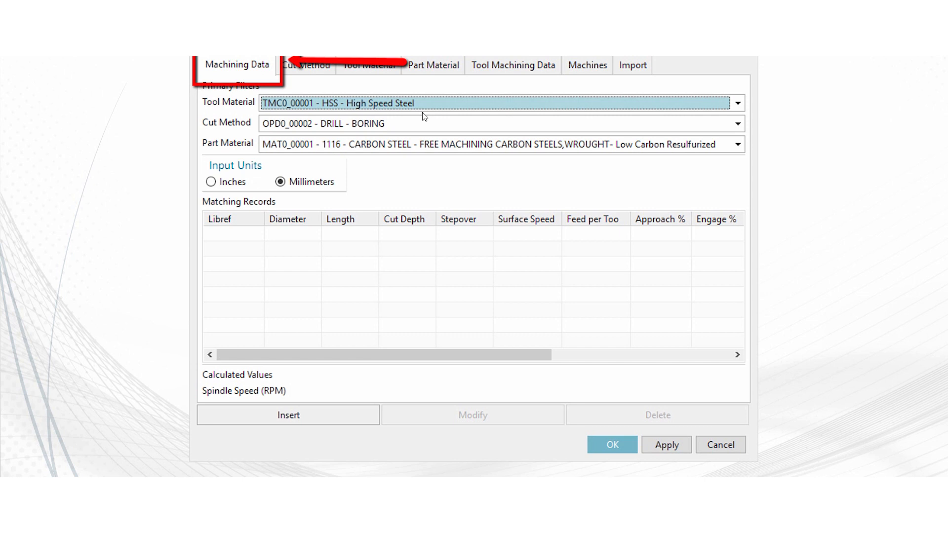
pyautogui.moveTo(372, 124)
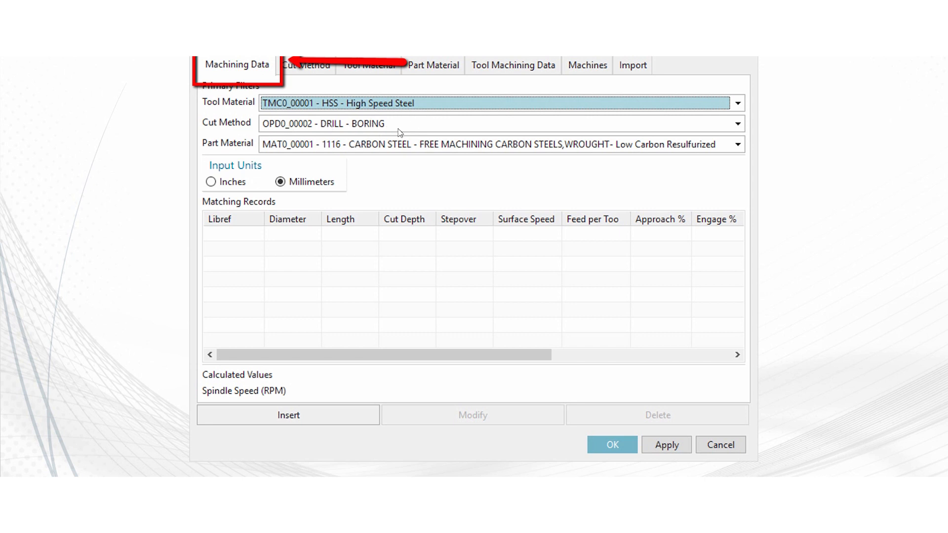
pyautogui.moveTo(343, 276)
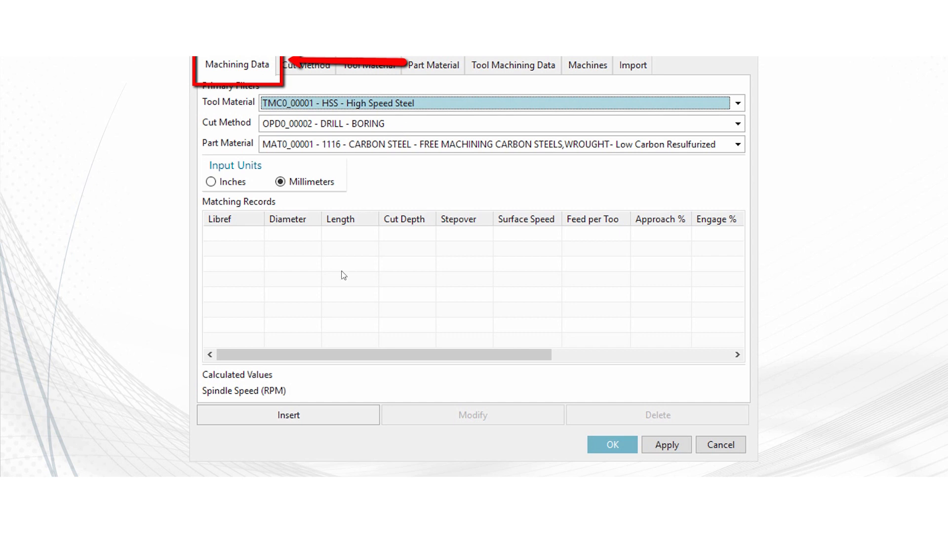
pyautogui.moveTo(447, 217)
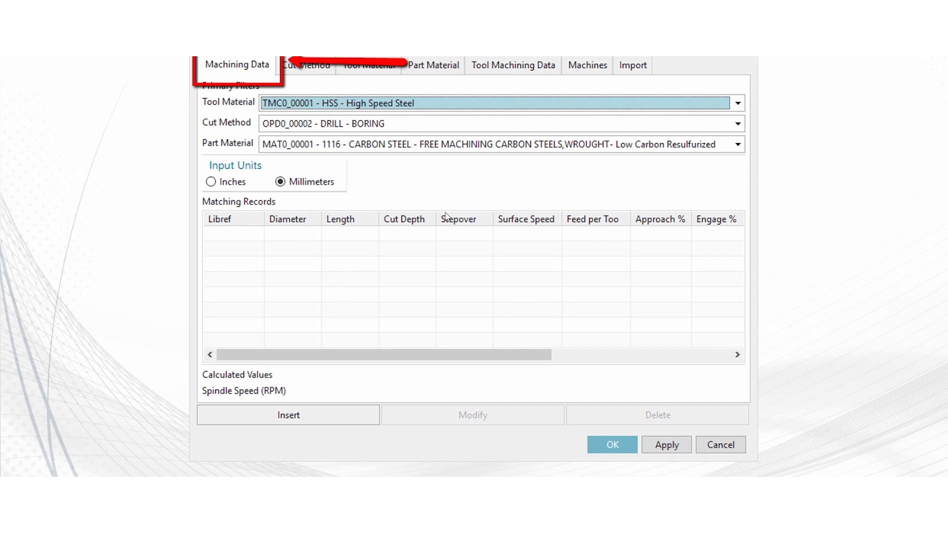
pyautogui.moveTo(393, 139)
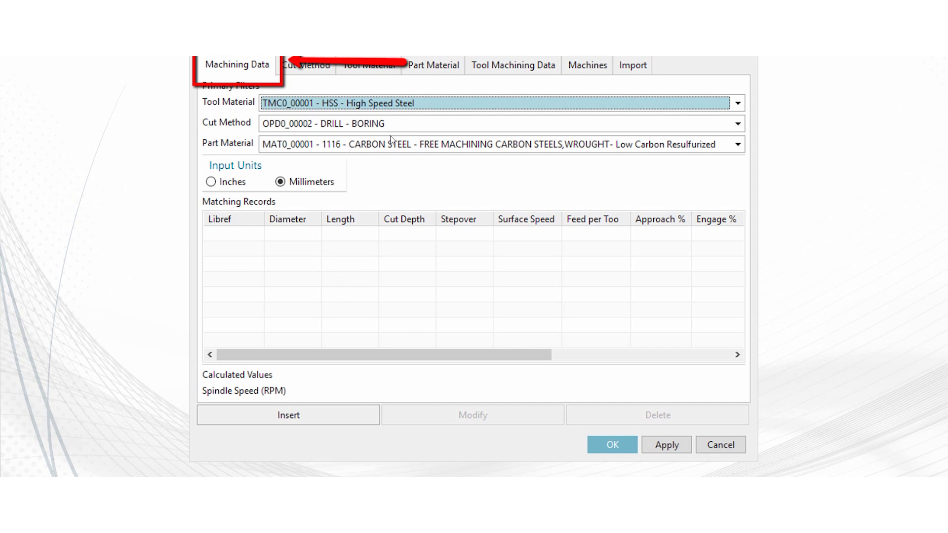
pyautogui.moveTo(319, 159)
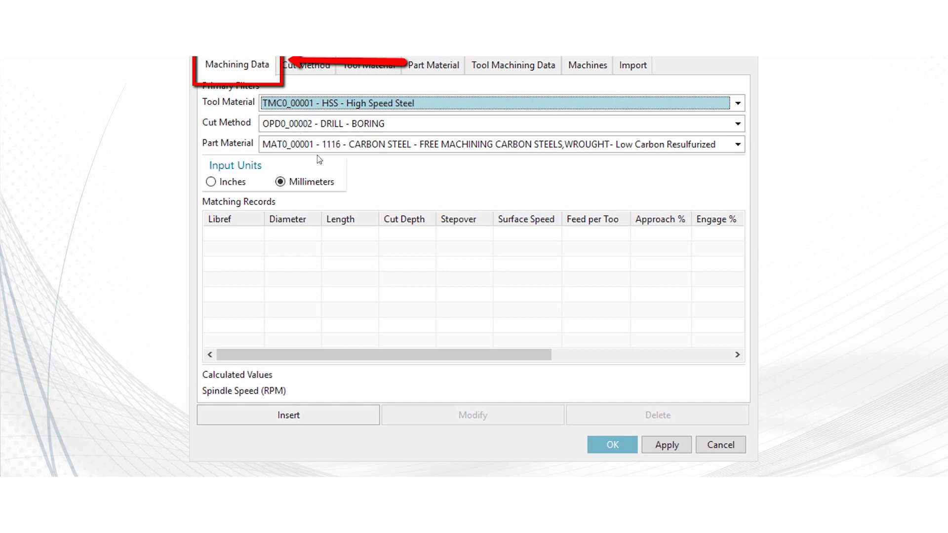
pyautogui.moveTo(381, 140)
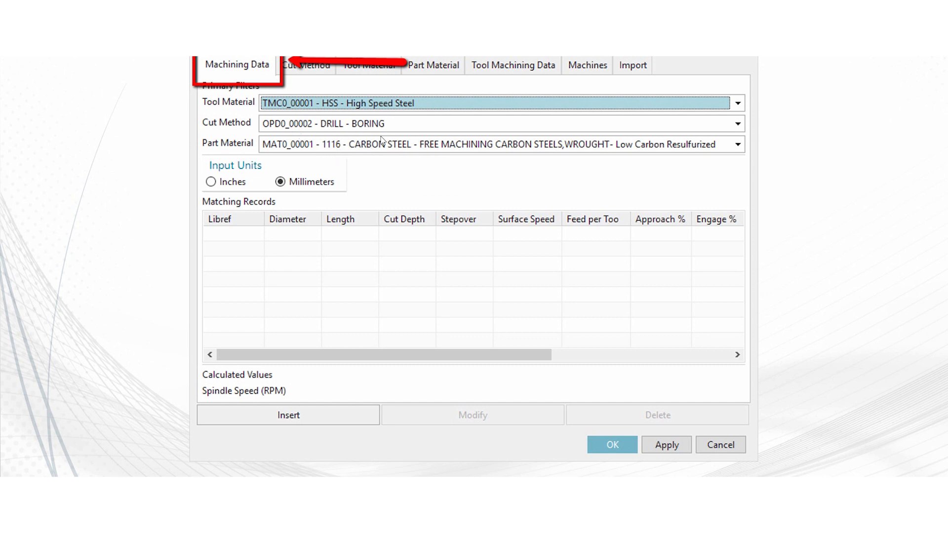
pyautogui.moveTo(422, 158)
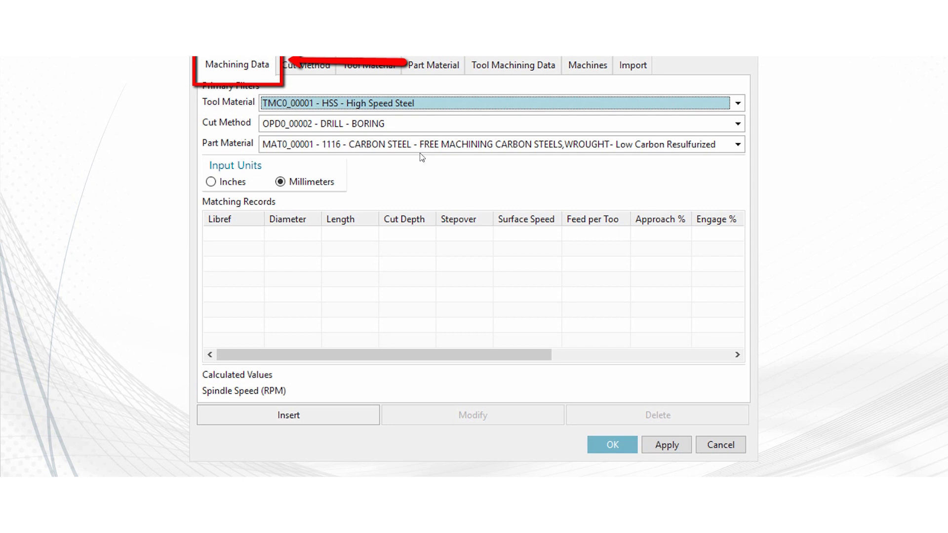
pyautogui.moveTo(418, 209)
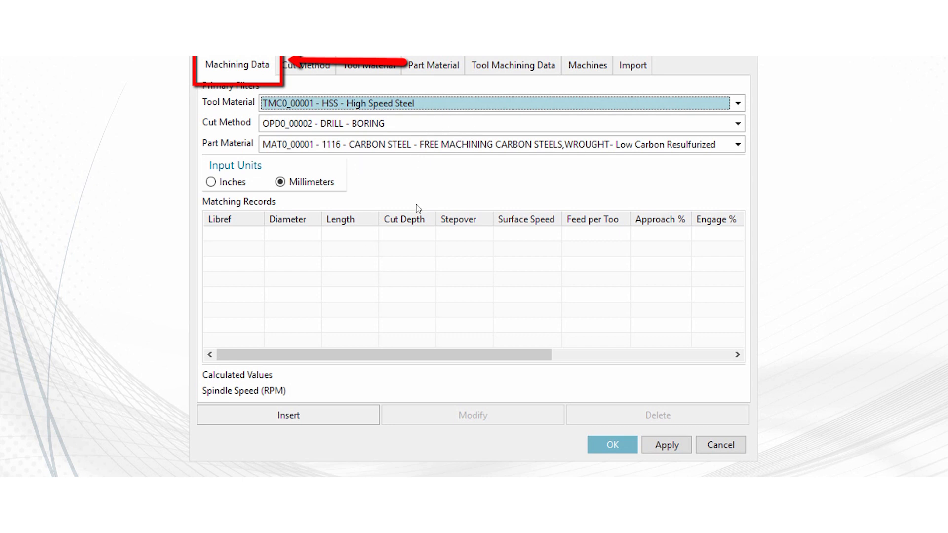
pyautogui.moveTo(537, 284)
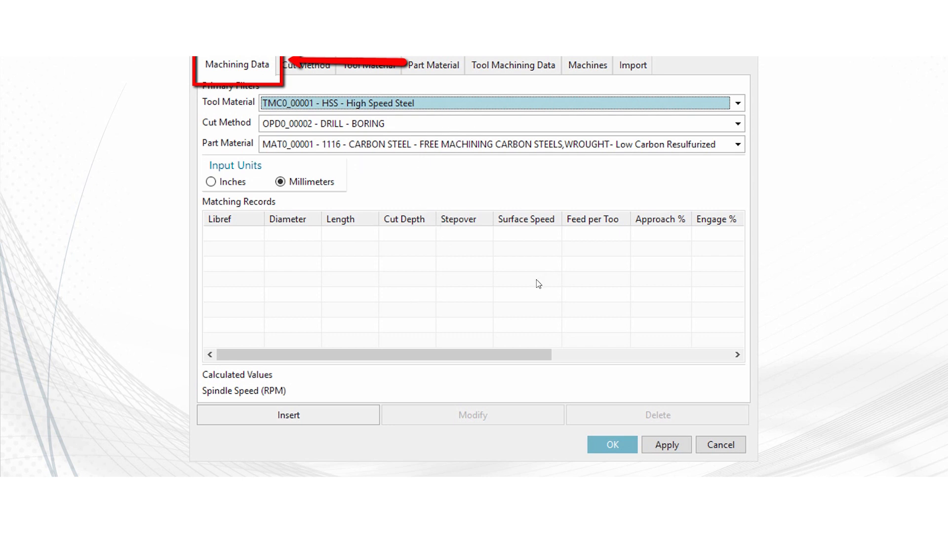
pyautogui.moveTo(459, 248)
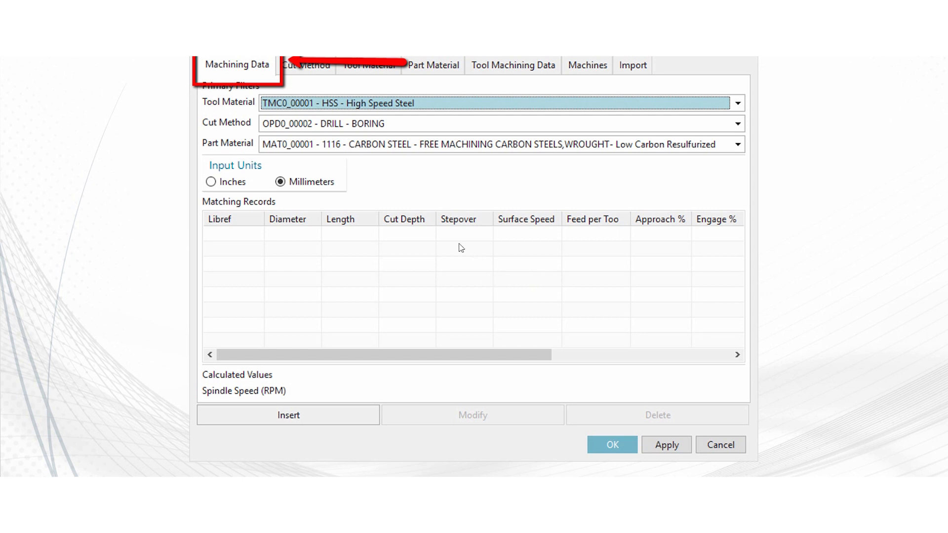
pyautogui.moveTo(384, 120)
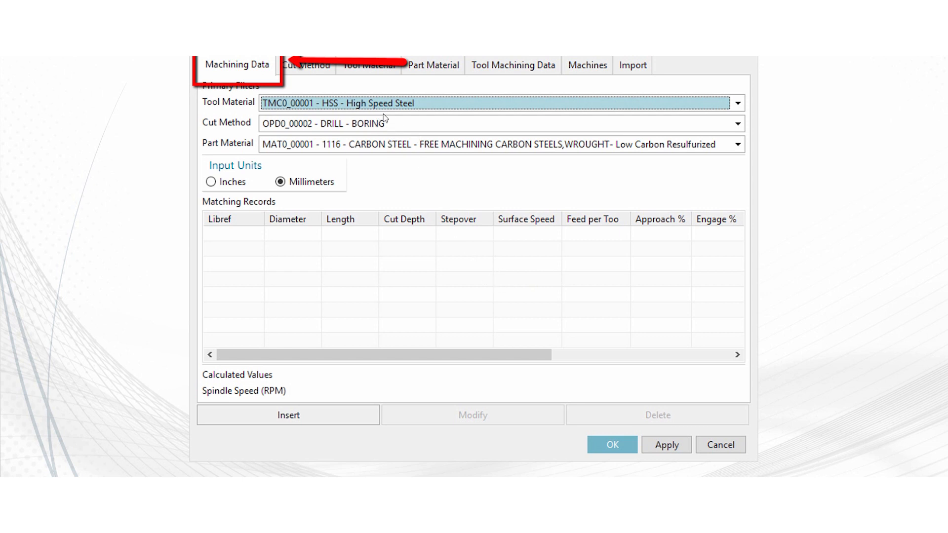
pyautogui.moveTo(373, 262)
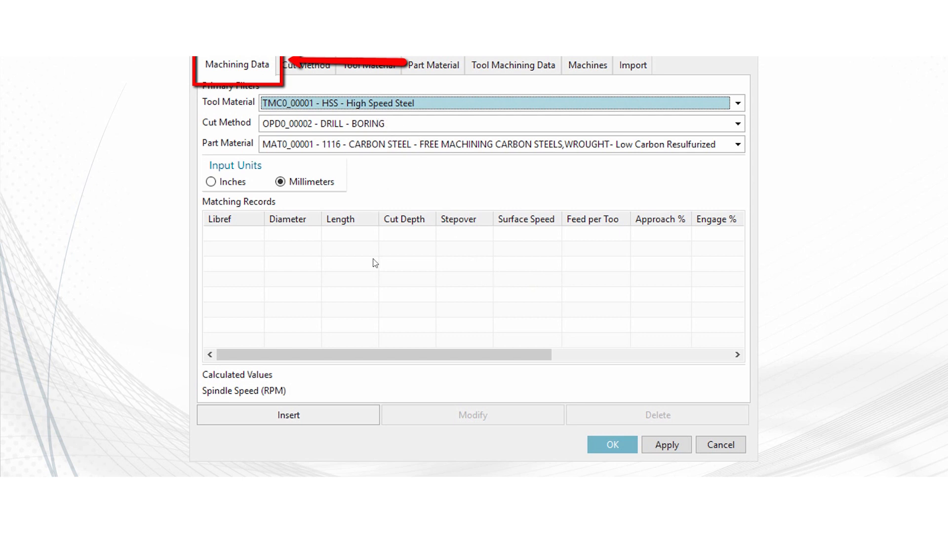
pyautogui.moveTo(288, 97)
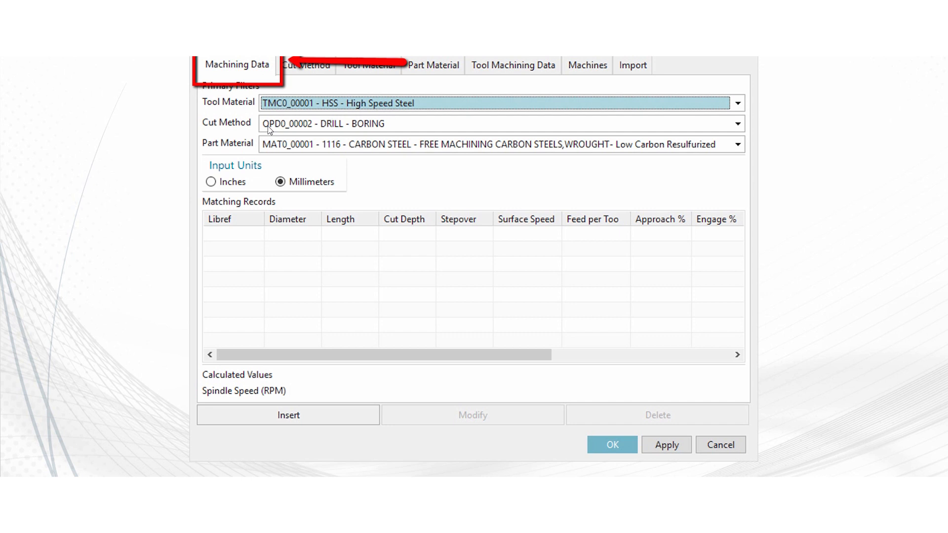
pyautogui.moveTo(382, 130)
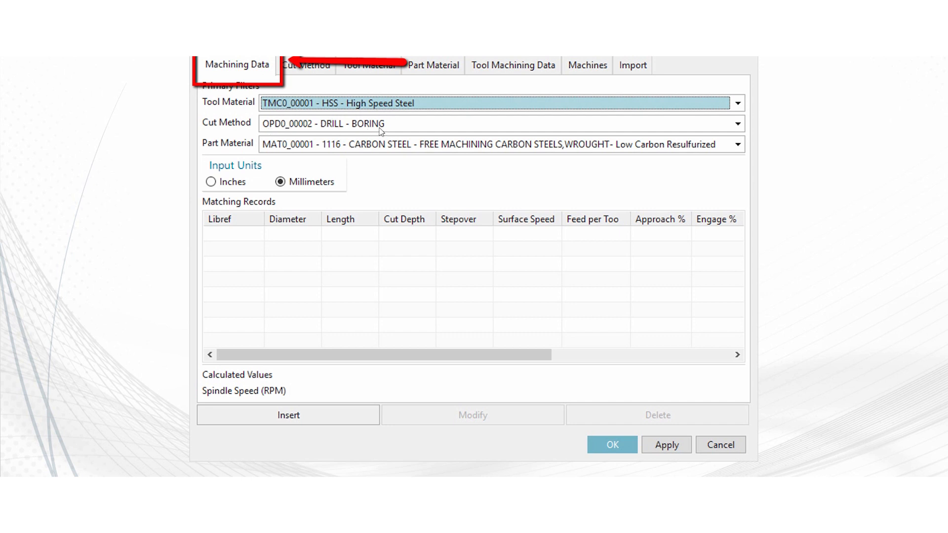
pyautogui.moveTo(426, 151)
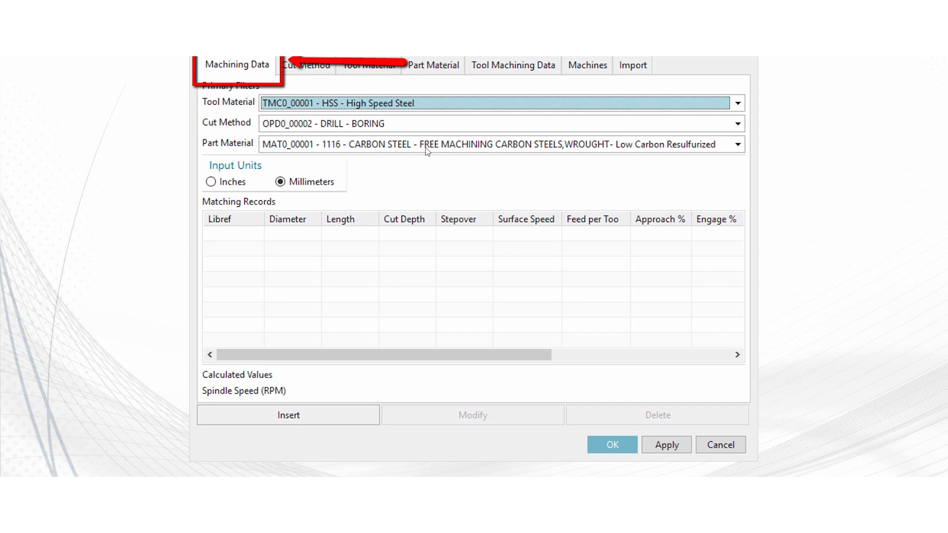
pyautogui.moveTo(339, 307)
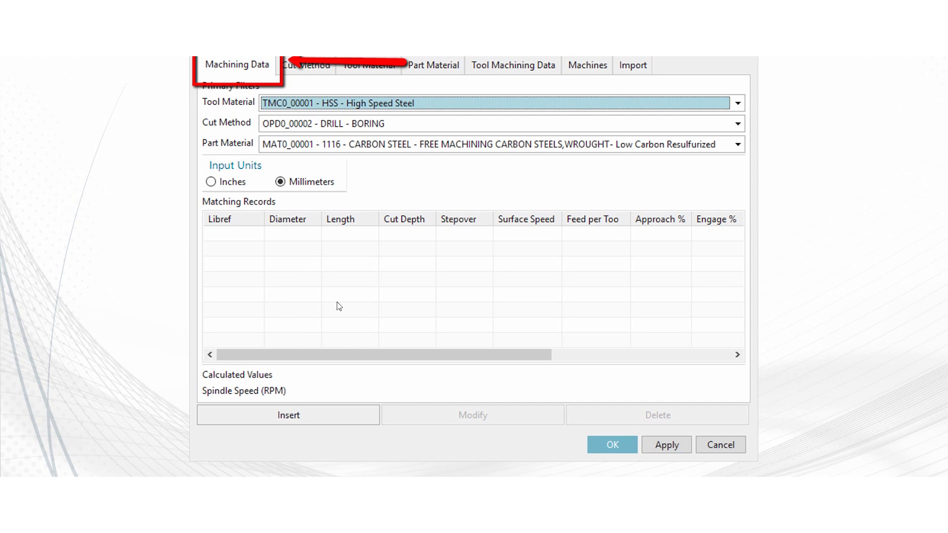
pyautogui.moveTo(374, 284)
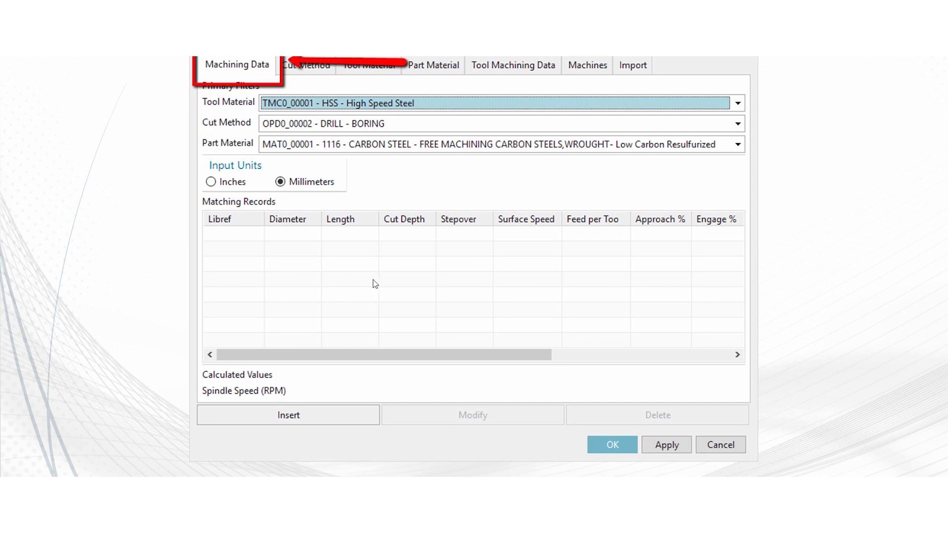
pyautogui.click(307, 65)
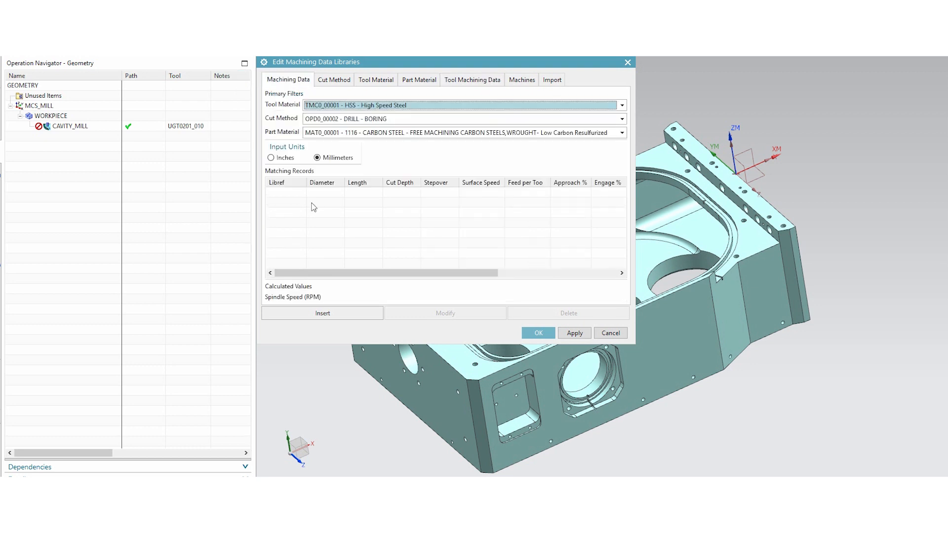
pyautogui.moveTo(381, 235)
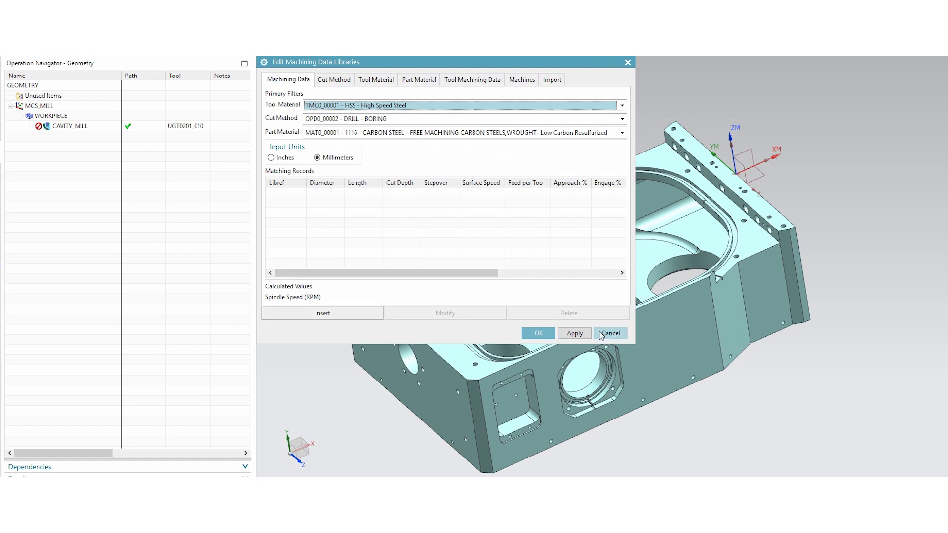
# Step: Cancel out of the machining data library editor without saving changes
pyautogui.click(611, 333)
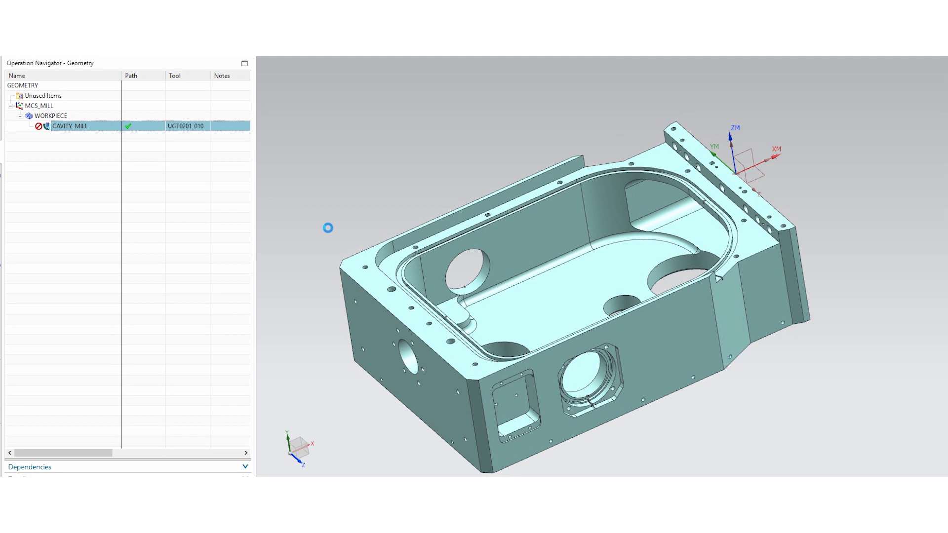
pyautogui.doubleClick(70, 126)
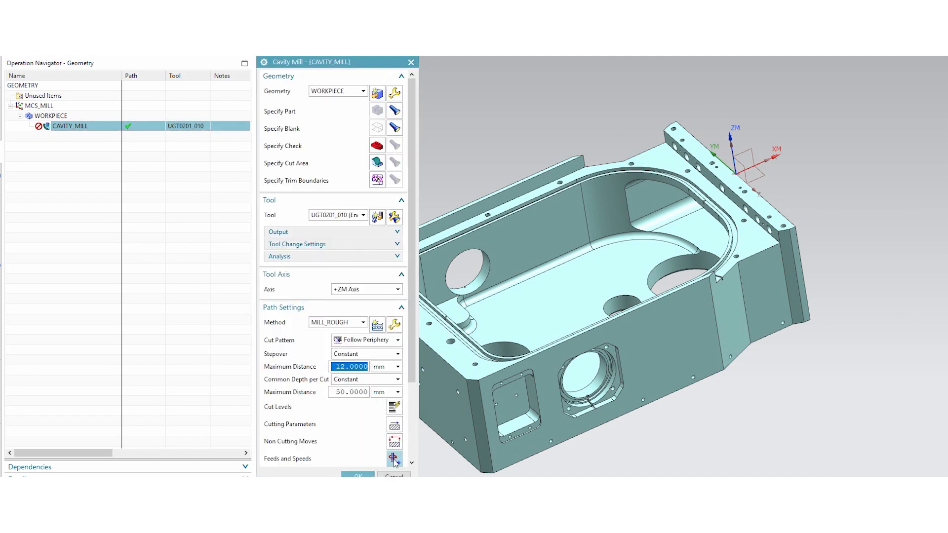
pyautogui.click(394, 458)
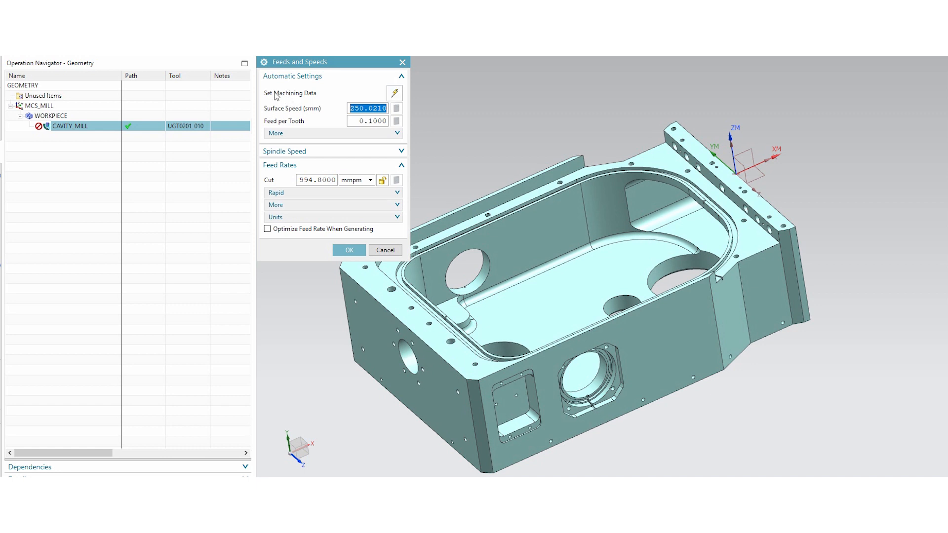
pyautogui.moveTo(394, 95)
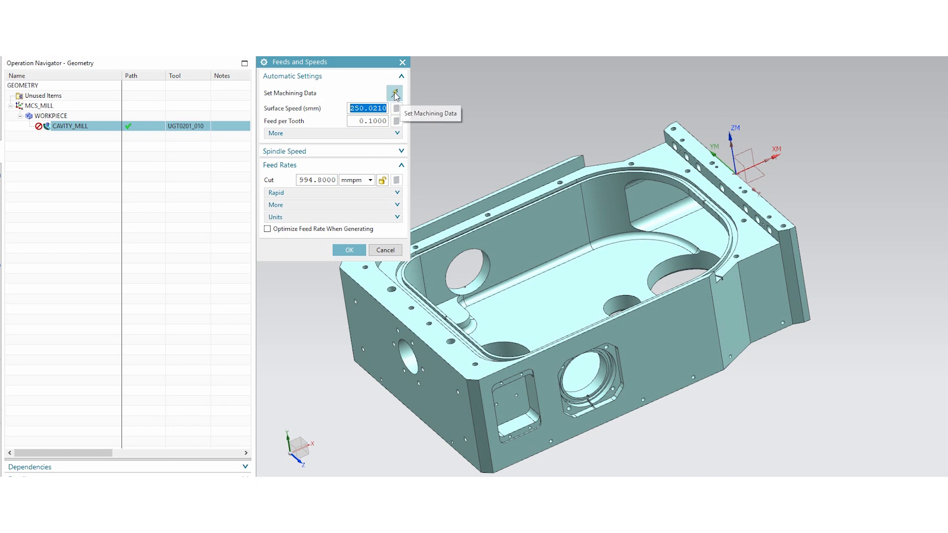
pyautogui.click(394, 93)
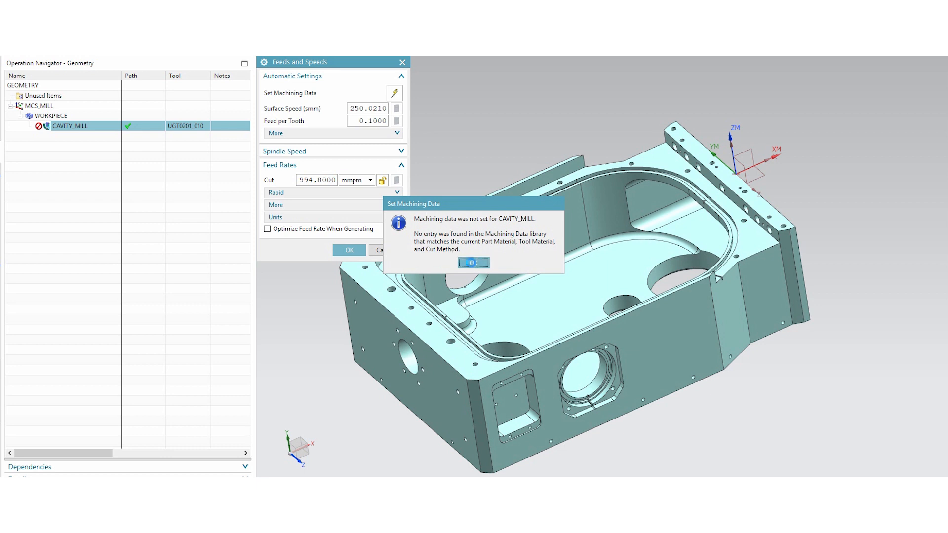
pyautogui.click(474, 263)
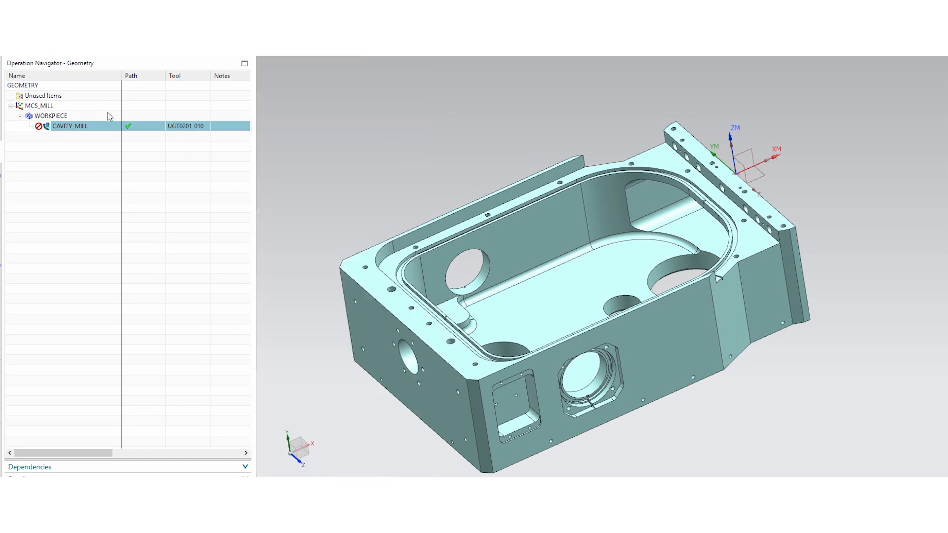
# Step: Reopen Edit Machining Data Libraries from the Tools menu commands
pyautogui.click(20, 134)
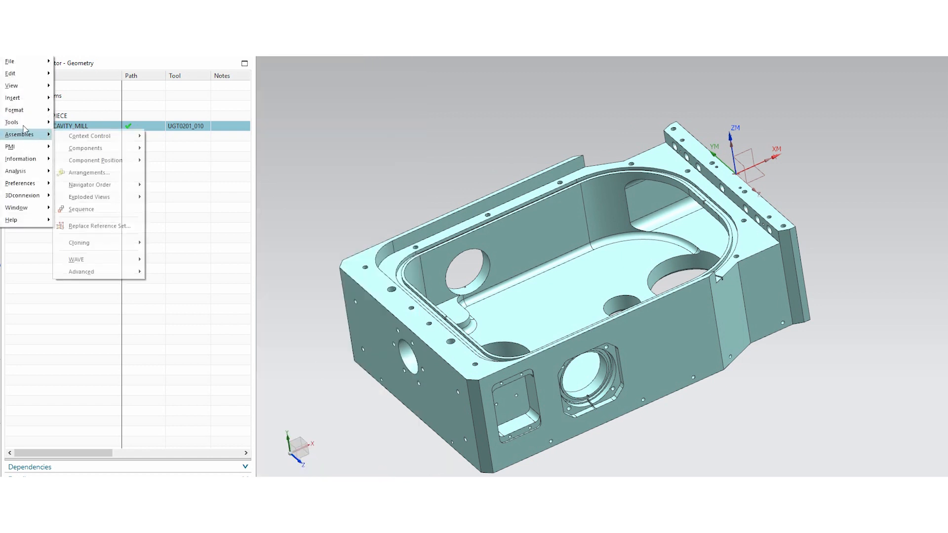
pyautogui.click(11, 122)
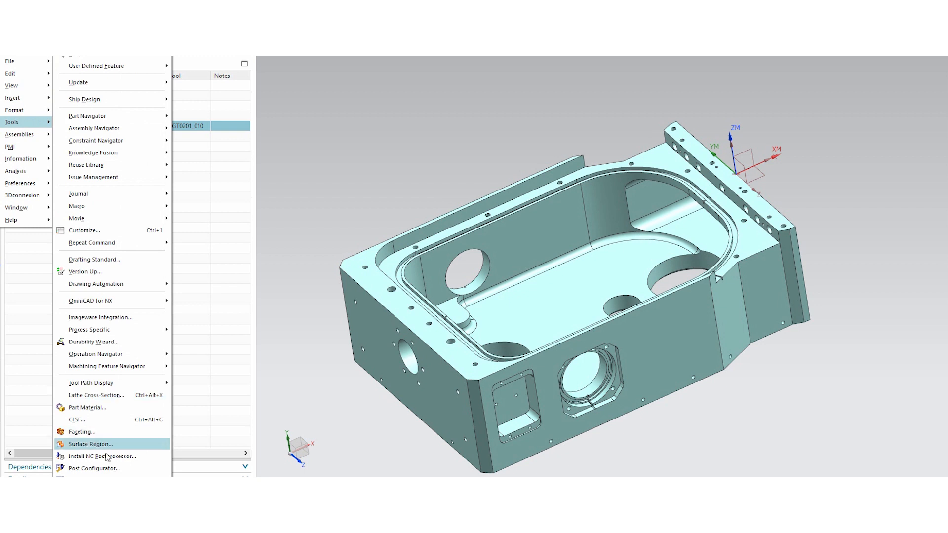
pyautogui.scroll(-3)
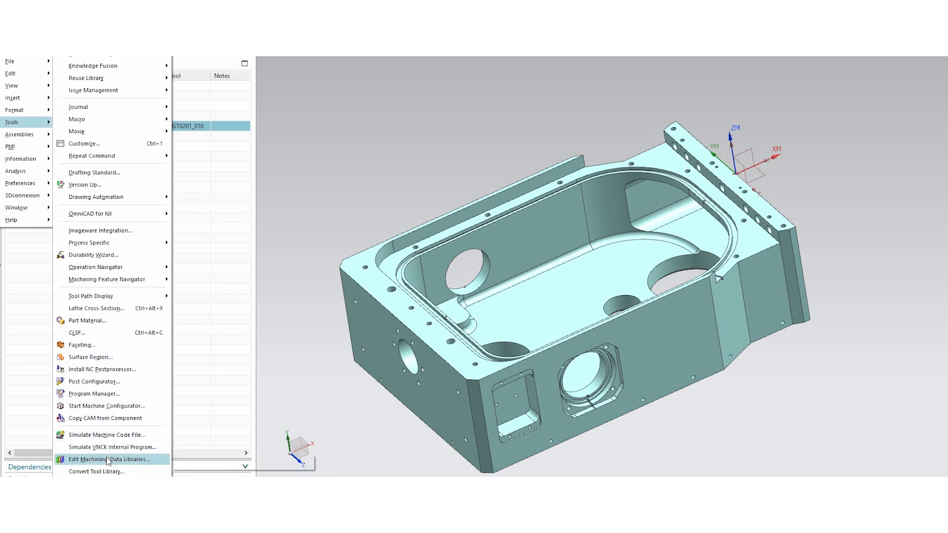
pyautogui.click(110, 459)
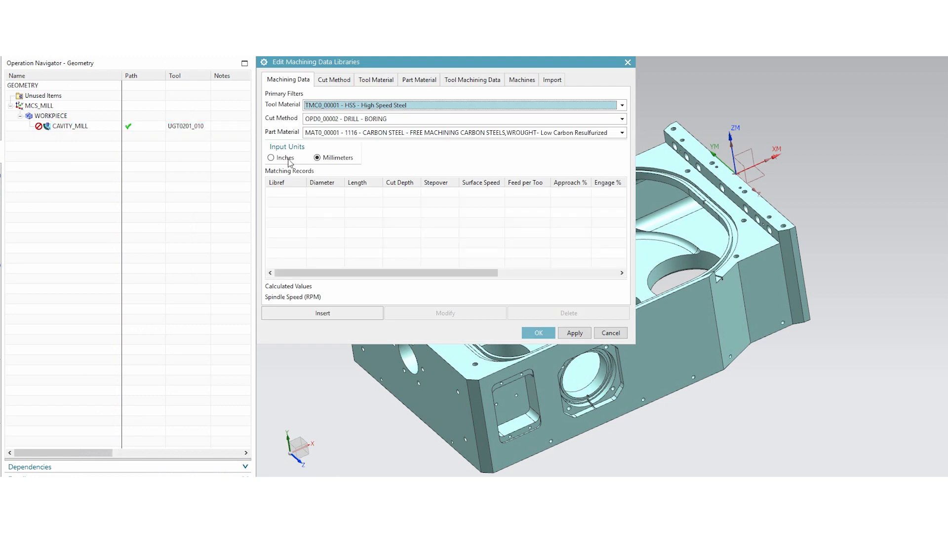
pyautogui.moveTo(291, 83)
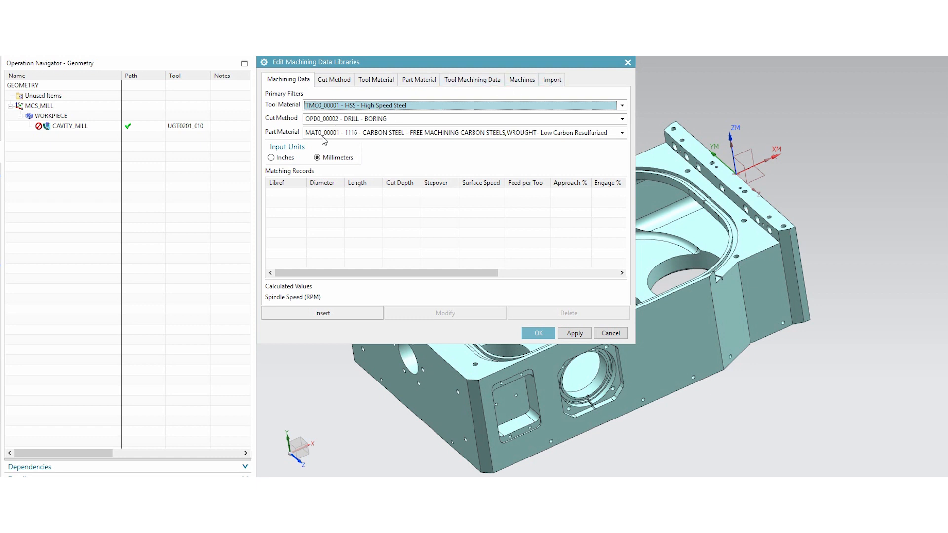
pyautogui.moveTo(332, 92)
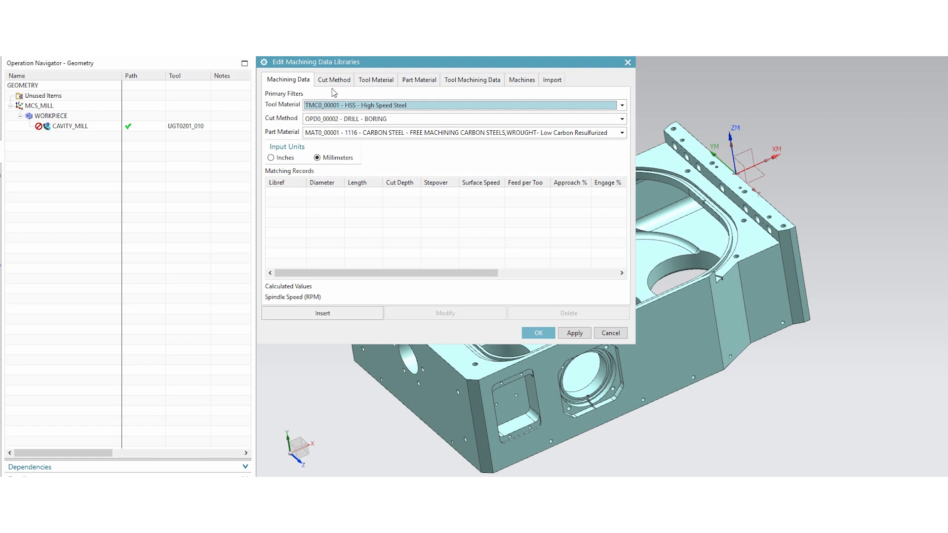
pyautogui.moveTo(446, 99)
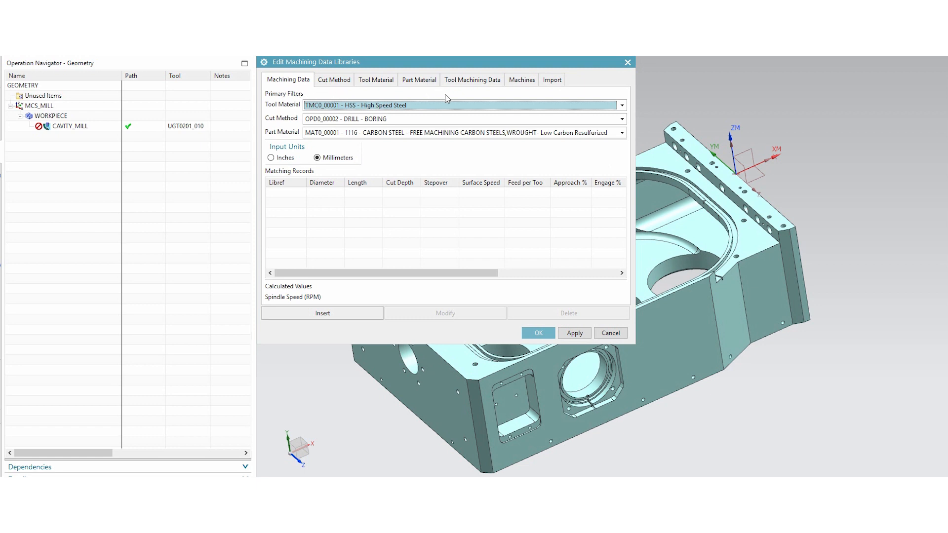
pyautogui.moveTo(405, 223)
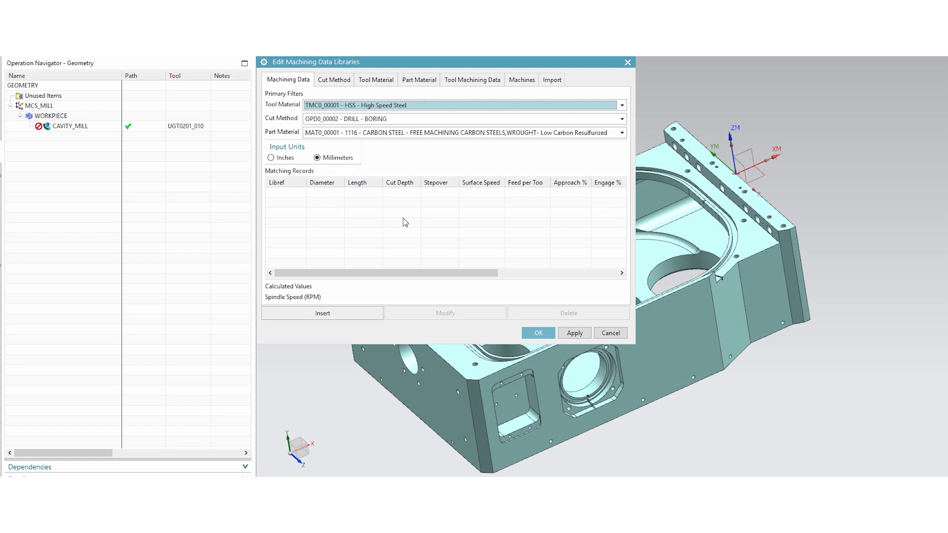
pyautogui.moveTo(569, 182)
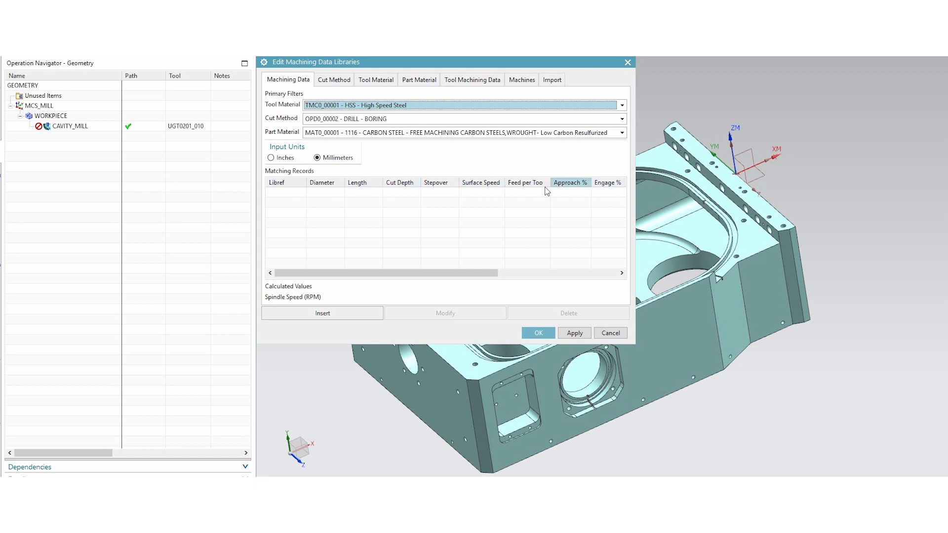
pyautogui.moveTo(440, 193)
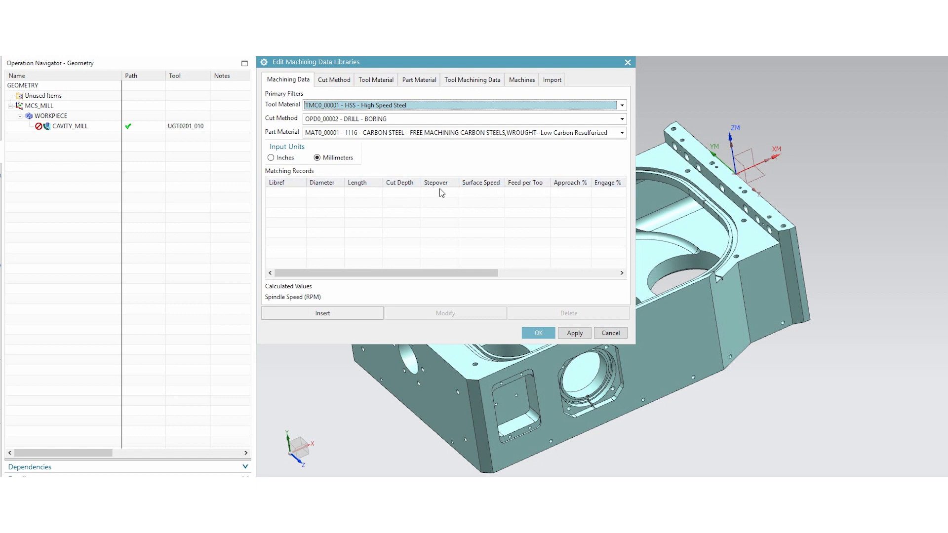
pyautogui.moveTo(446, 220)
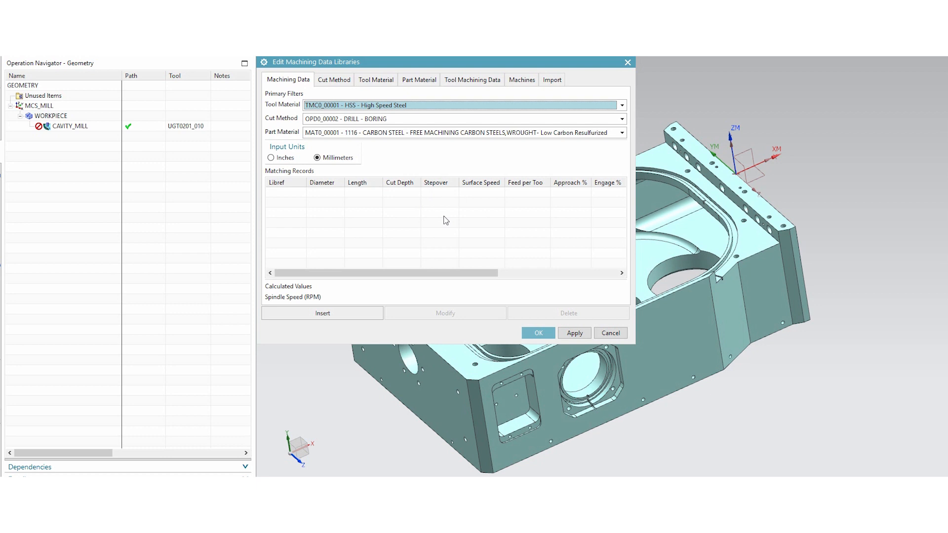
pyautogui.moveTo(478, 204)
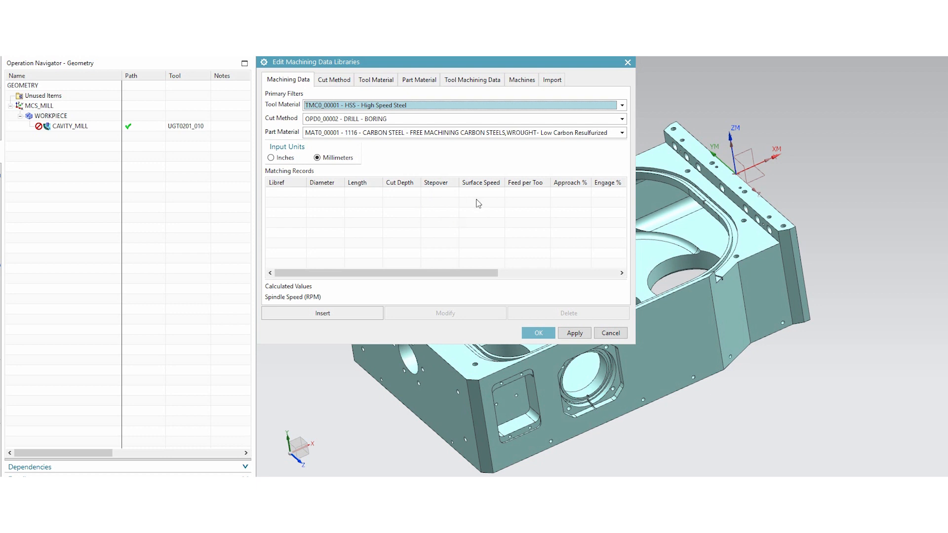
pyautogui.moveTo(509, 228)
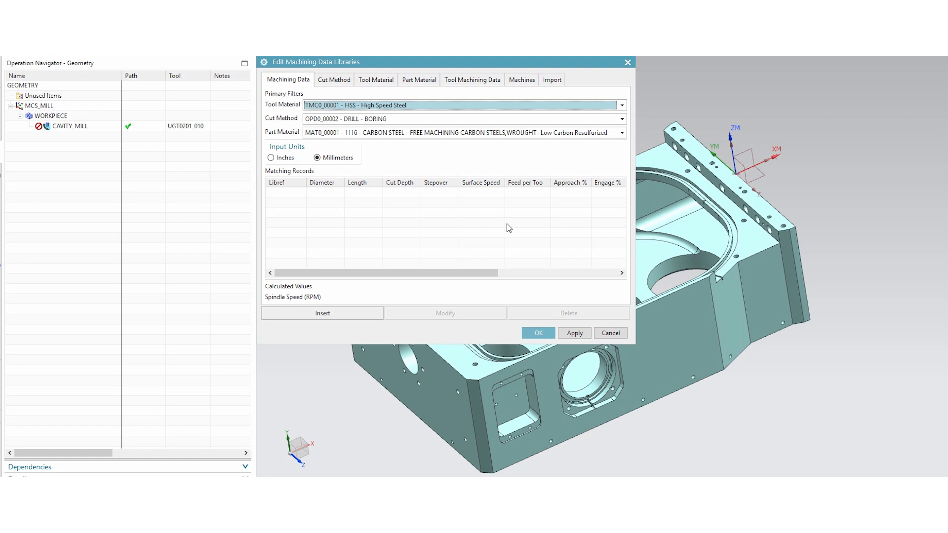
pyautogui.moveTo(555, 90)
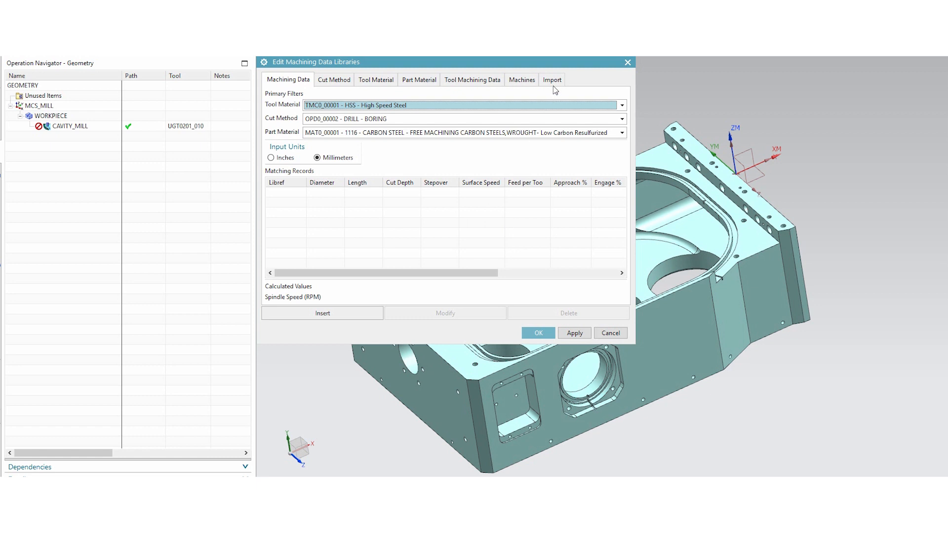
pyautogui.click(551, 79)
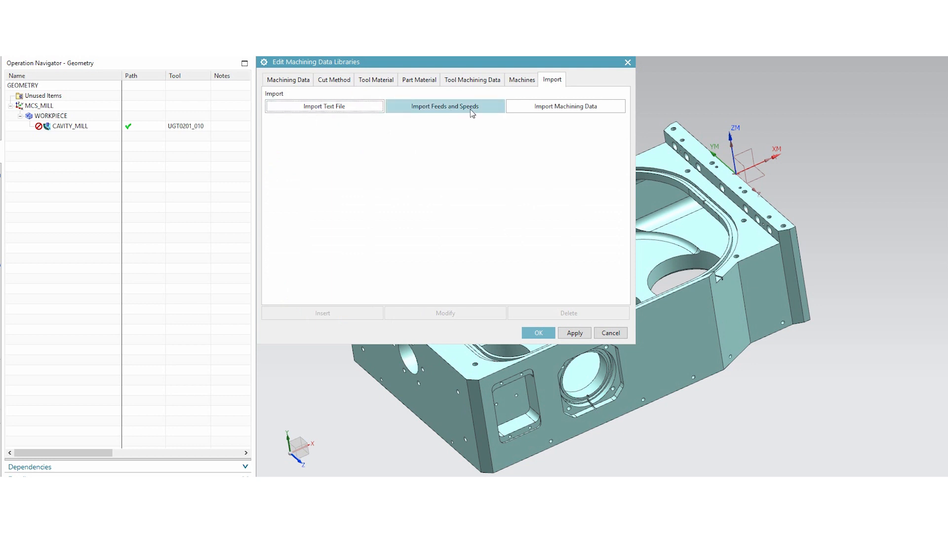
pyautogui.moveTo(471, 118)
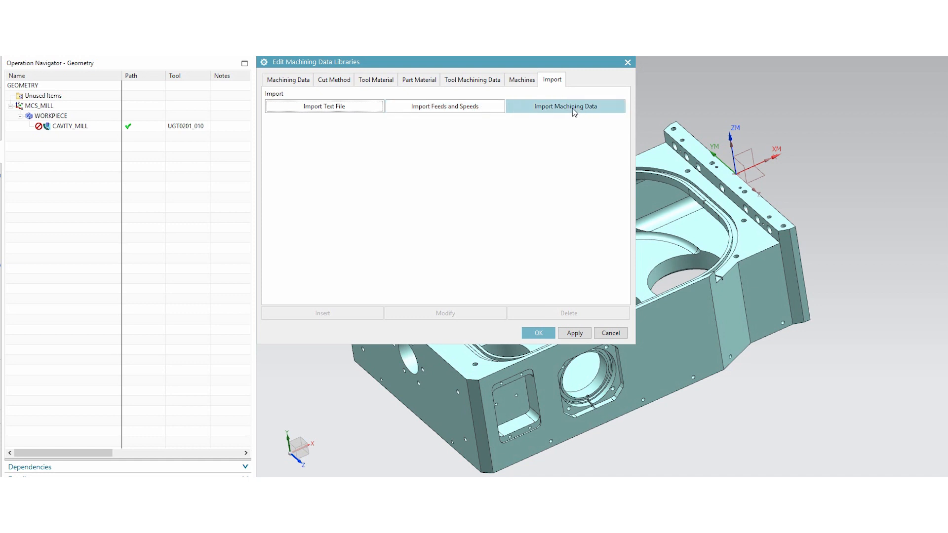
pyautogui.moveTo(584, 113)
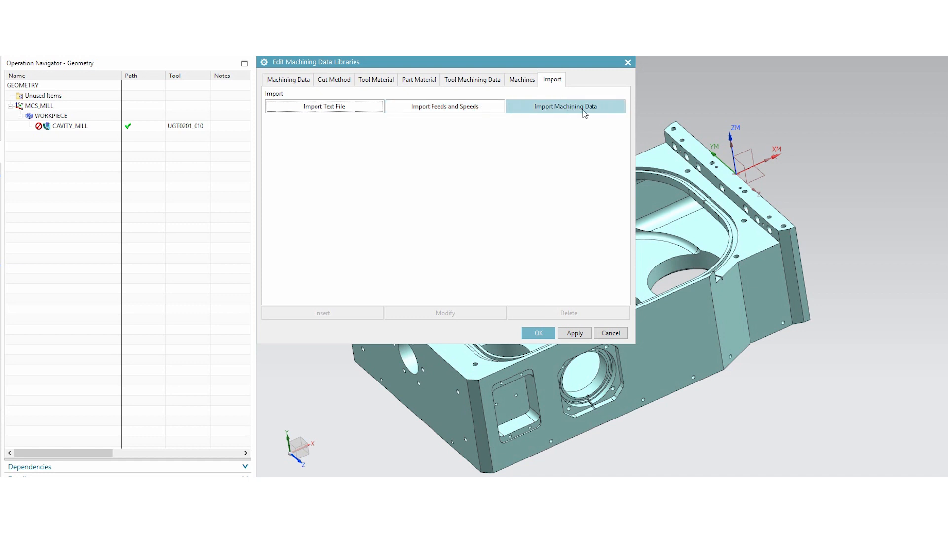
pyautogui.click(287, 79)
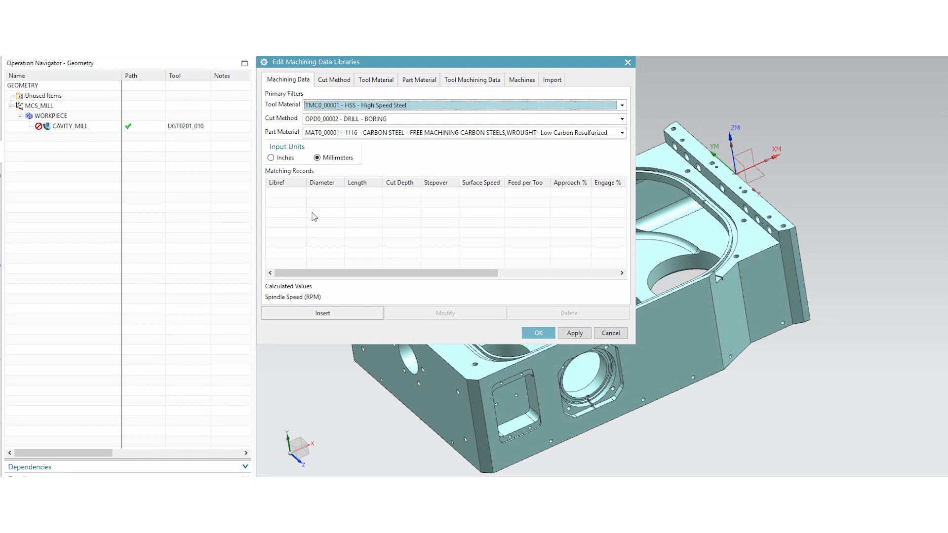
pyautogui.moveTo(314, 224)
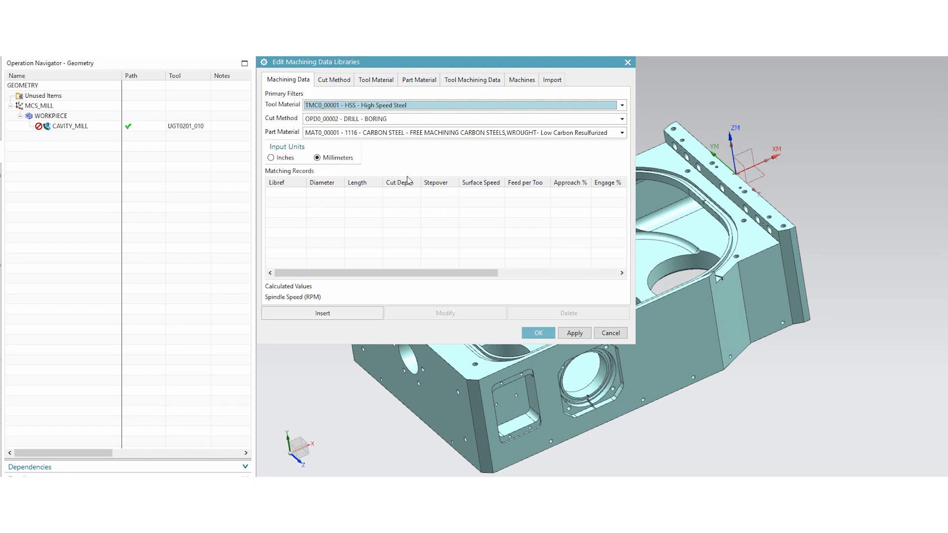
pyautogui.moveTo(745, 262)
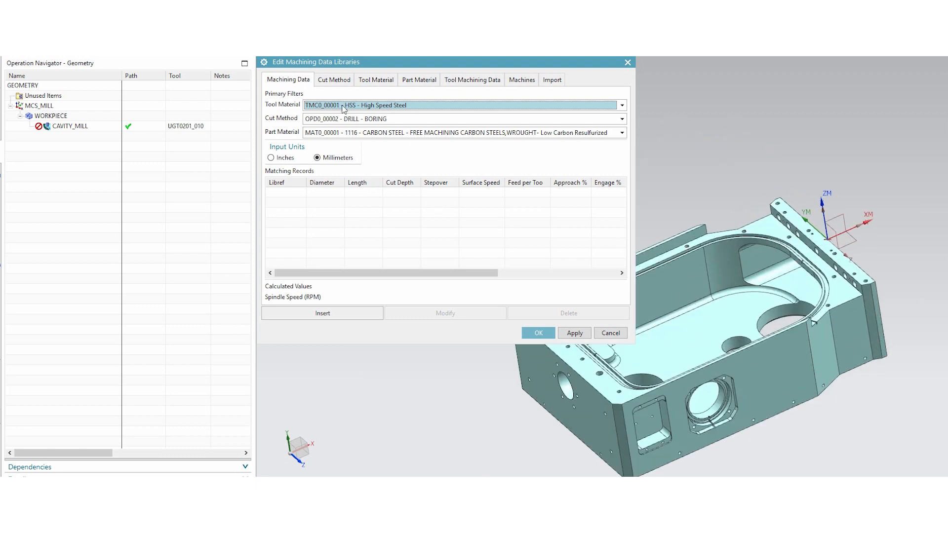
# Step: Set tool material to TMC0_00004 Carbide Coated and review the part material choices
pyautogui.click(621, 105)
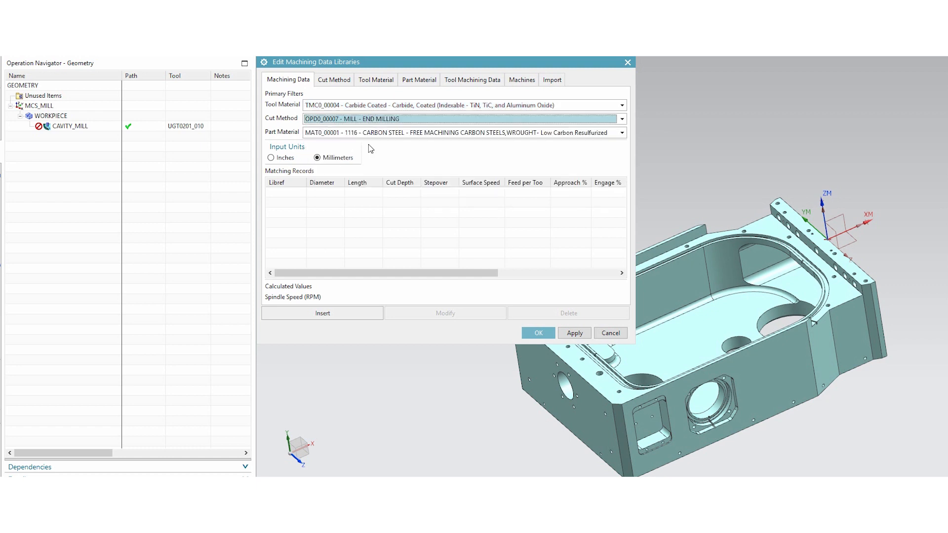
pyautogui.moveTo(378, 135)
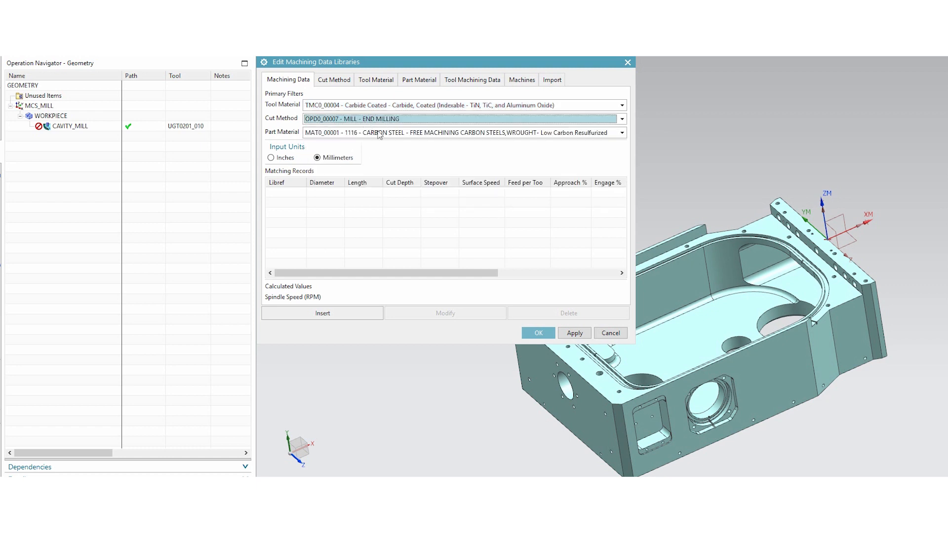
pyautogui.click(462, 133)
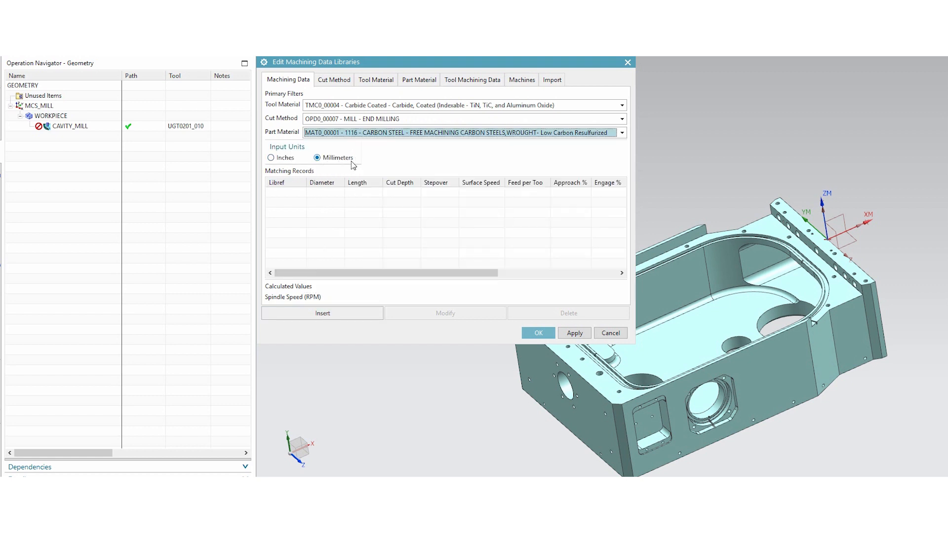
pyautogui.moveTo(302, 153)
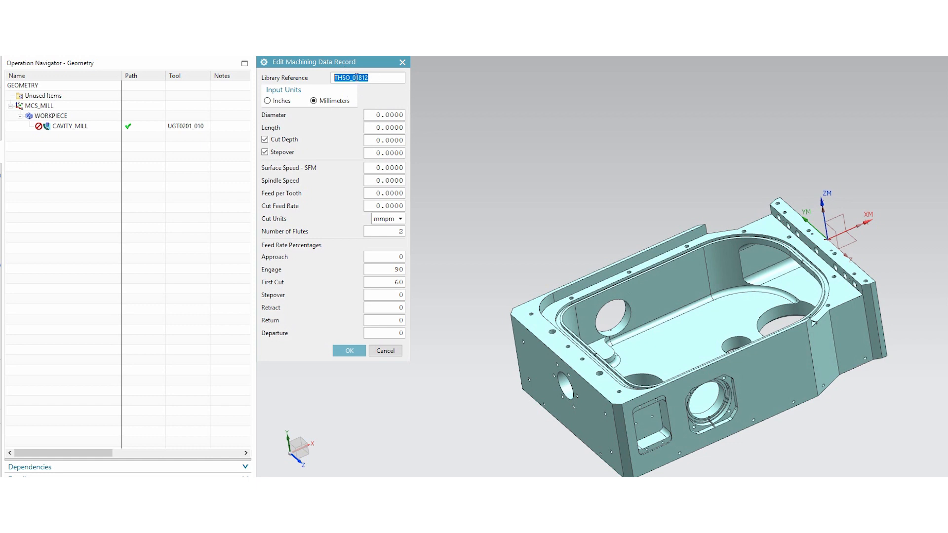
pyautogui.moveTo(312, 91)
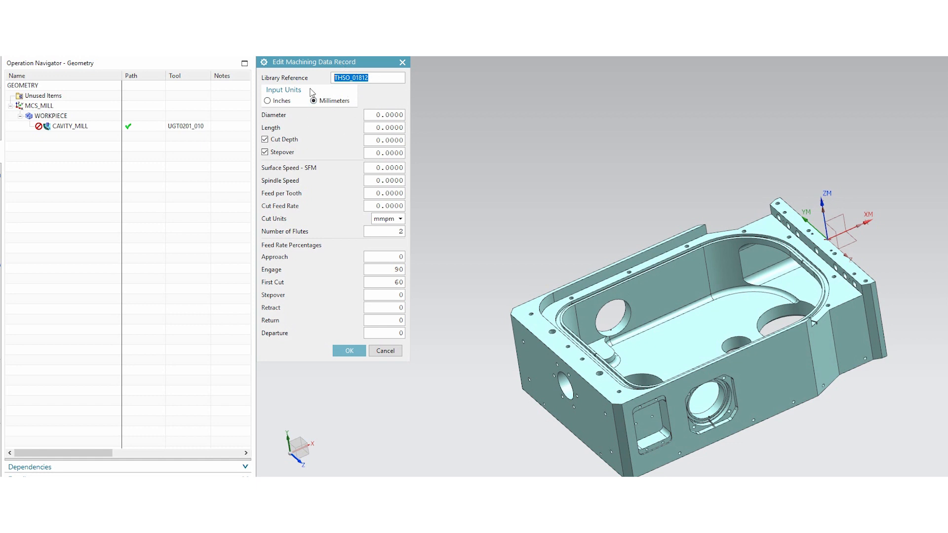
# Step: Insert a record with diameter 16, length 100 and feed per tooth 0.1, then save it
pyautogui.click(384, 114)
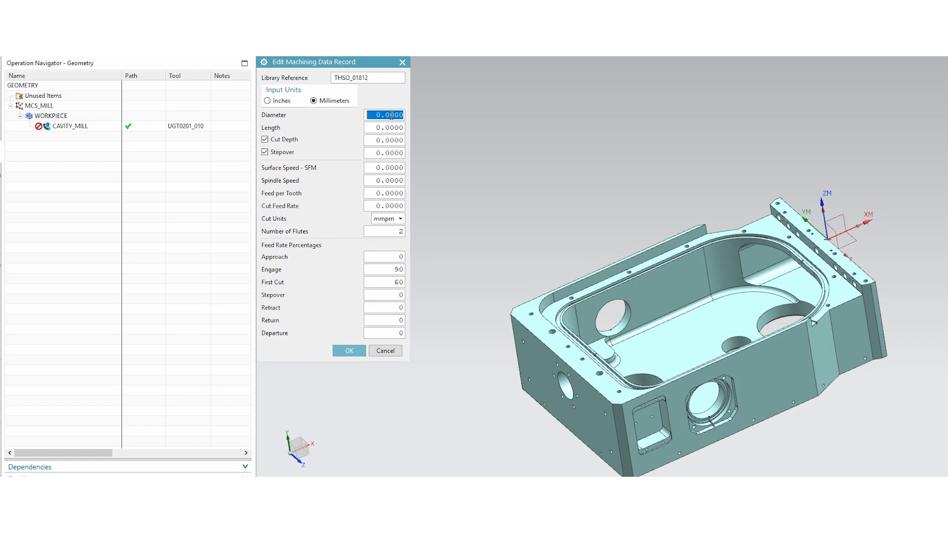
pyautogui.write('16')
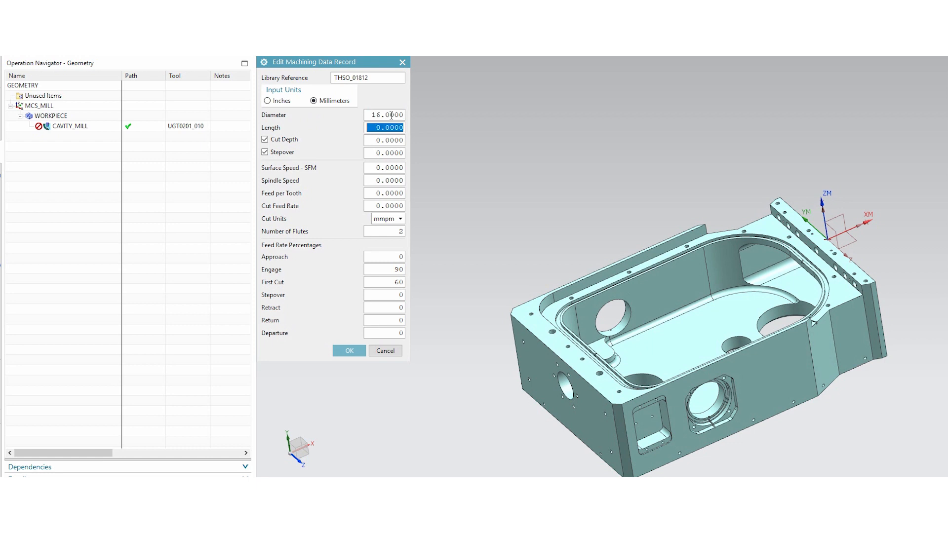
pyautogui.write('100')
pyautogui.click(384, 168)
pyautogui.write('250.0000')
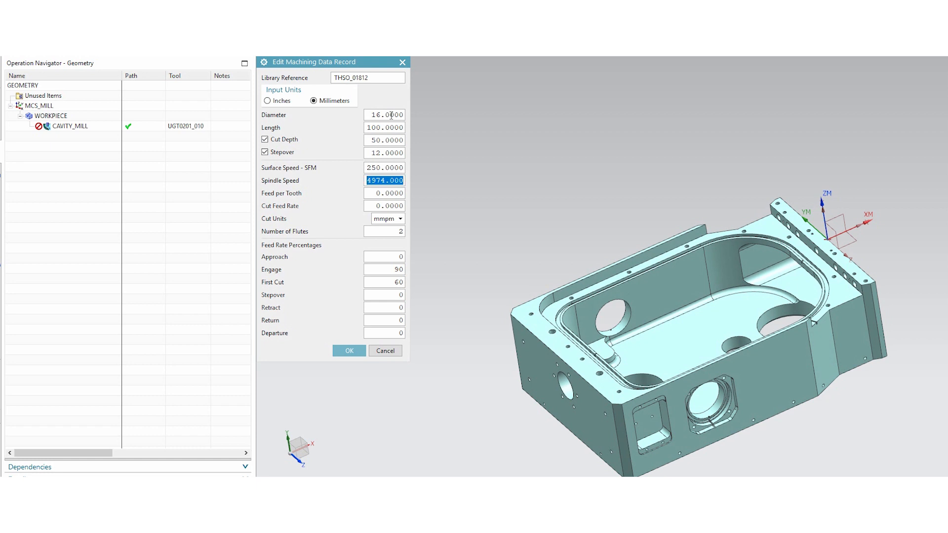
pyautogui.click(384, 205)
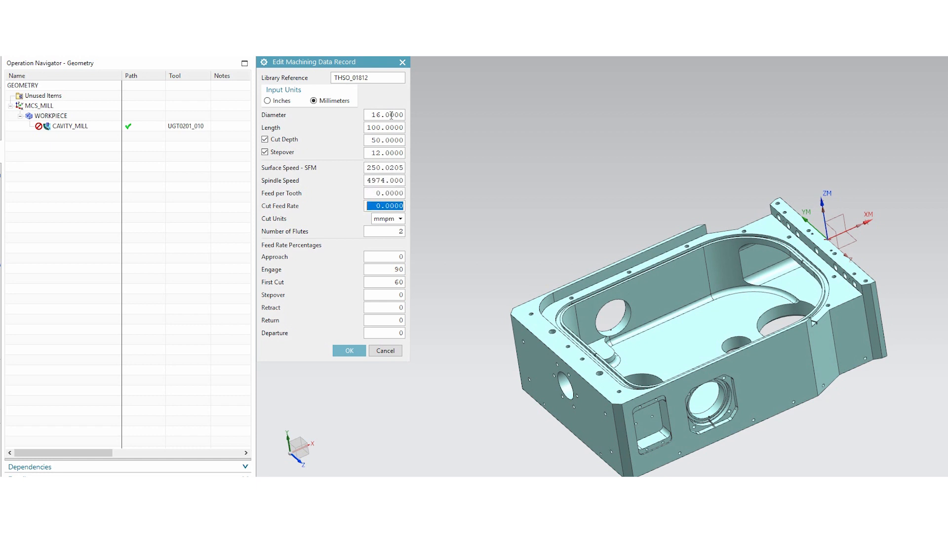
pyautogui.click(384, 193)
pyautogui.write('0.1000')
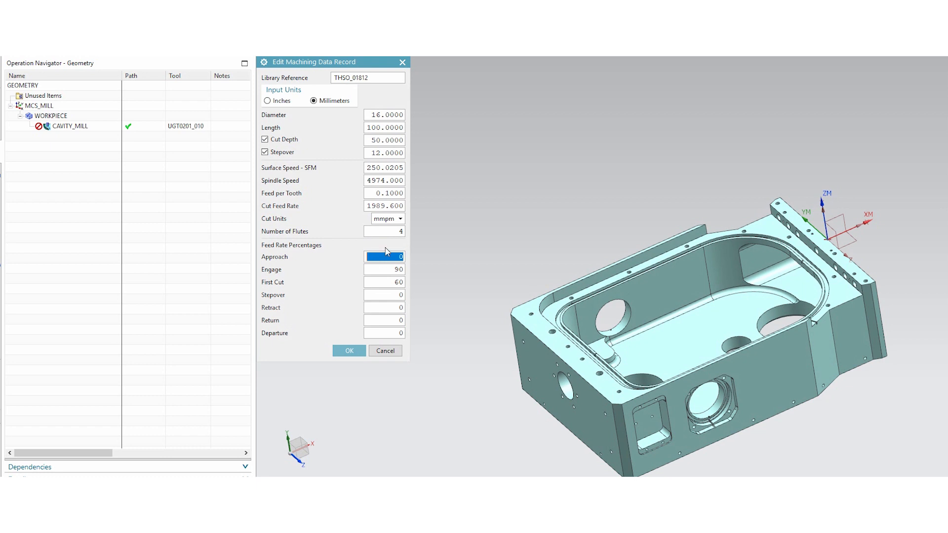
pyautogui.moveTo(332, 330)
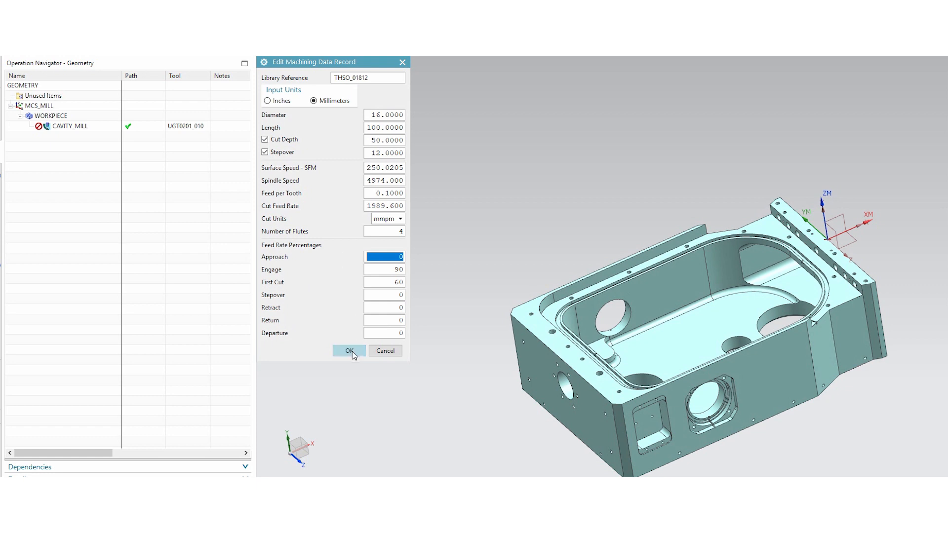
pyautogui.click(349, 350)
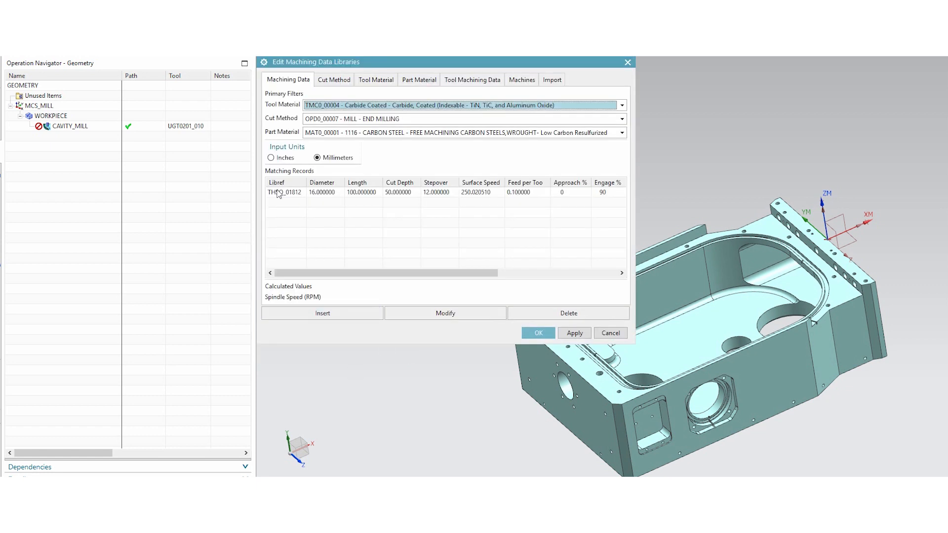
pyautogui.moveTo(465, 293)
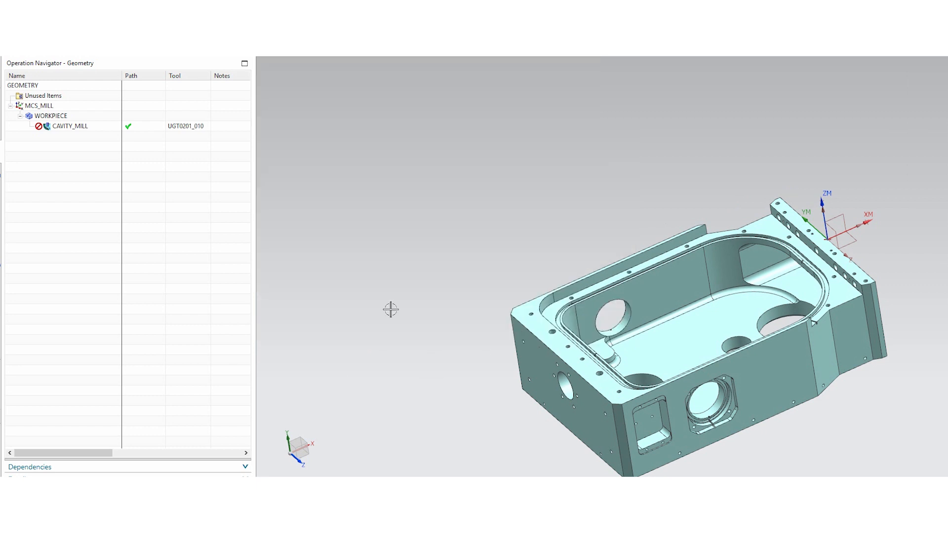
pyautogui.moveTo(70, 125)
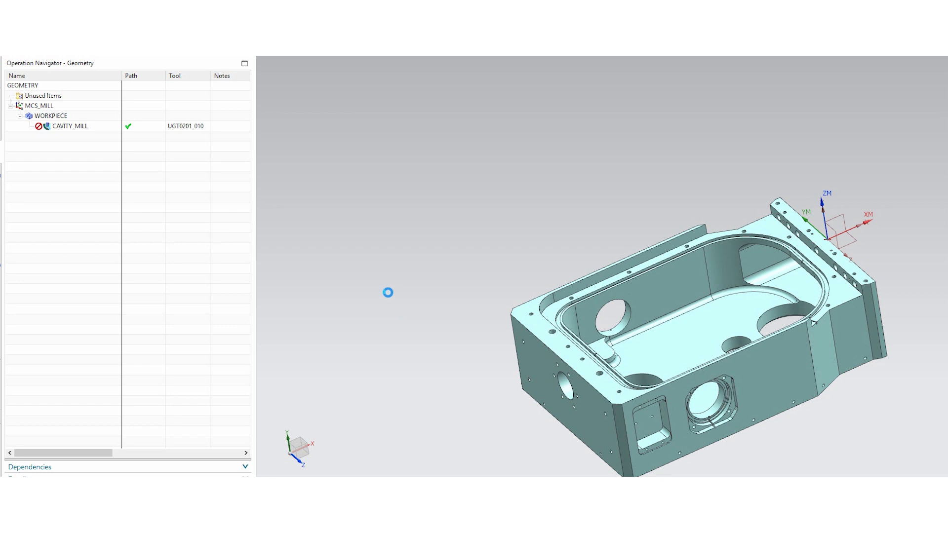
pyautogui.doubleClick(70, 125)
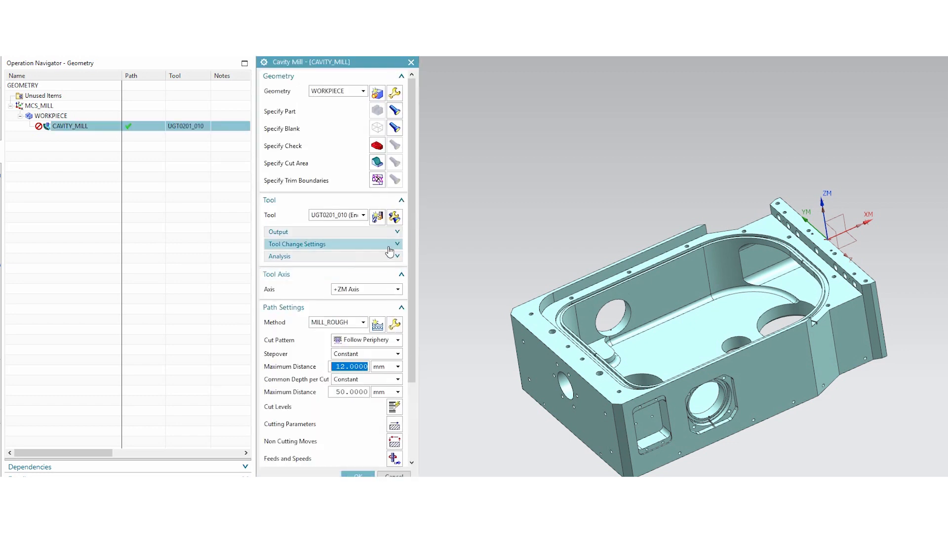
pyautogui.moveTo(394, 216)
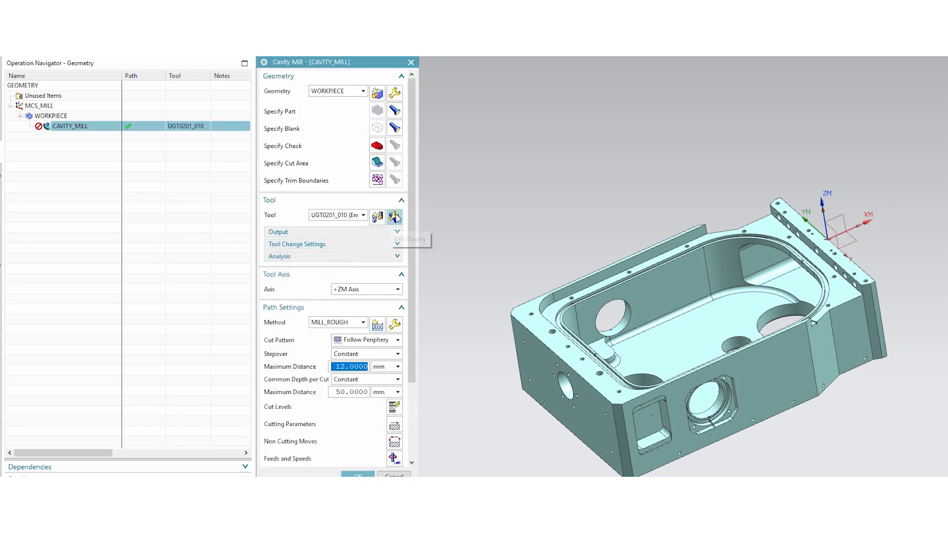
pyautogui.click(394, 216)
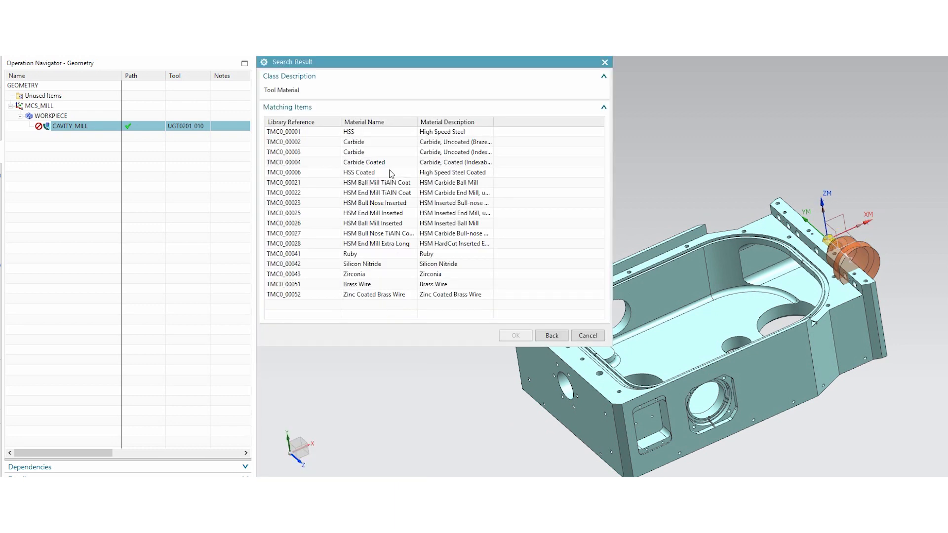
pyautogui.click(364, 162)
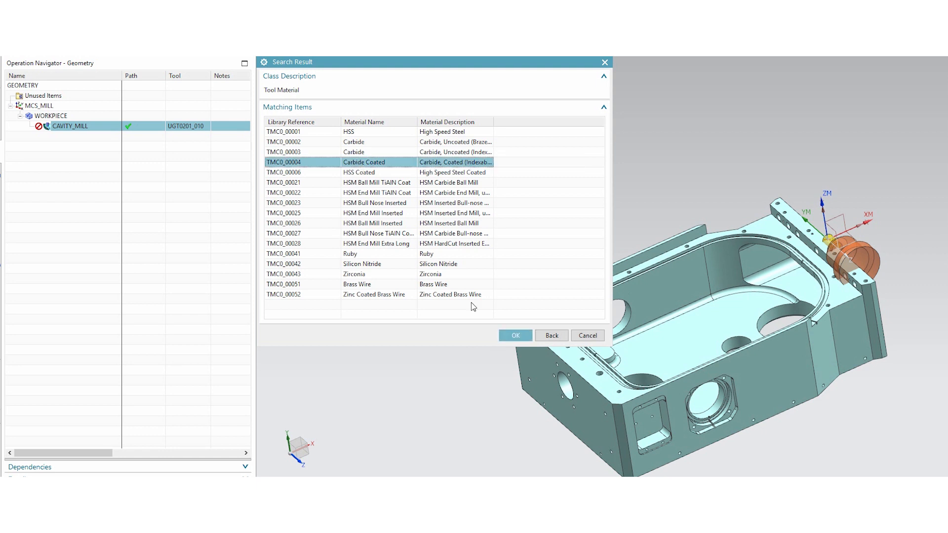
pyautogui.click(515, 336)
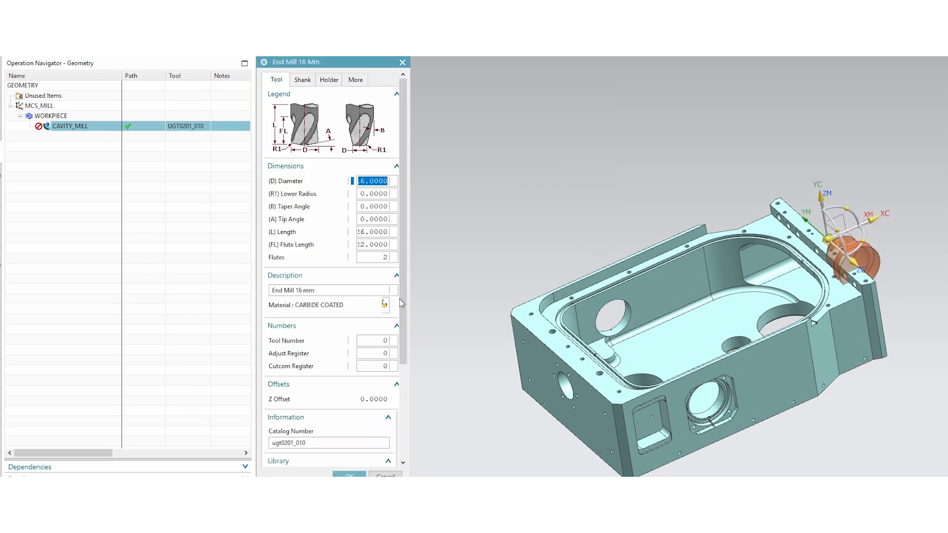
pyautogui.scroll(-3)
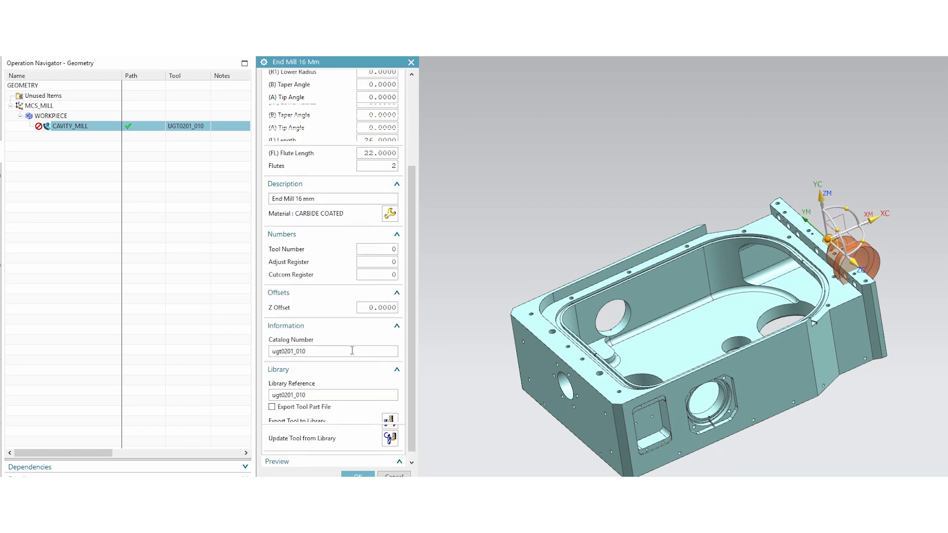
pyautogui.scroll(3)
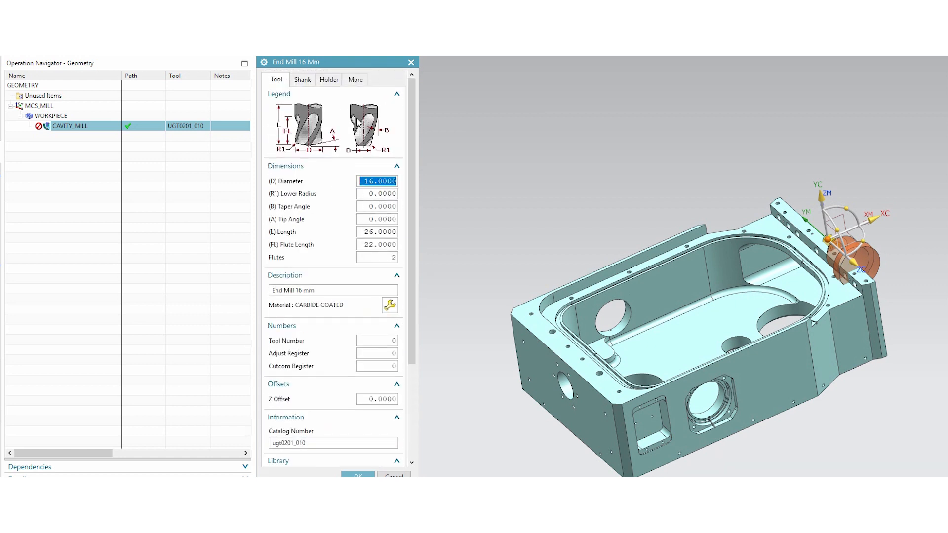
pyautogui.click(302, 79)
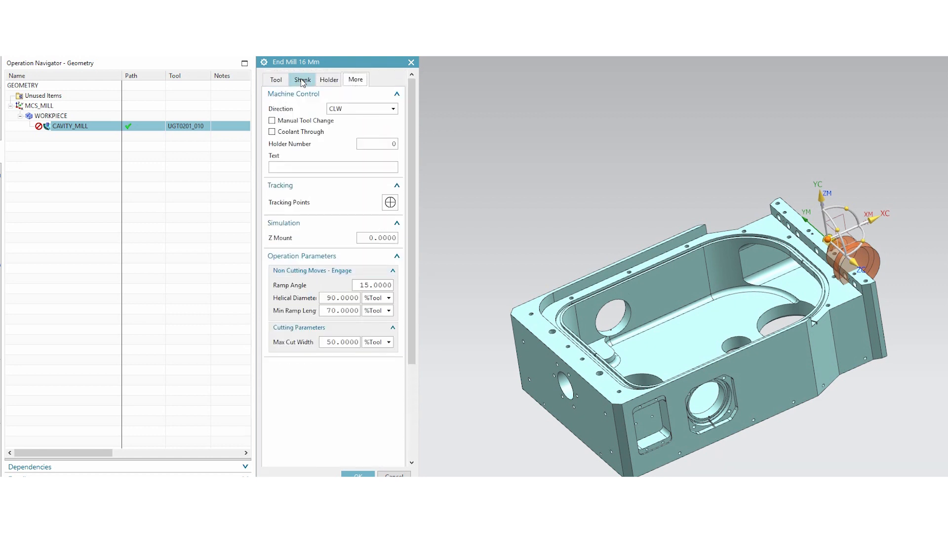
pyautogui.click(275, 79)
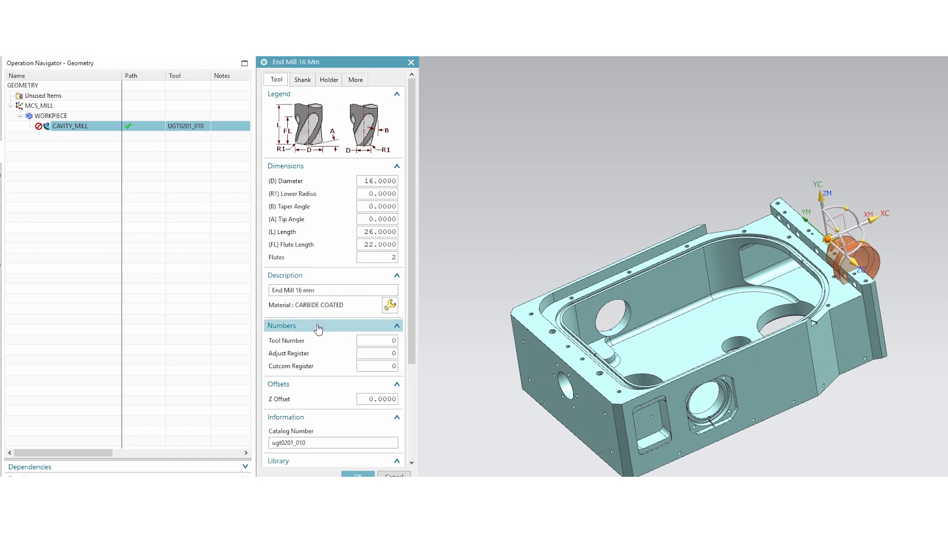
pyautogui.scroll(-3)
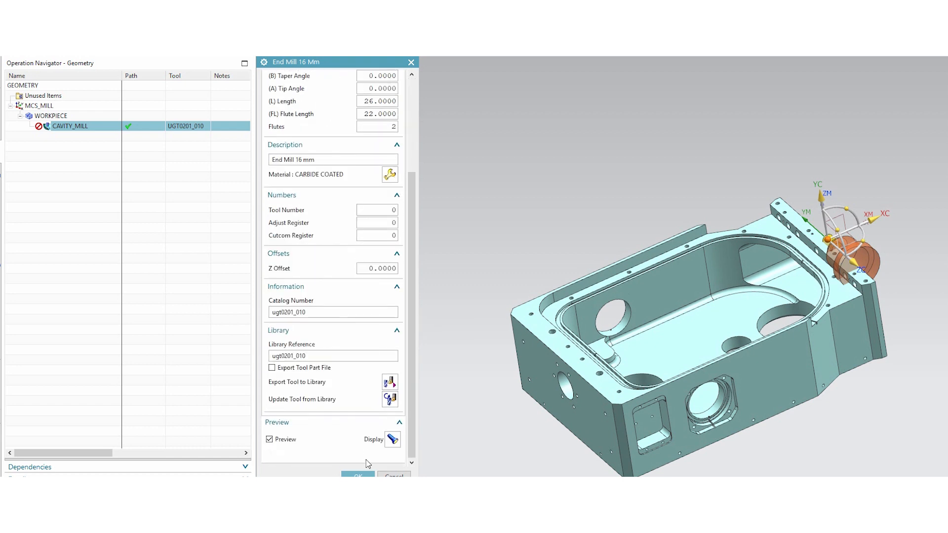
pyautogui.click(358, 477)
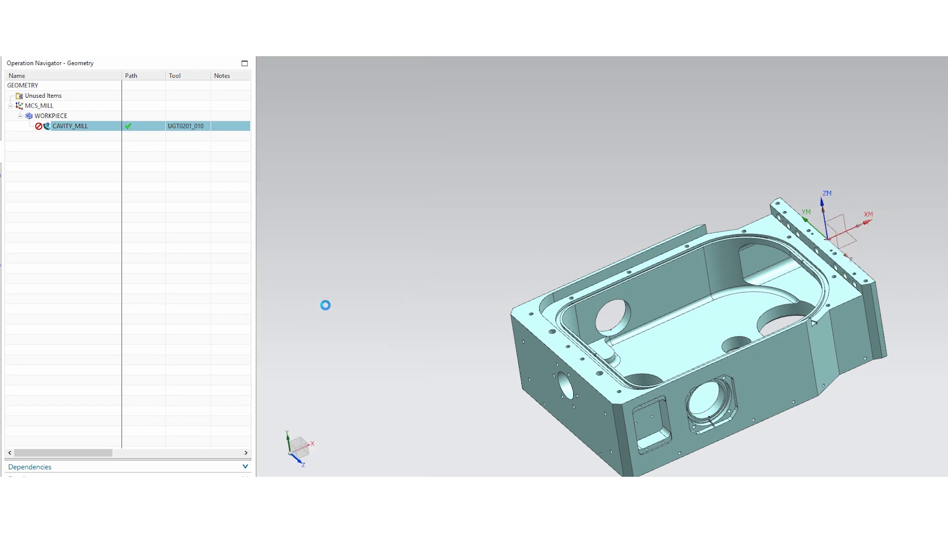
pyautogui.moveTo(394, 332)
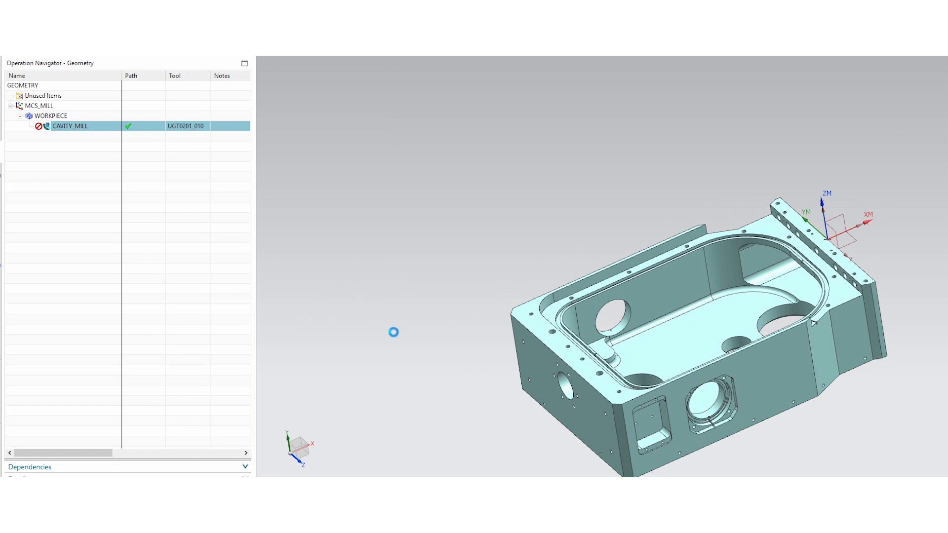
pyautogui.doubleClick(69, 126)
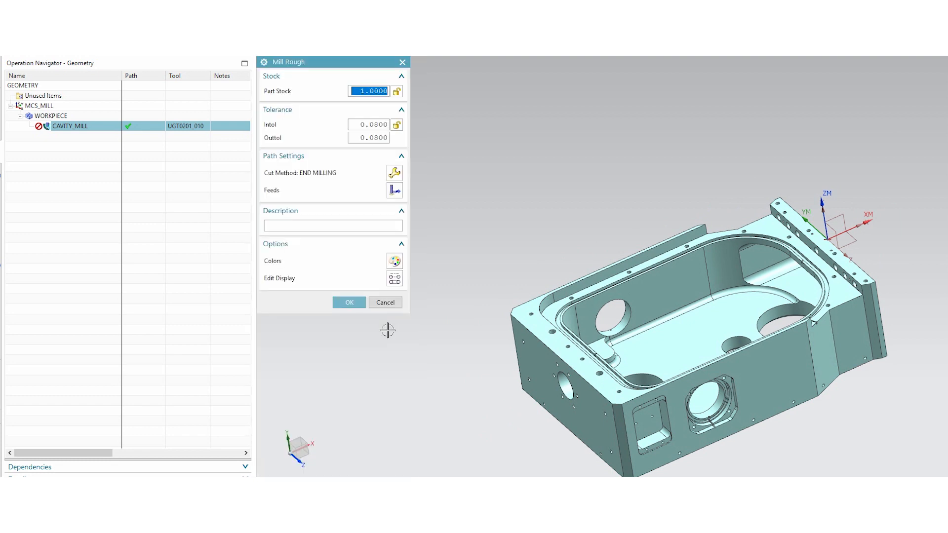
pyautogui.moveTo(394, 174)
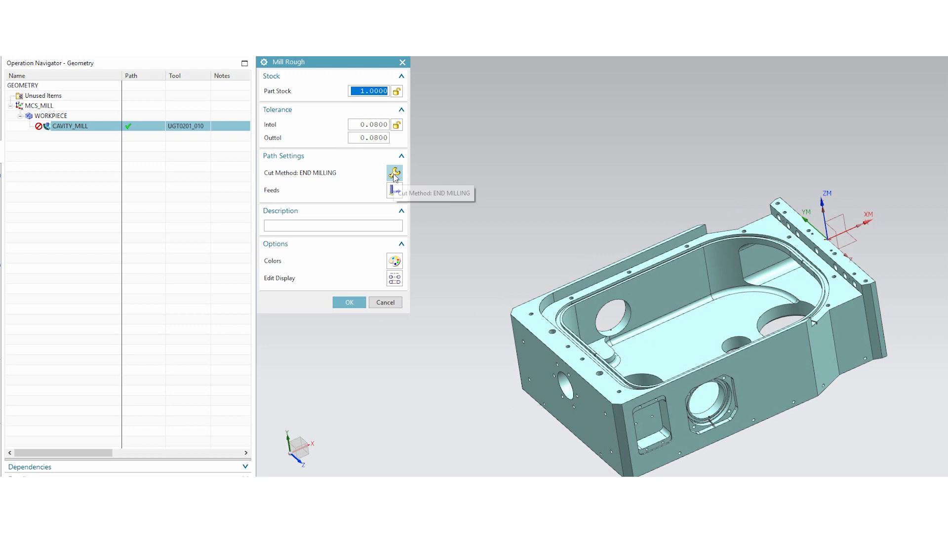
pyautogui.click(395, 174)
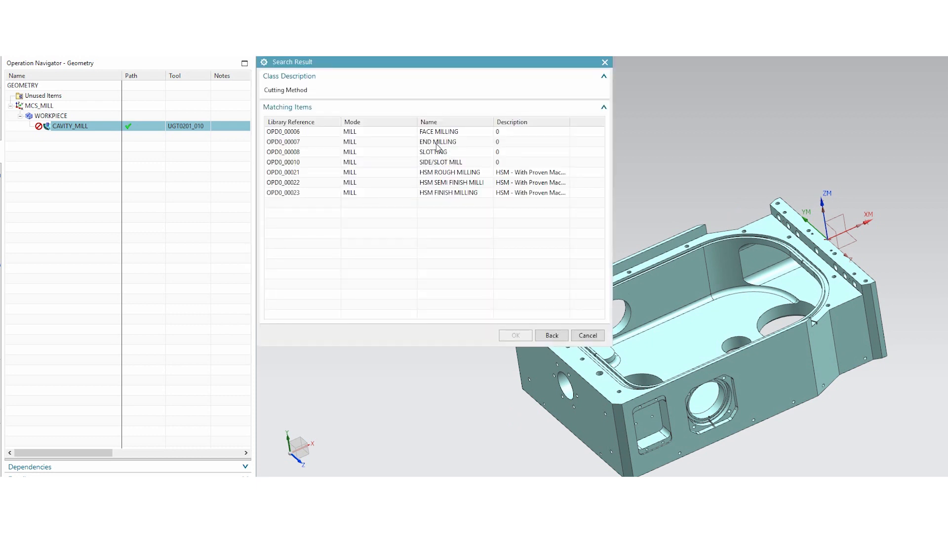
pyautogui.click(514, 335)
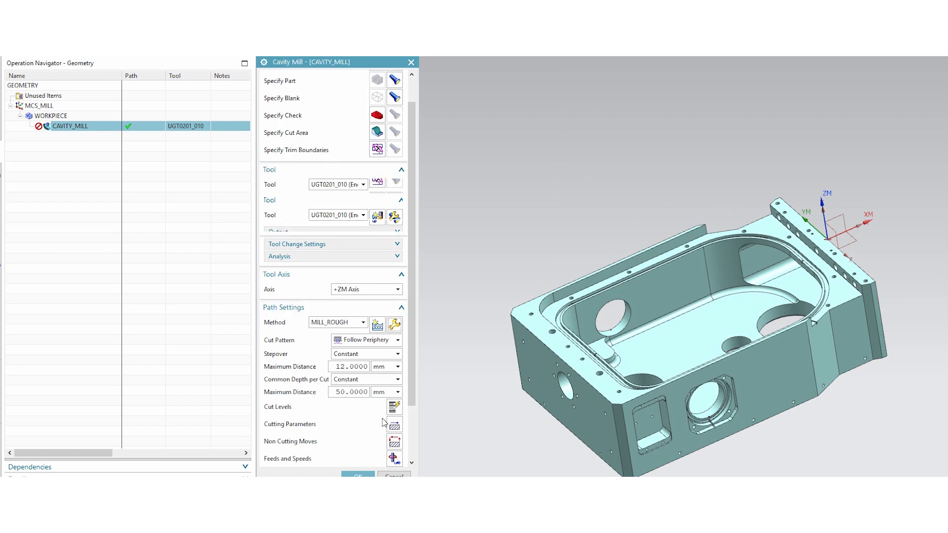
pyautogui.scroll(-3)
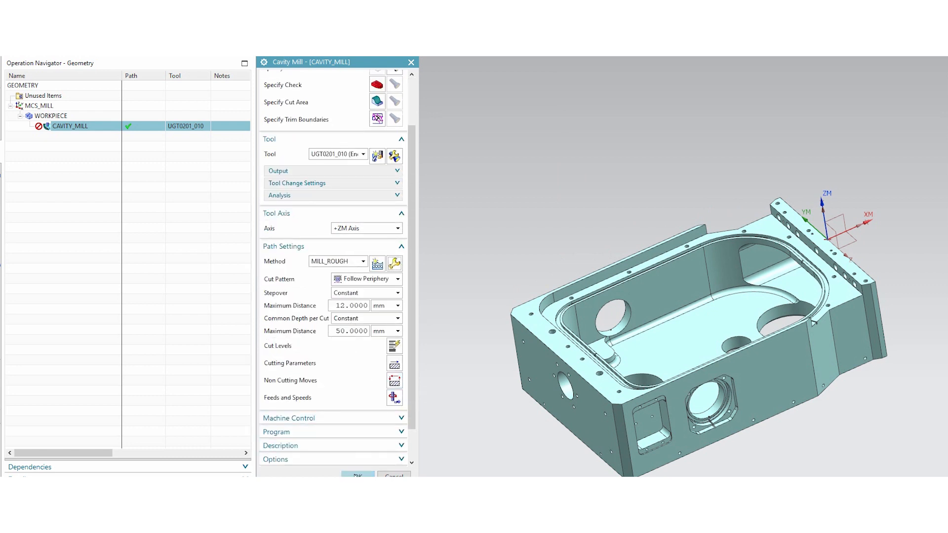
pyautogui.click(411, 61)
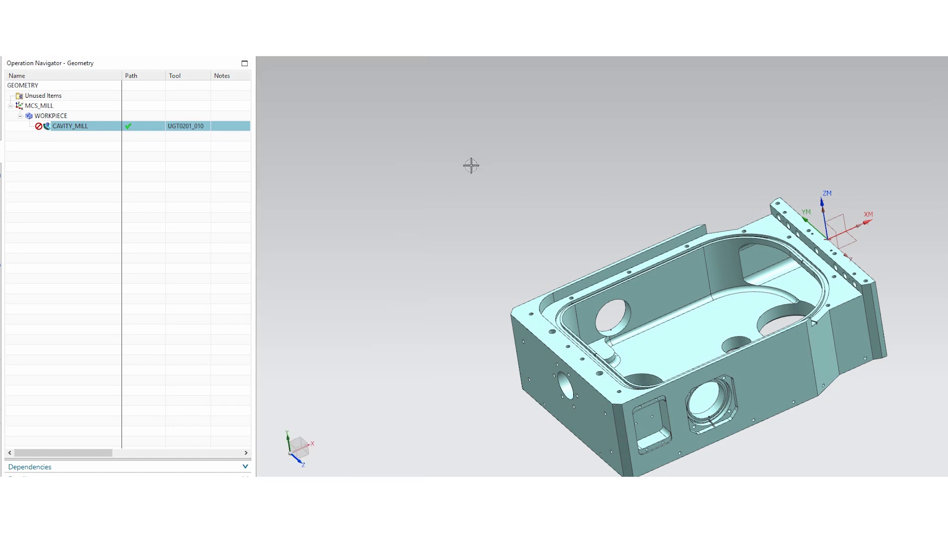
pyautogui.moveTo(471, 165)
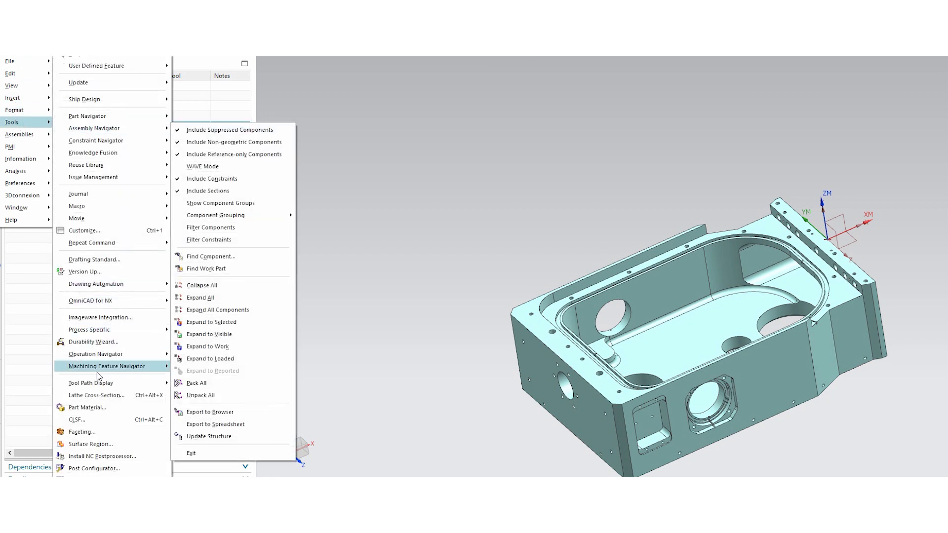
pyautogui.click(87, 407)
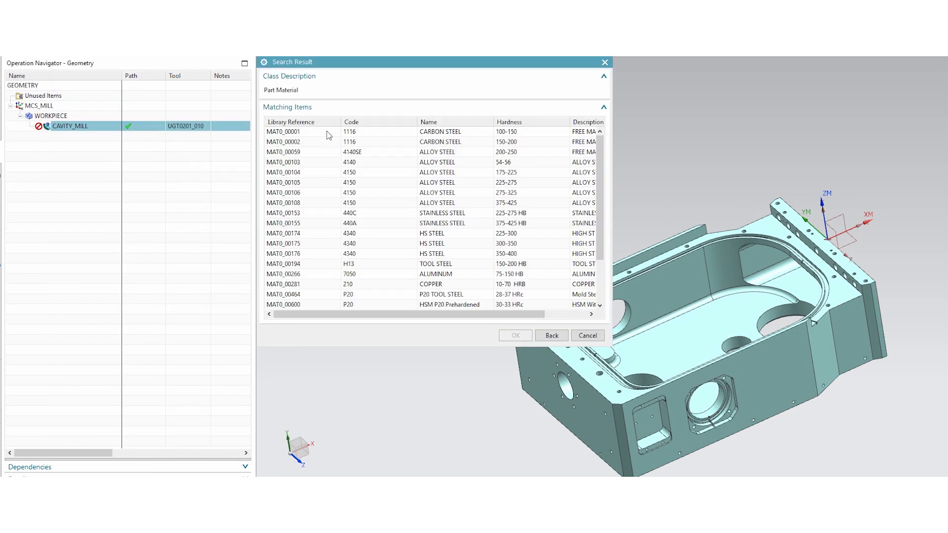
pyautogui.click(585, 336)
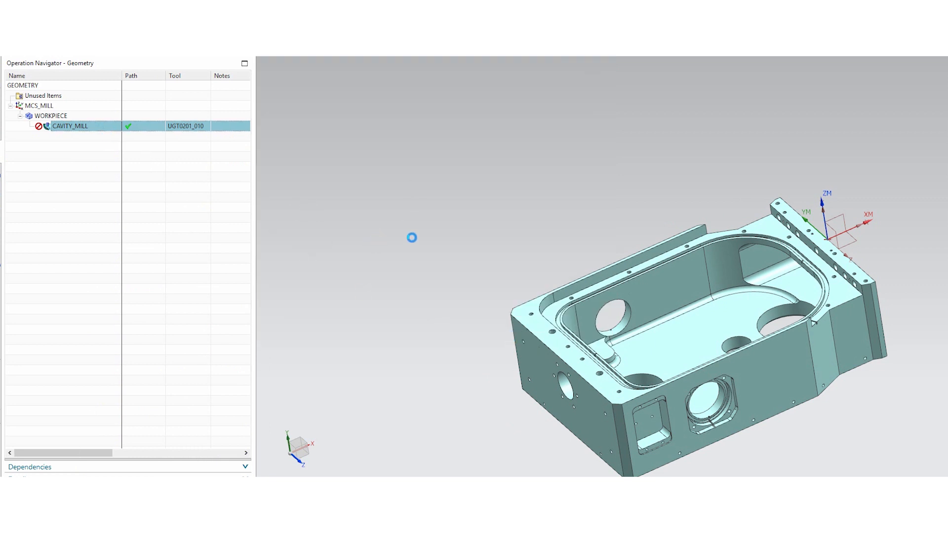
pyautogui.doubleClick(70, 126)
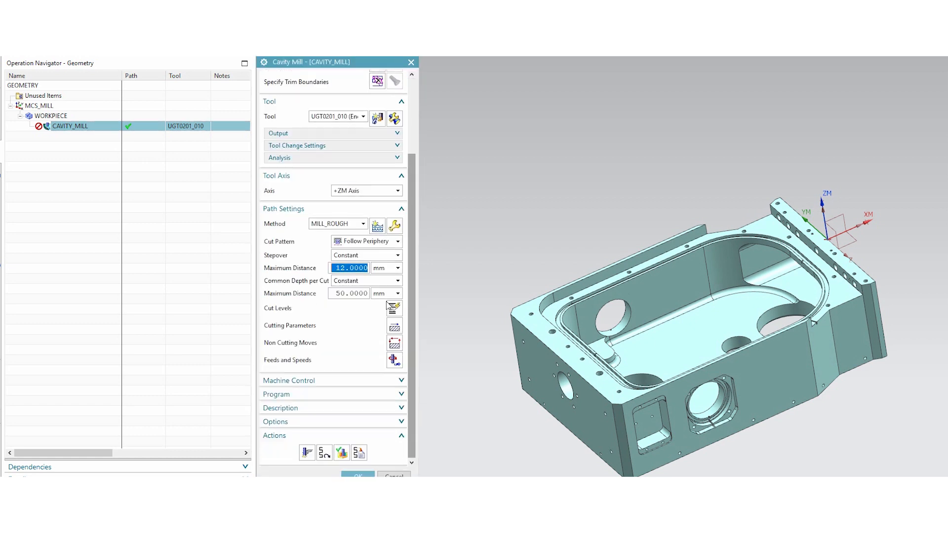
pyautogui.click(411, 61)
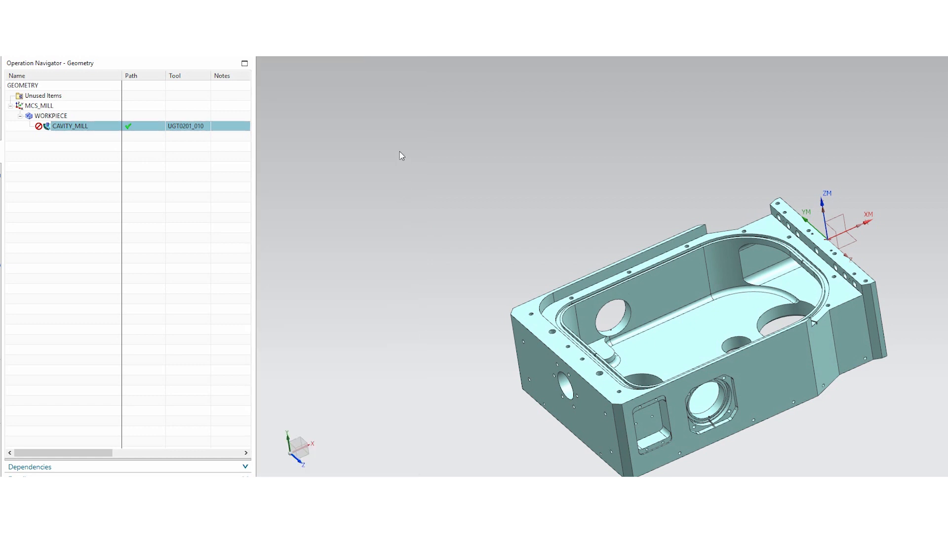
pyautogui.click(69, 126)
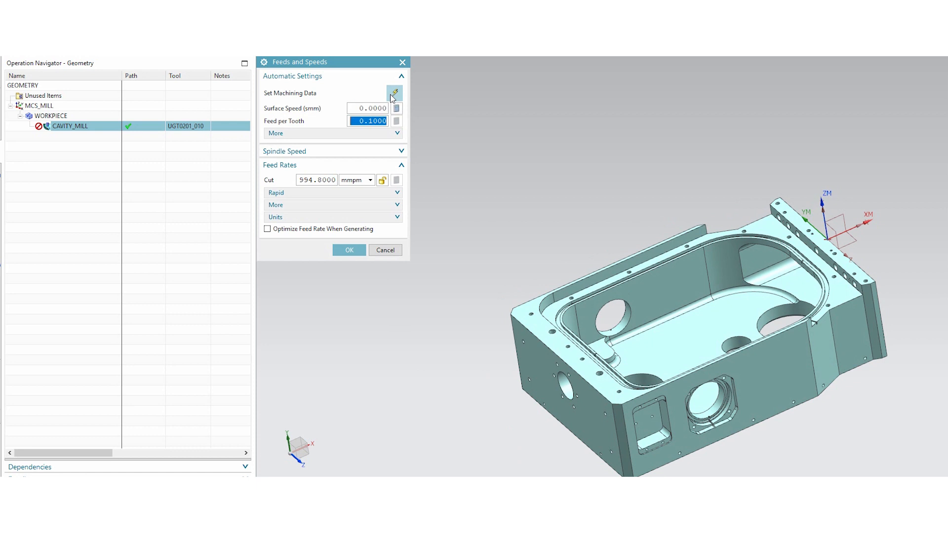
pyautogui.click(394, 93)
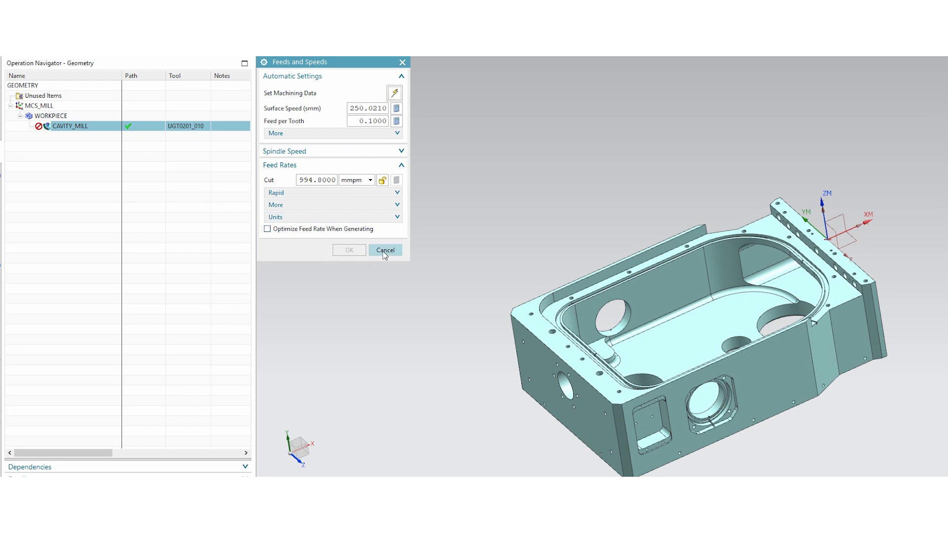
pyautogui.click(385, 250)
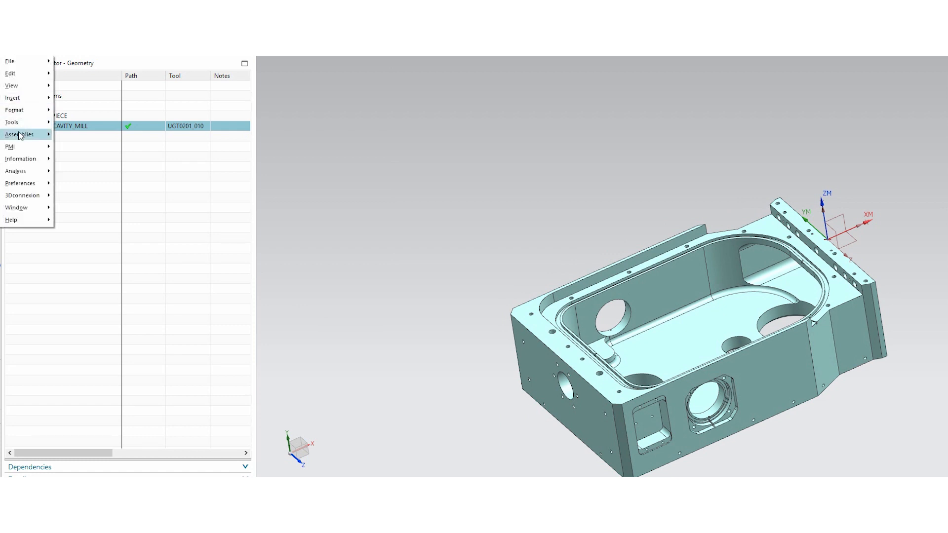
# Step: Reopen the library editor and set tool material to coated carbide
pyautogui.click(11, 122)
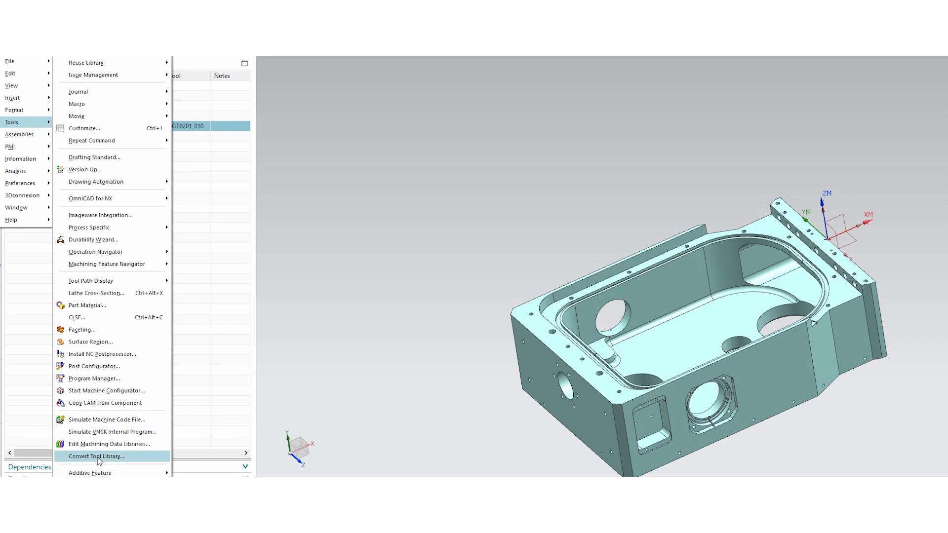
pyautogui.click(110, 443)
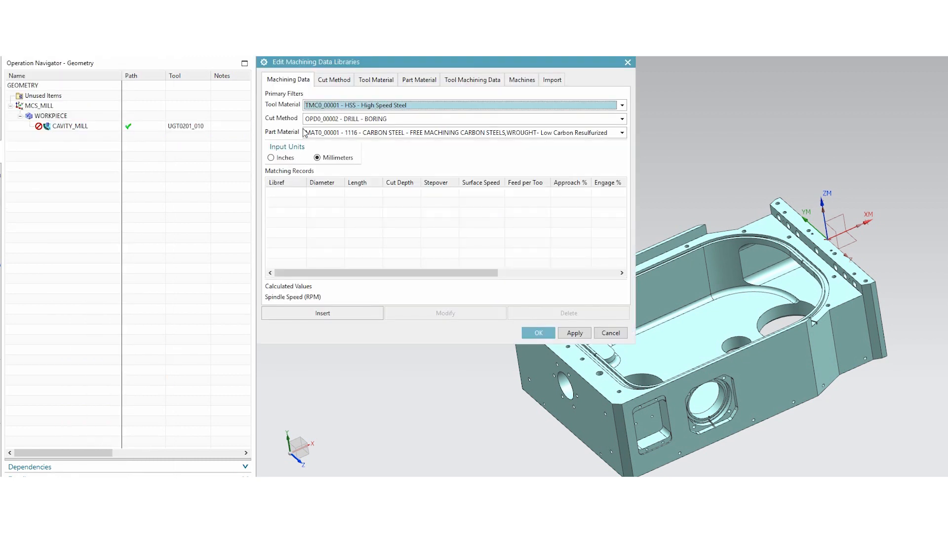
pyautogui.click(621, 119)
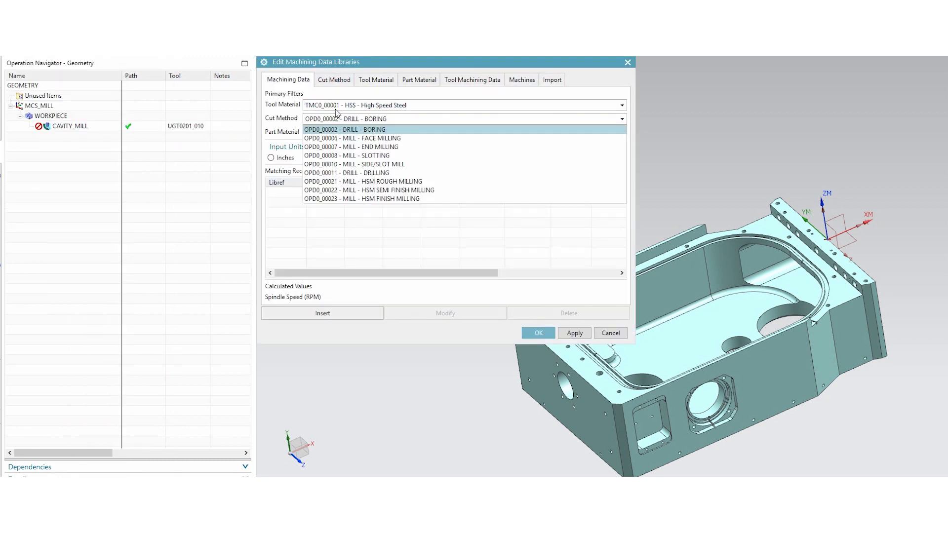
pyautogui.click(622, 104)
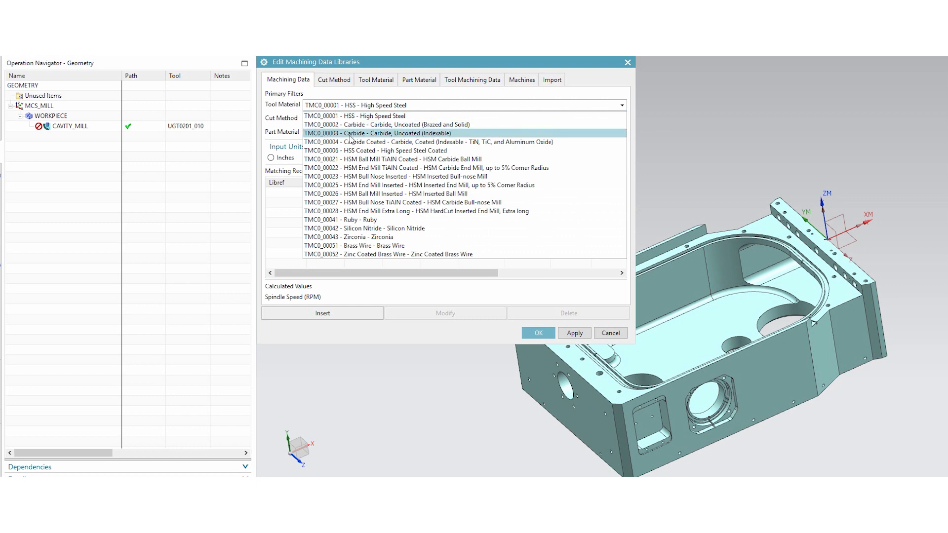
pyautogui.click(427, 141)
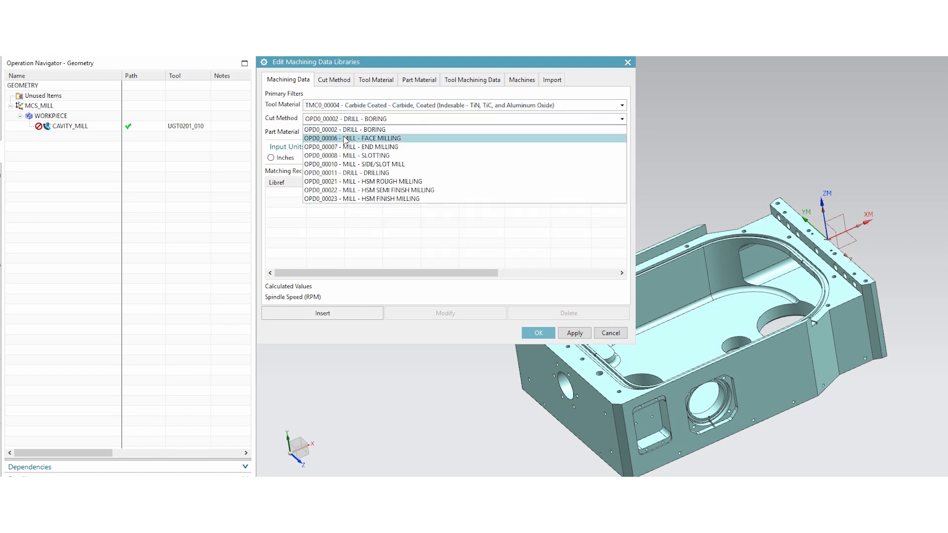
# Step: Set cut method to END MILLING, delete the matching record and view tool machining data
pyautogui.click(353, 138)
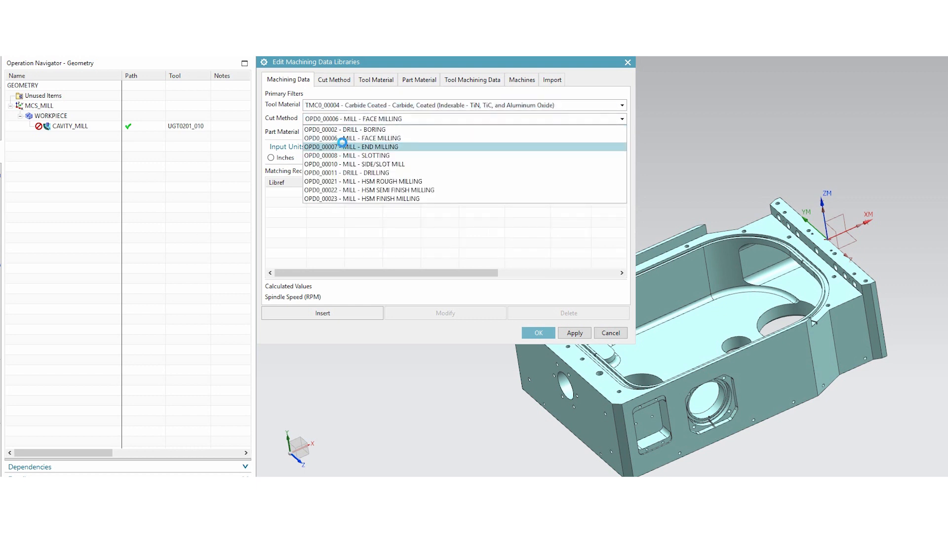
pyautogui.click(349, 147)
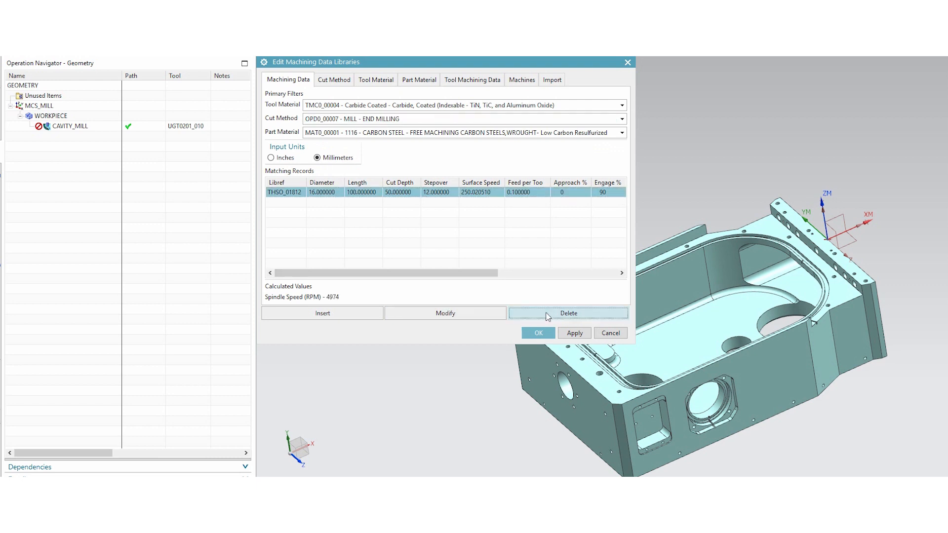
pyautogui.click(569, 314)
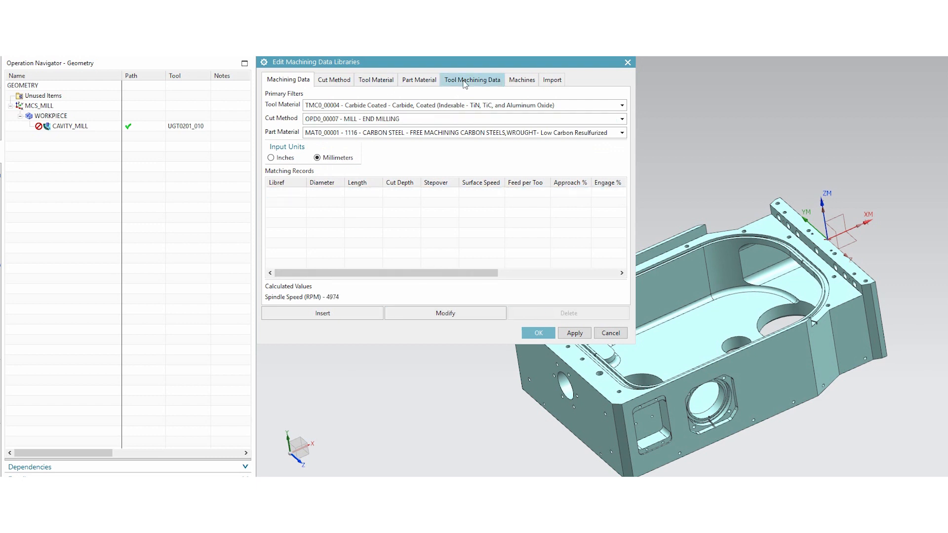
pyautogui.click(472, 79)
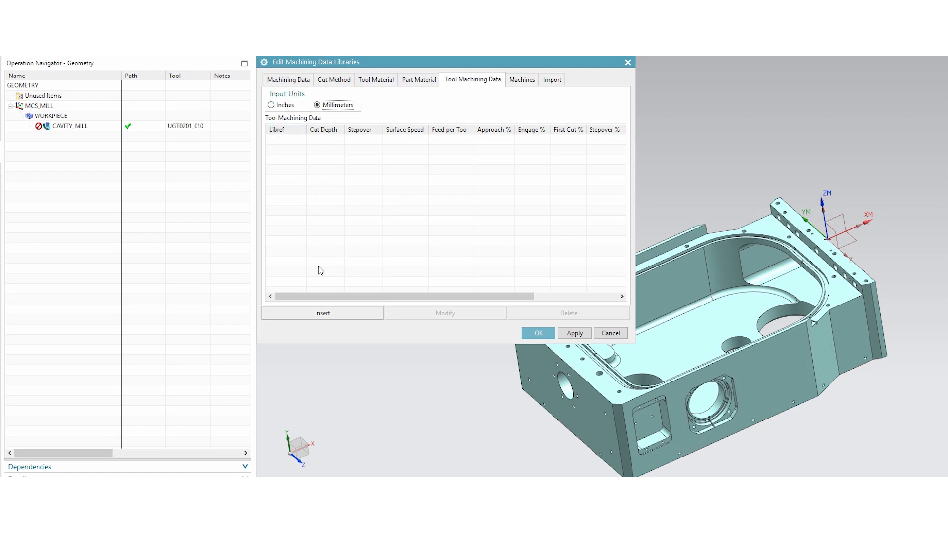
# Step: Start a new record and choose the End Mill (non indexable) library class
pyautogui.click(322, 313)
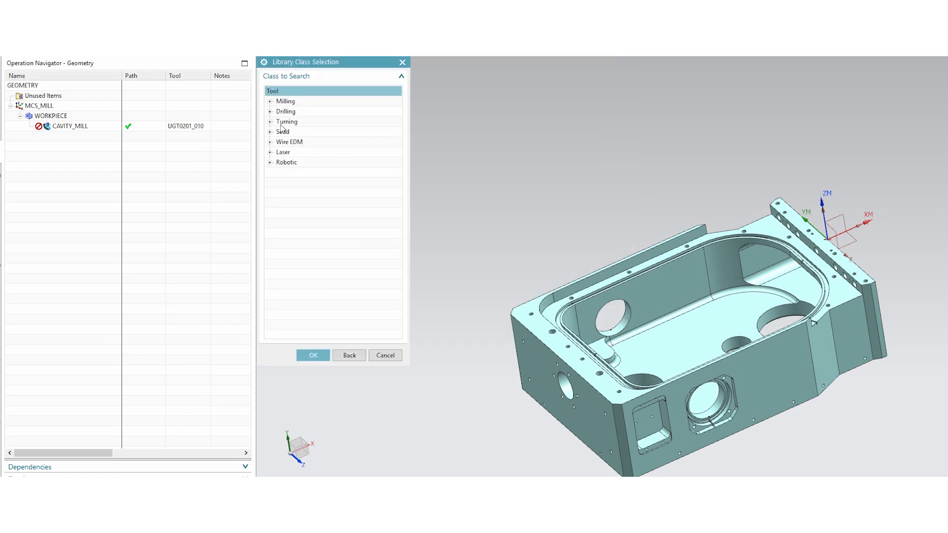
pyautogui.click(270, 100)
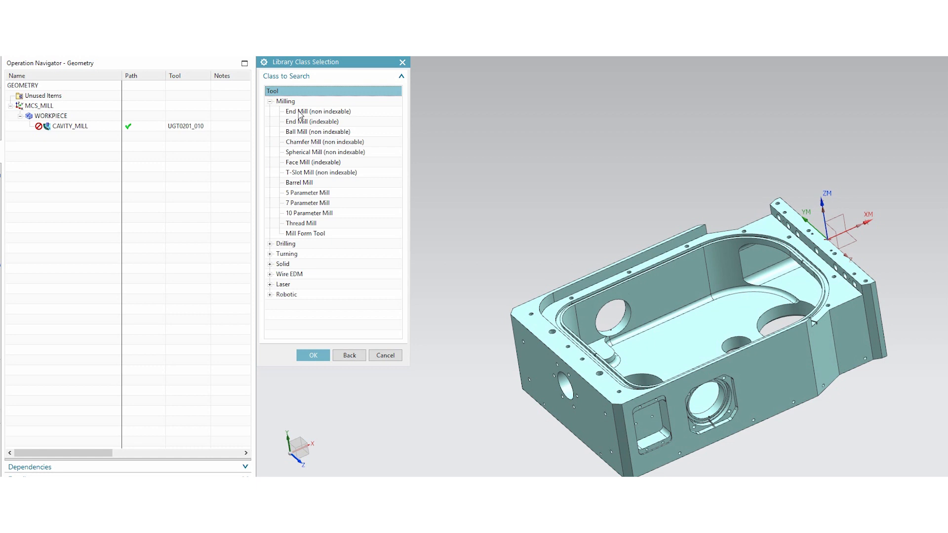
pyautogui.click(317, 112)
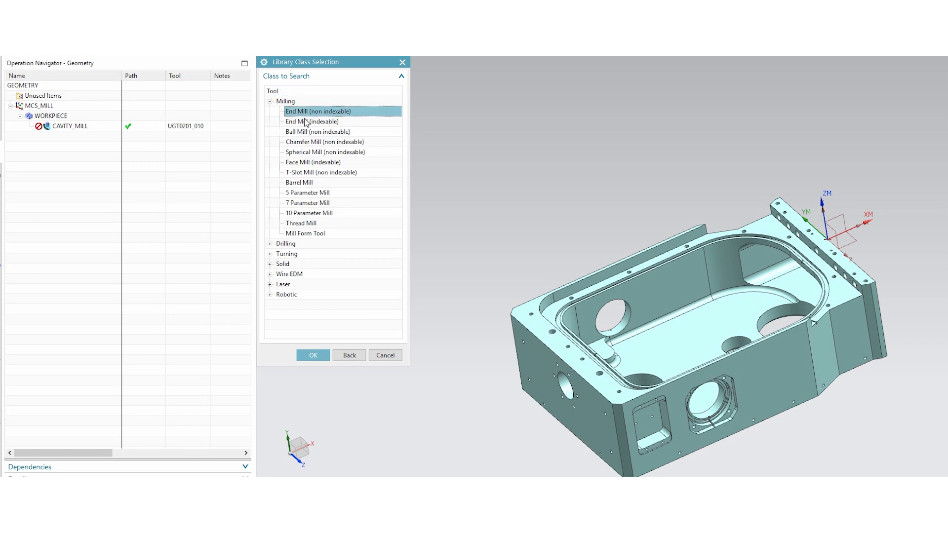
pyautogui.click(313, 355)
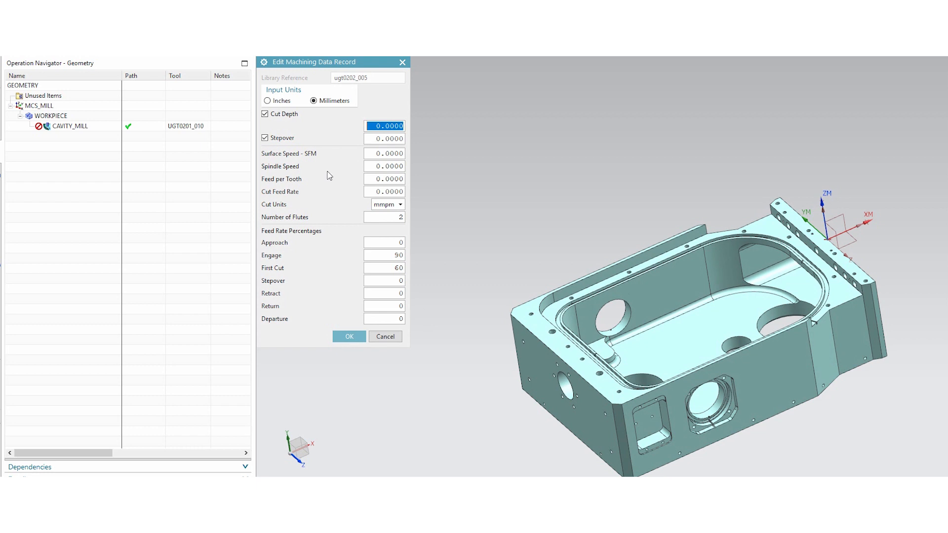
# Step: Enter cut depth 50, save the tool record and close the libraries dialog with OK
pyautogui.write('50')
pyautogui.click(384, 179)
pyautogui.write('.1')
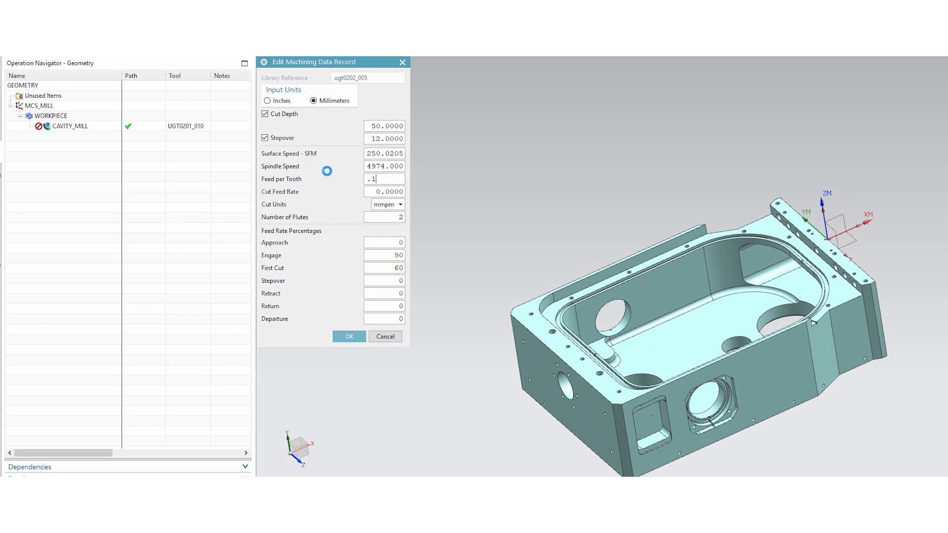
pyautogui.click(348, 336)
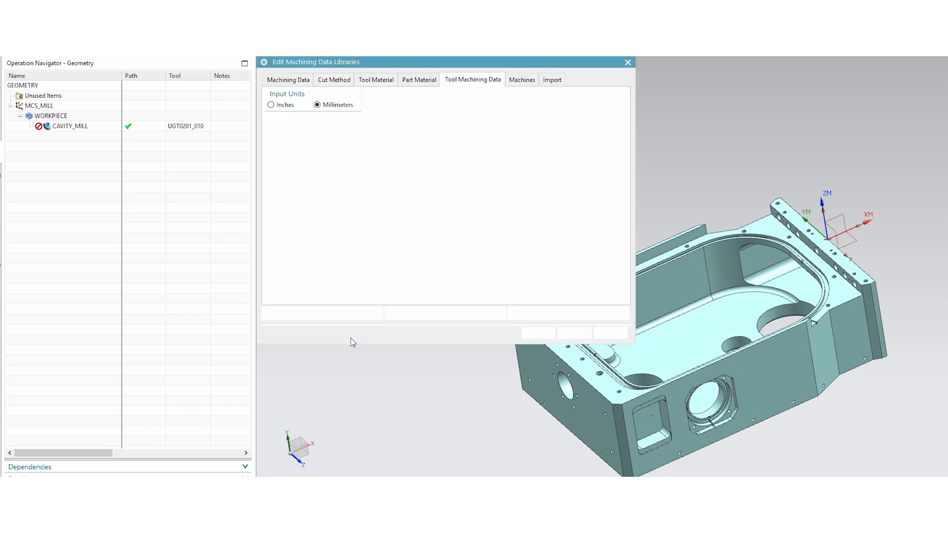
pyautogui.click(472, 79)
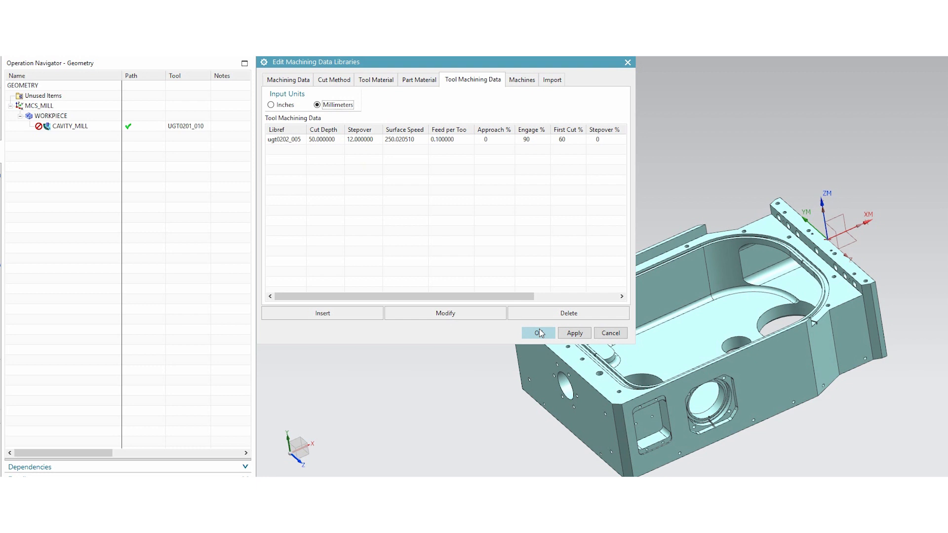
pyautogui.click(534, 333)
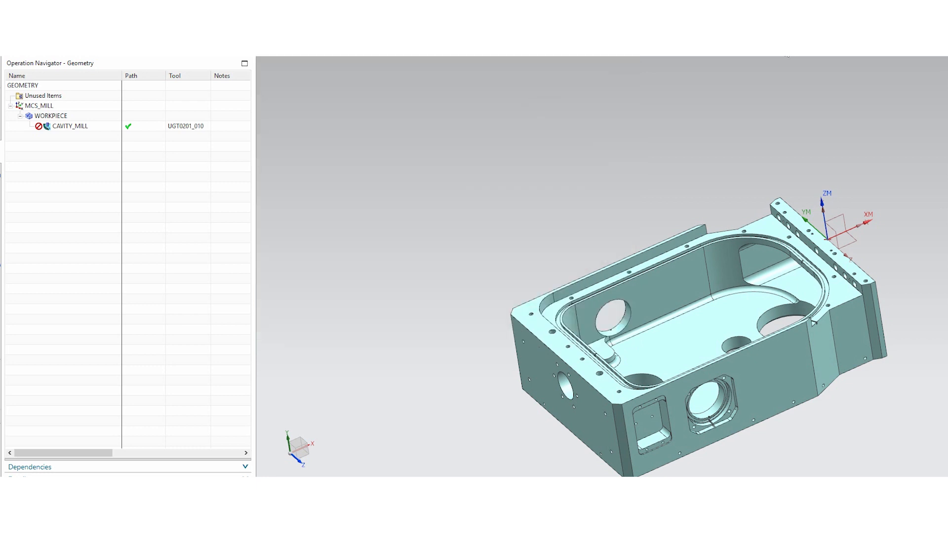
# Step: Assign MAT0_00001 1116 carbon steel as the part material via Tools > Part Material
pyautogui.click(12, 121)
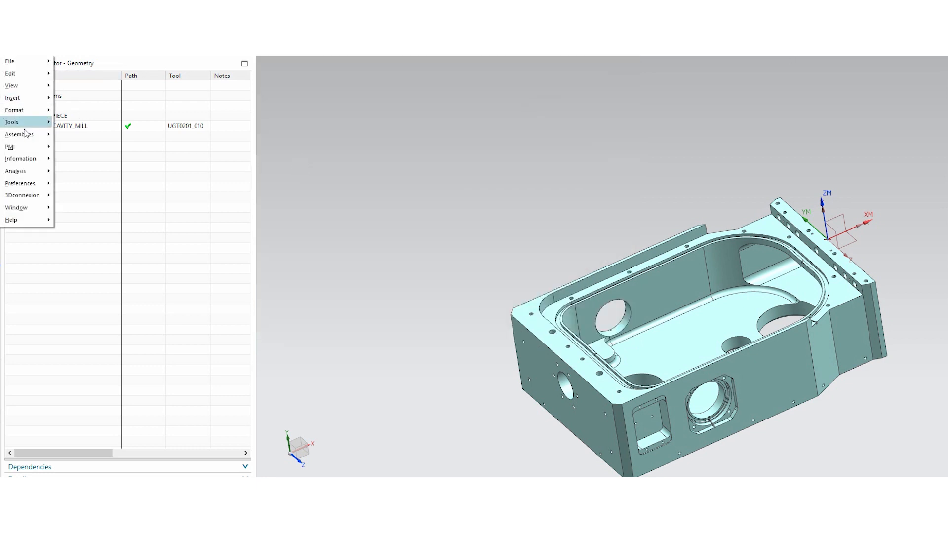
pyautogui.click(11, 123)
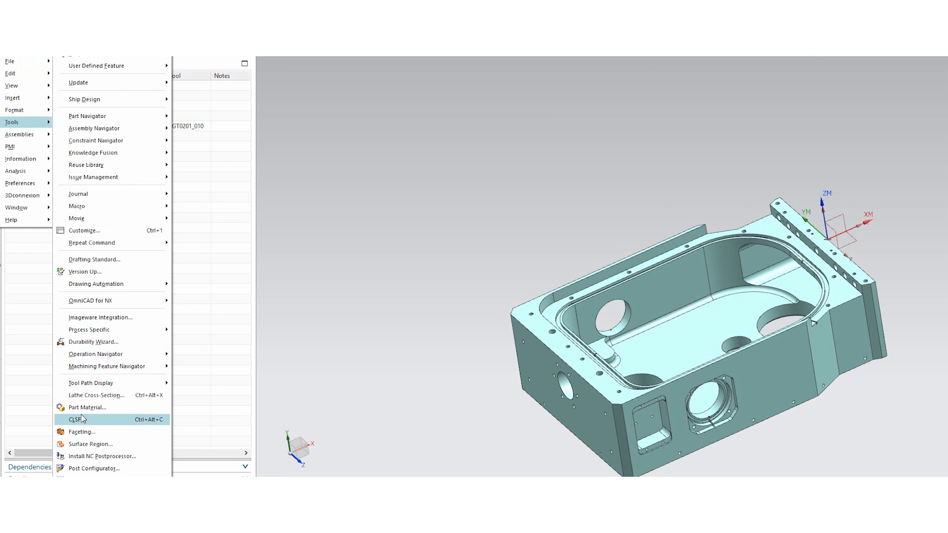
pyautogui.click(86, 407)
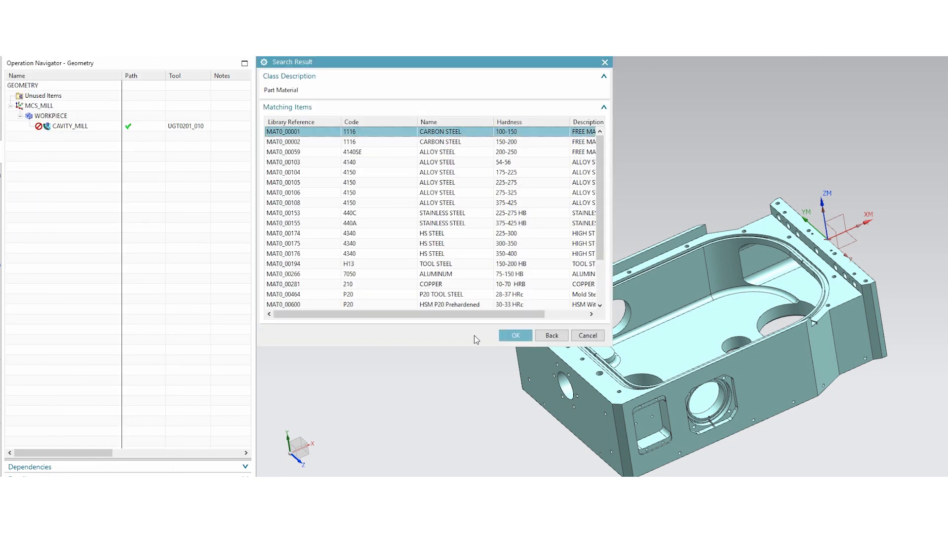
pyautogui.click(515, 335)
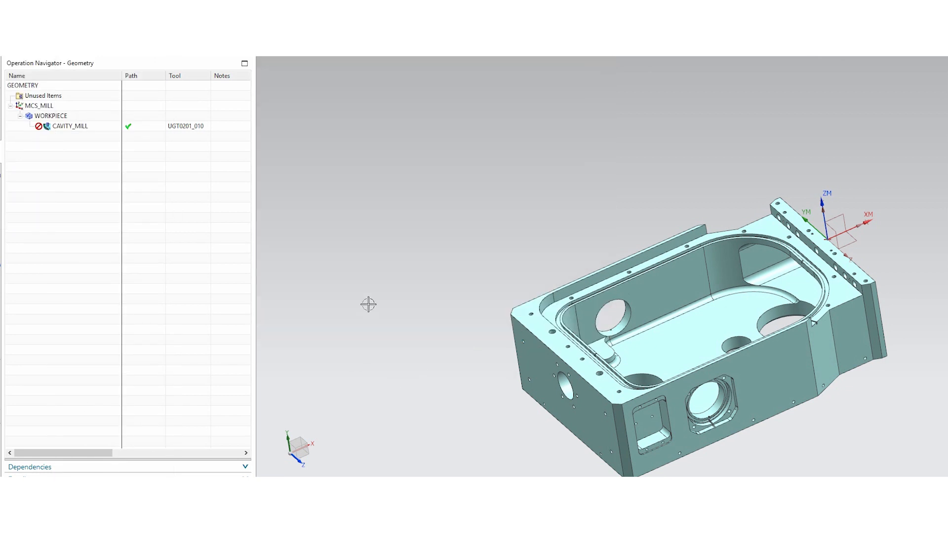
pyautogui.moveTo(403, 296)
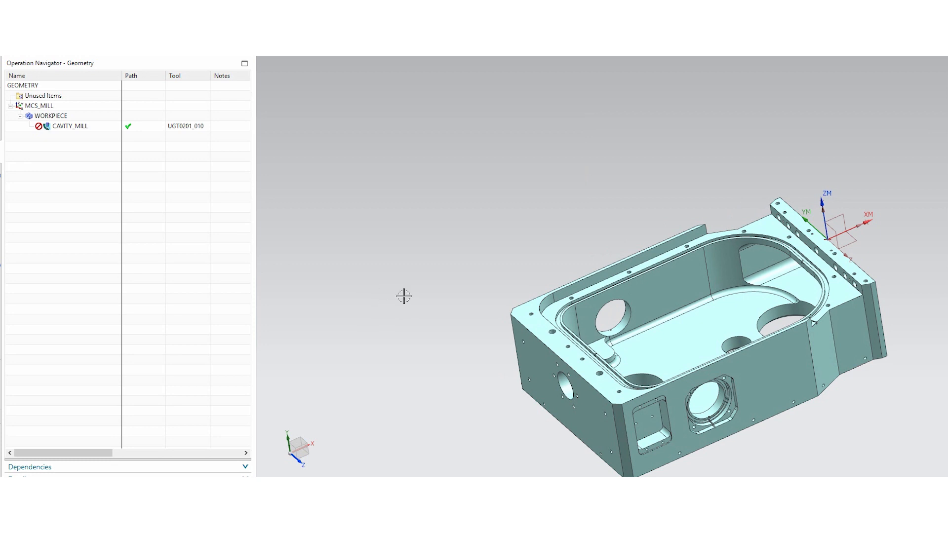
# Step: Open the CAVITY_MILL operation from the Operation Navigator for editing
pyautogui.click(69, 125)
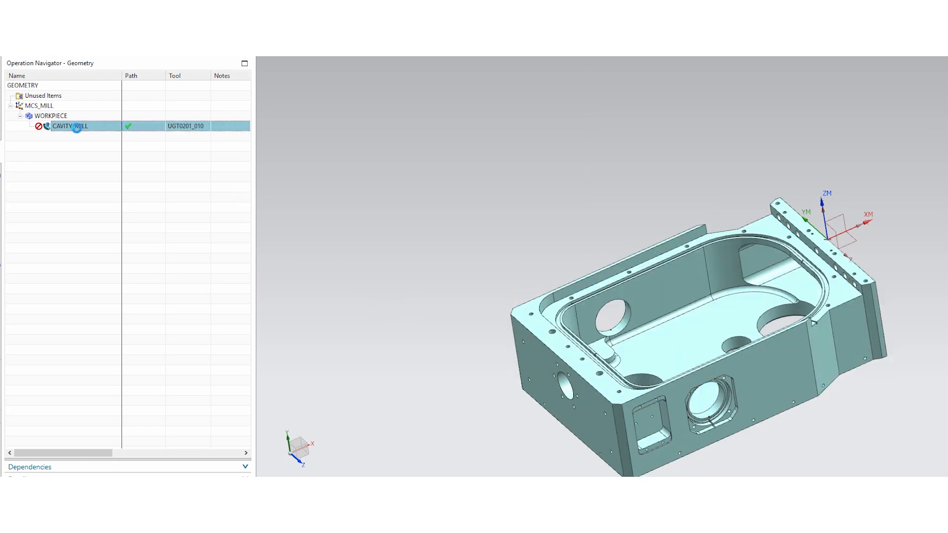
pyautogui.doubleClick(70, 126)
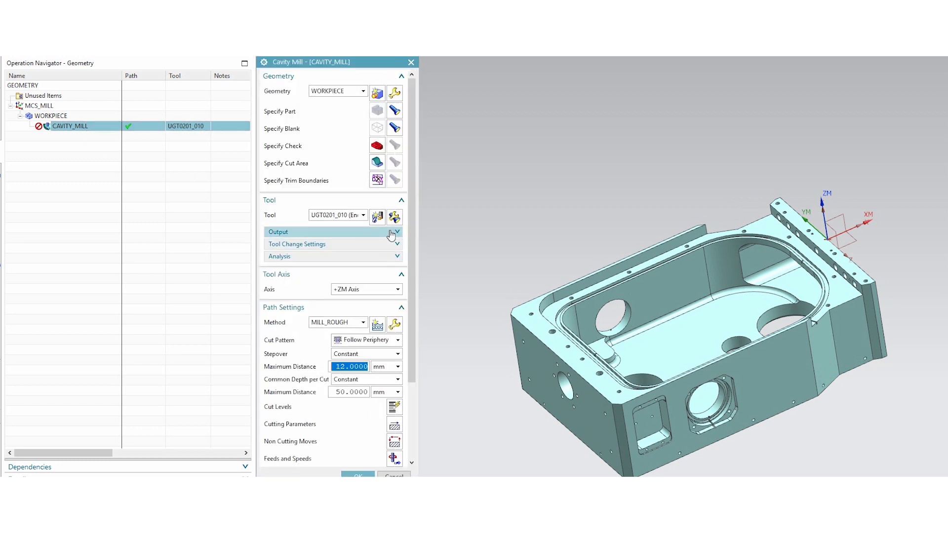
# Step: Review and accept the MILL_ROUGH method settings of CAVITY_MILL
pyautogui.click(377, 217)
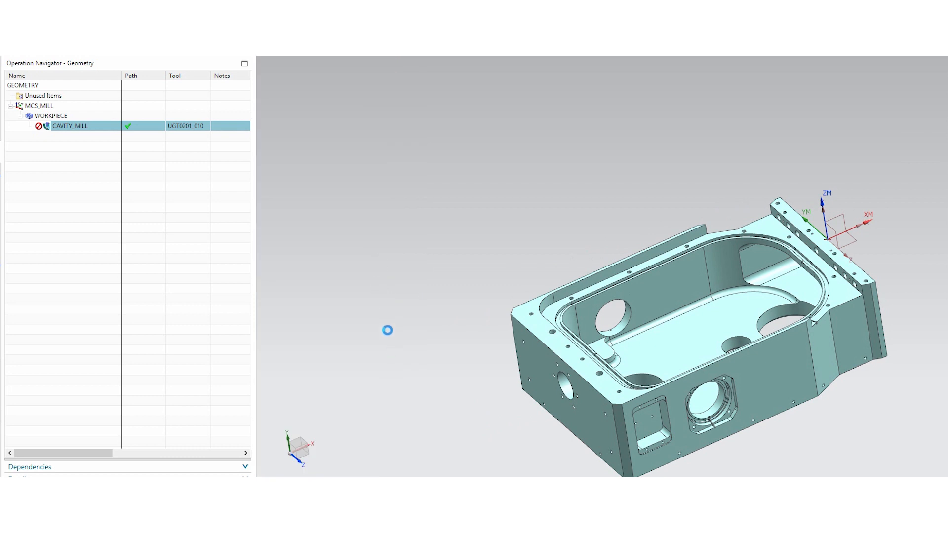
pyautogui.doubleClick(69, 125)
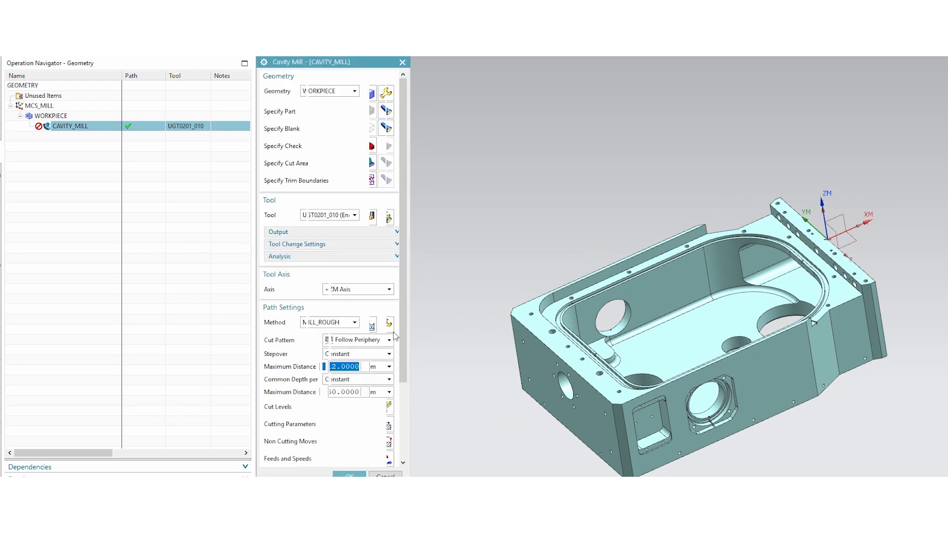
pyautogui.click(371, 324)
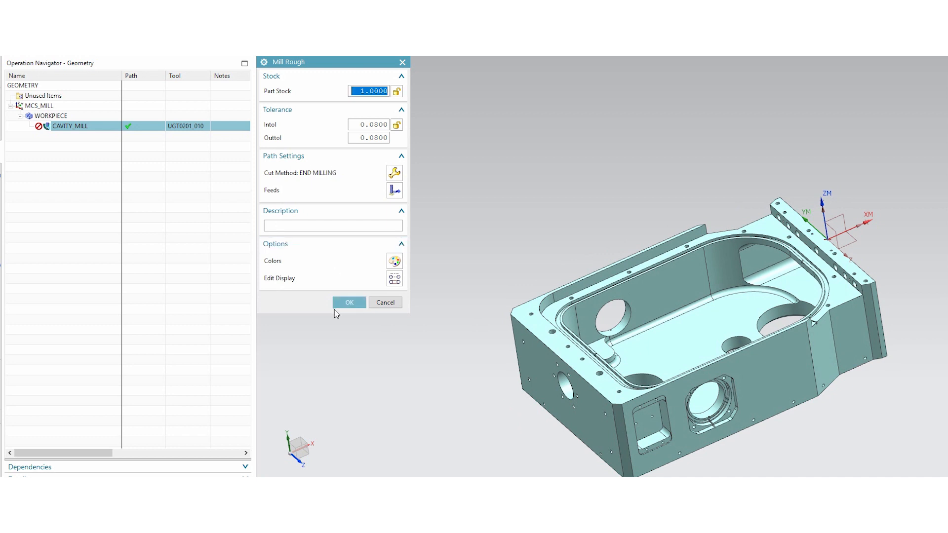
pyautogui.click(348, 302)
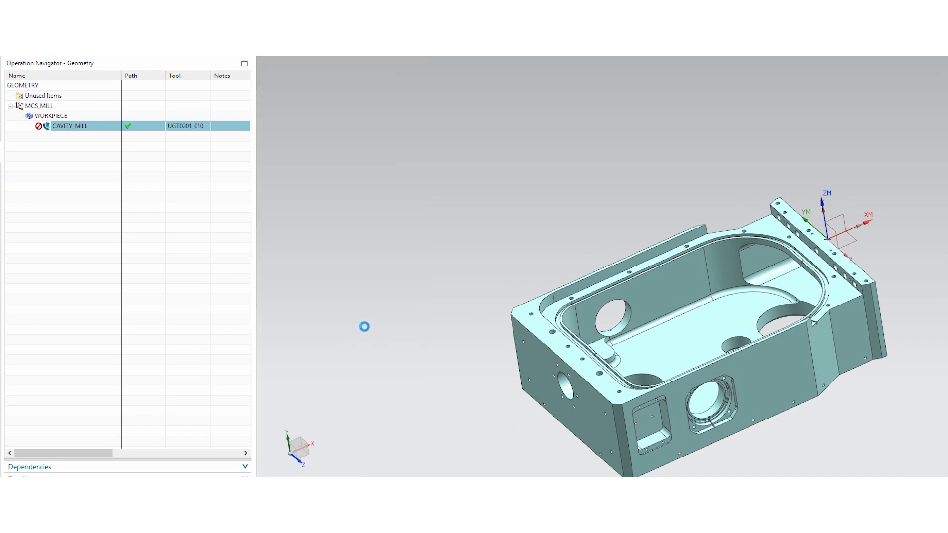
# Step: Accept library feeds and speeds: 250.021 surface speed, 0.1 feed per tooth, 994.8 mmpm cut feed
pyautogui.doubleClick(70, 125)
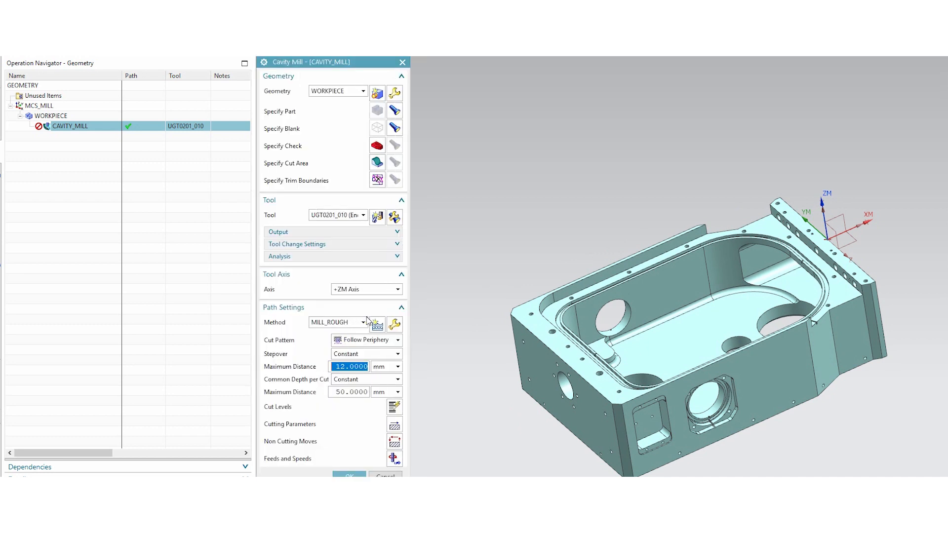
pyautogui.scroll(-3)
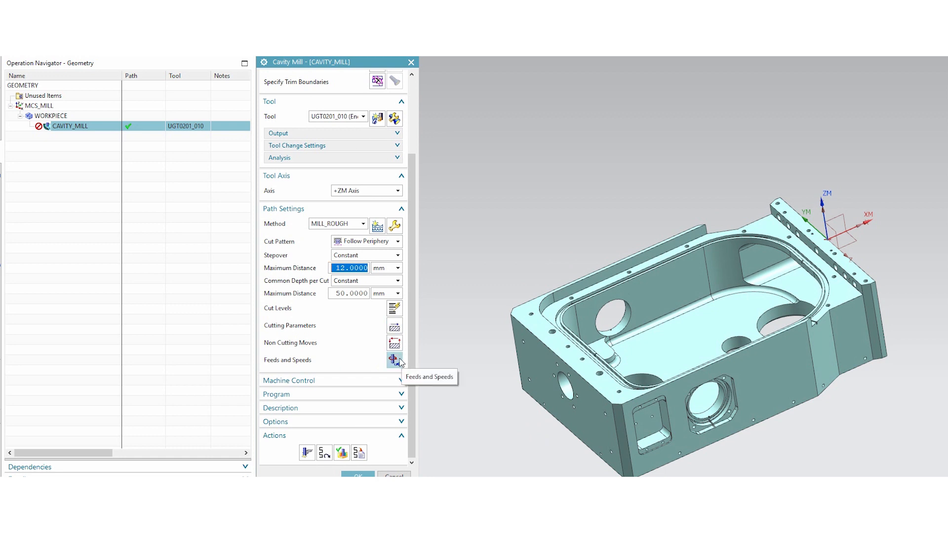
pyautogui.click(394, 361)
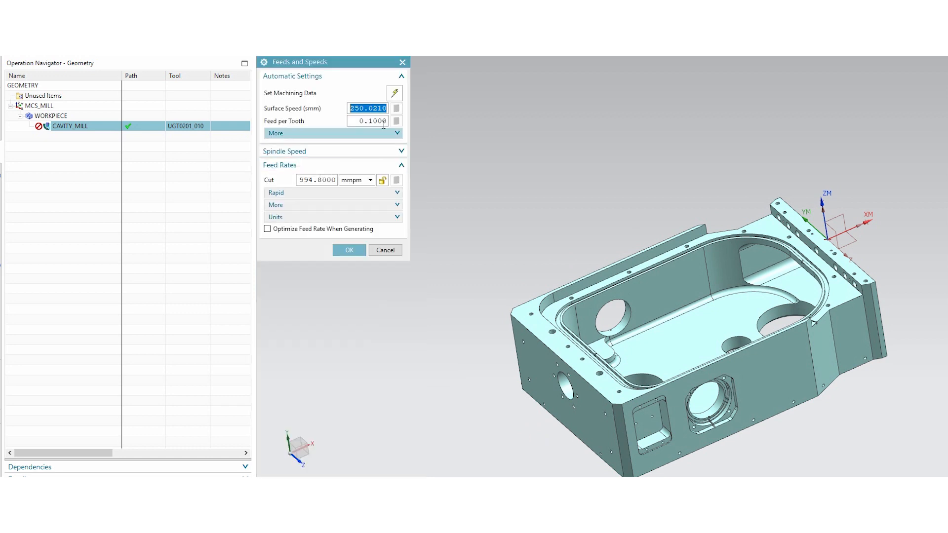
pyautogui.moveTo(478, 249)
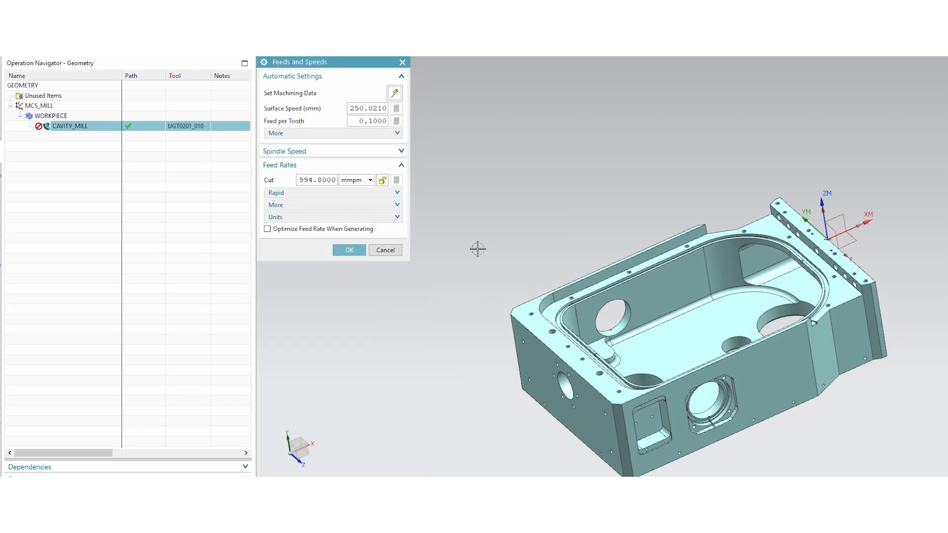
pyautogui.moveTo(350, 249)
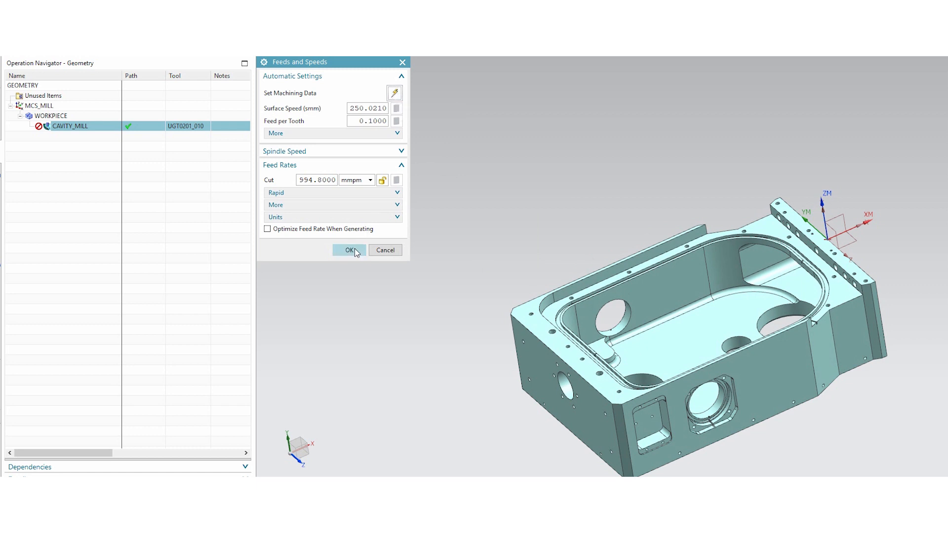
pyautogui.click(349, 250)
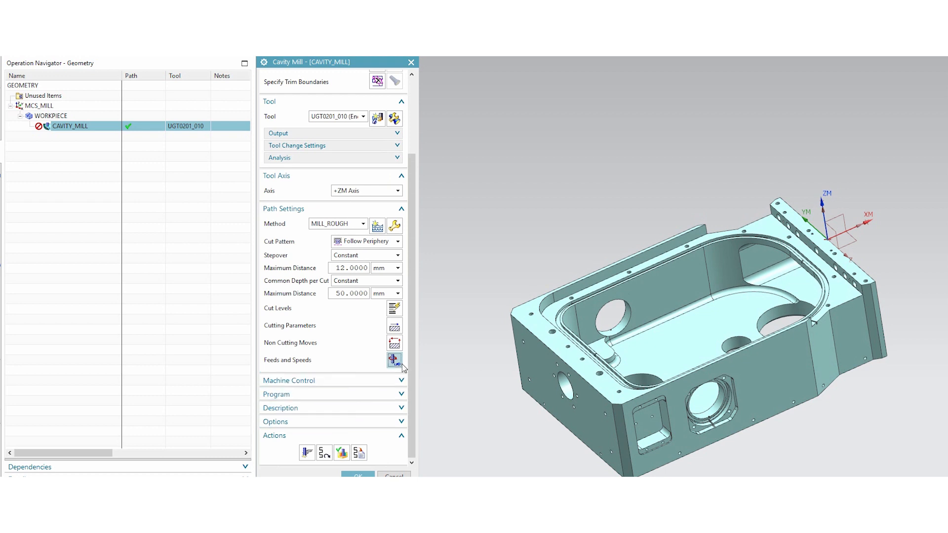
pyautogui.click(411, 61)
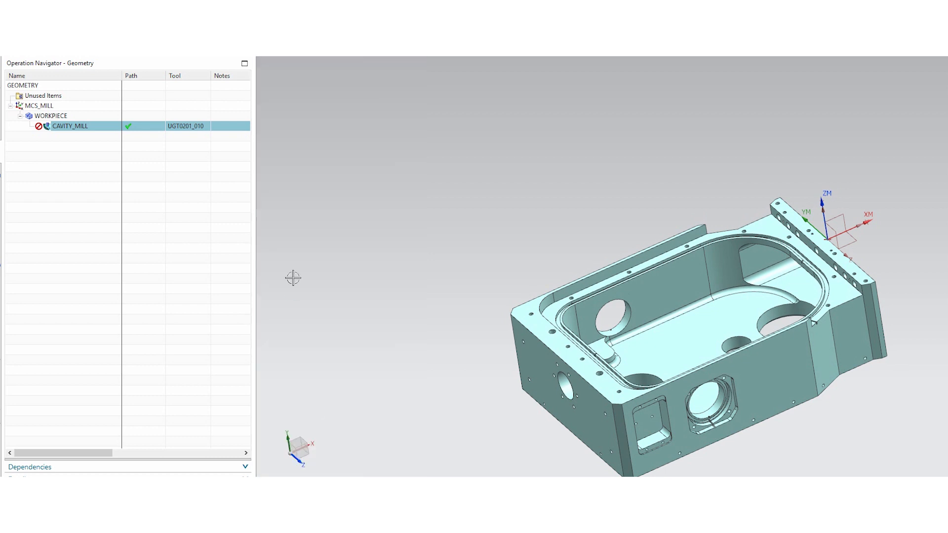
pyautogui.moveTo(71, 125)
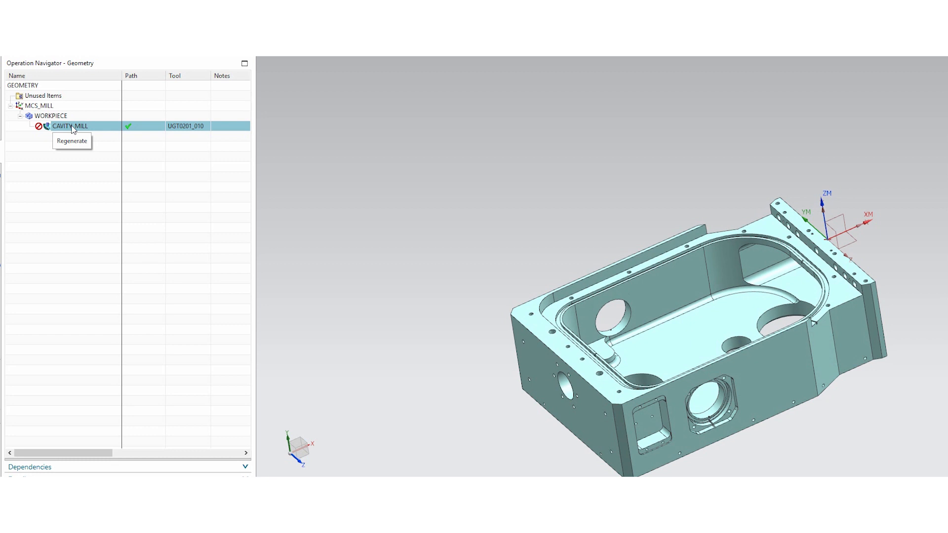
pyautogui.moveTo(72, 131)
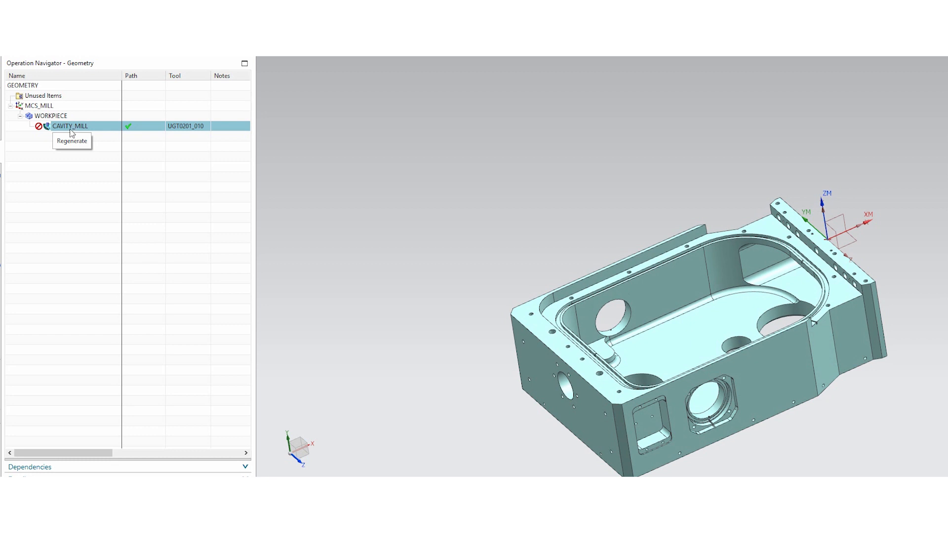
pyautogui.click(11, 122)
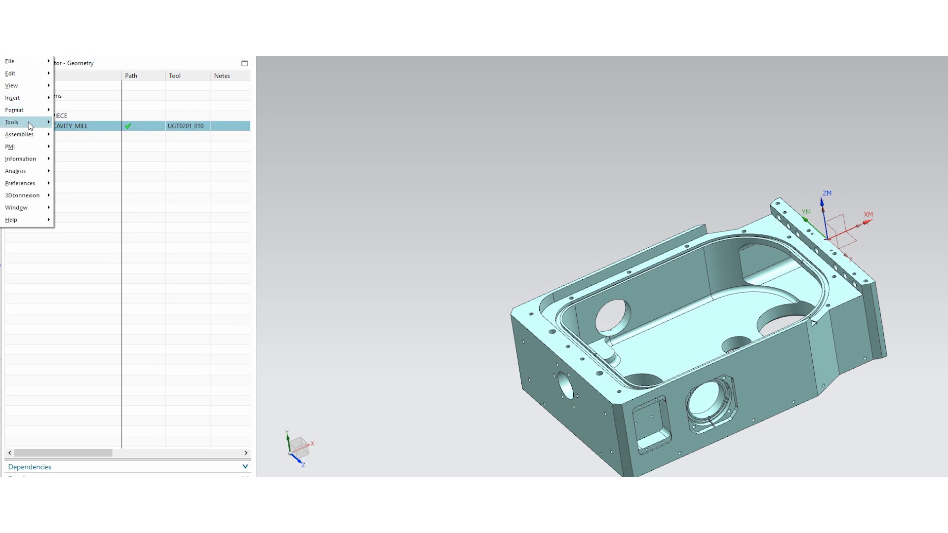
# Step: In the library editor set cut method END MILLING and tool material coated carbide
pyautogui.click(12, 123)
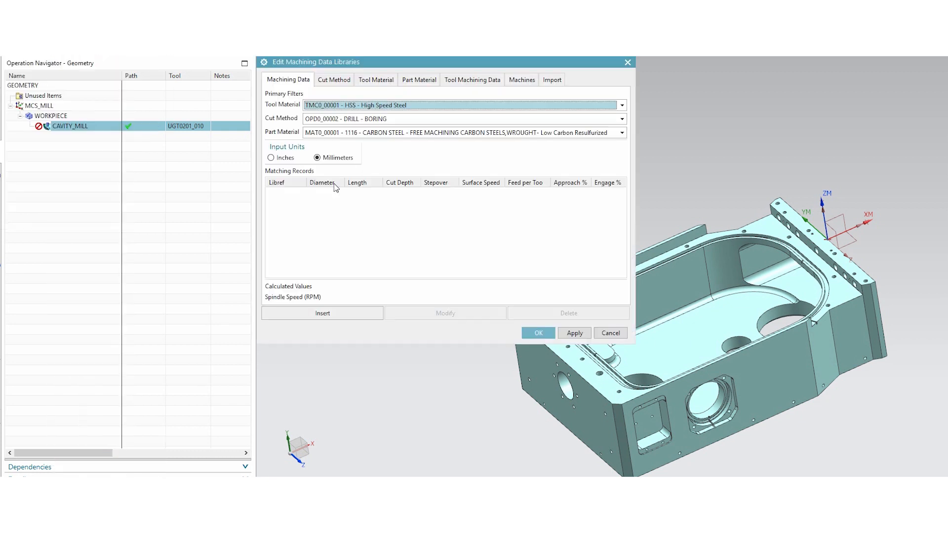
pyautogui.click(622, 118)
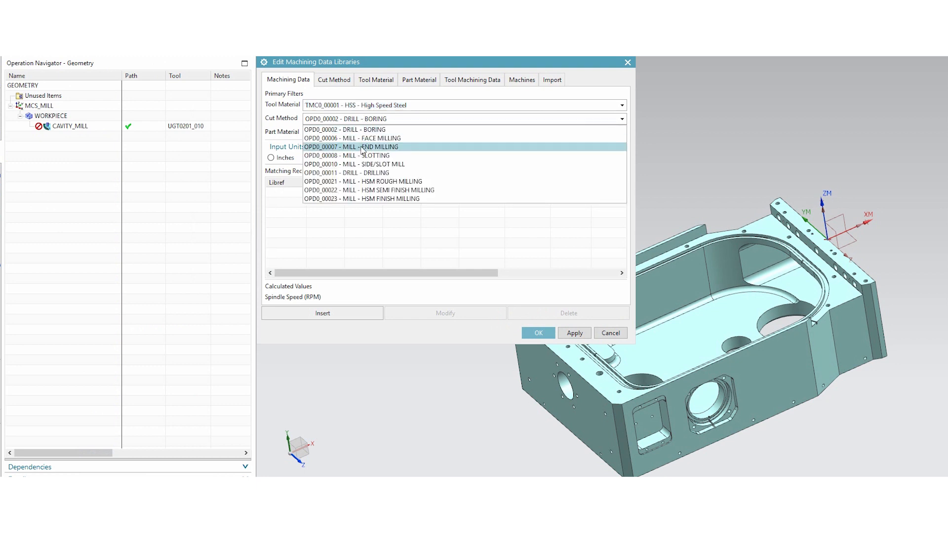
pyautogui.click(621, 104)
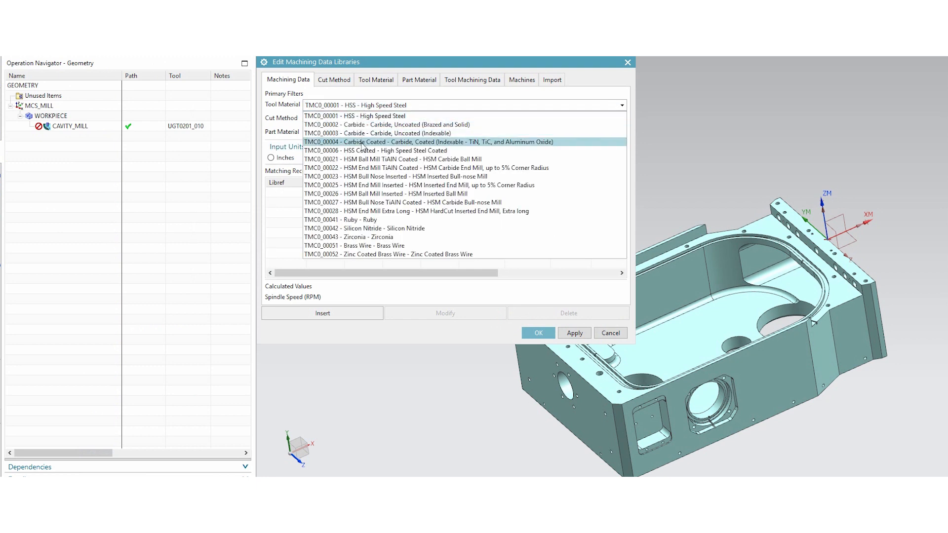
pyautogui.click(427, 141)
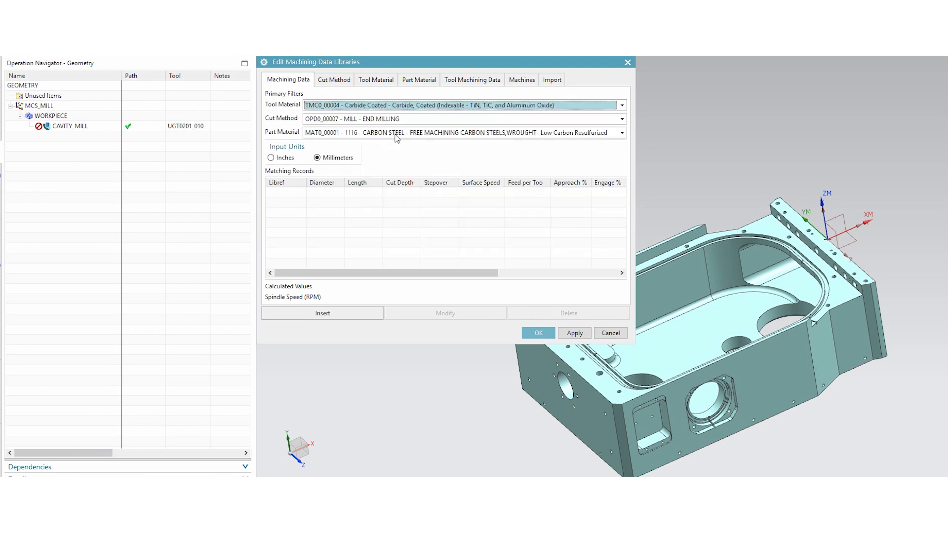
# Step: Insert the 16 mm, 0.1 feed-per-tooth record and close the editor keeping it
pyautogui.click(322, 313)
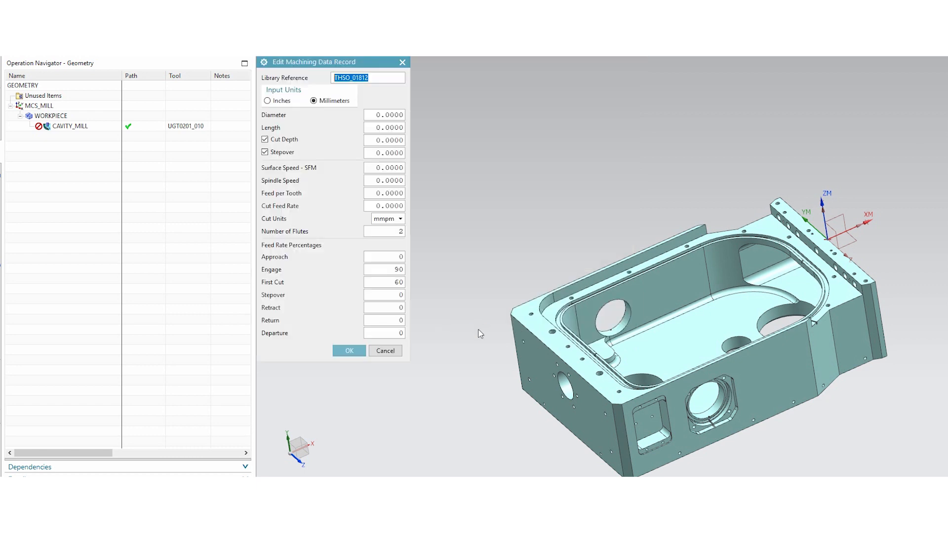
pyautogui.click(384, 115)
pyautogui.write('16.0000')
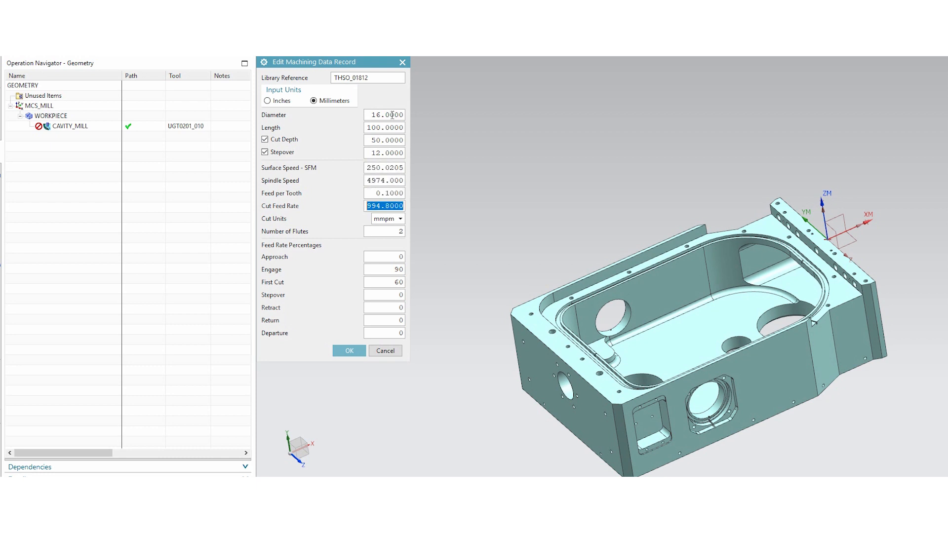
pyautogui.moveTo(396, 231)
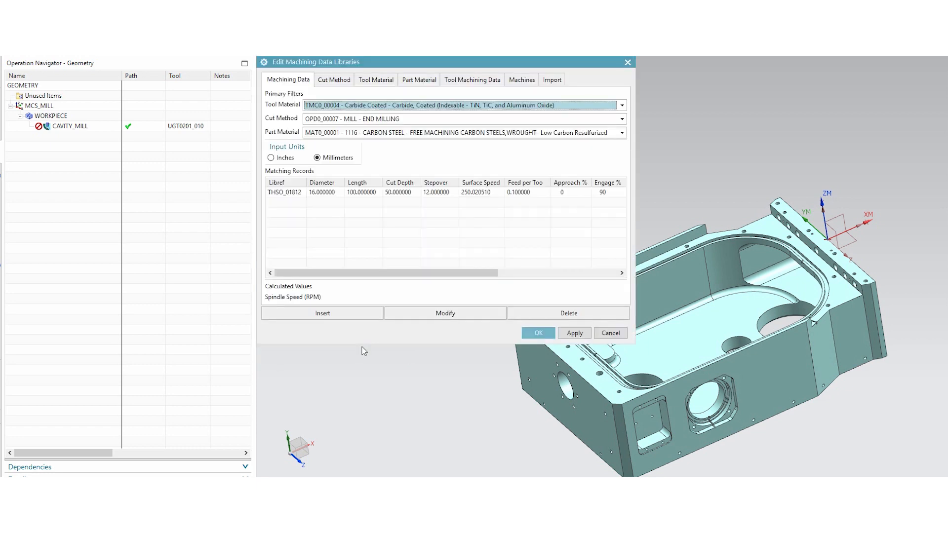
pyautogui.click(537, 333)
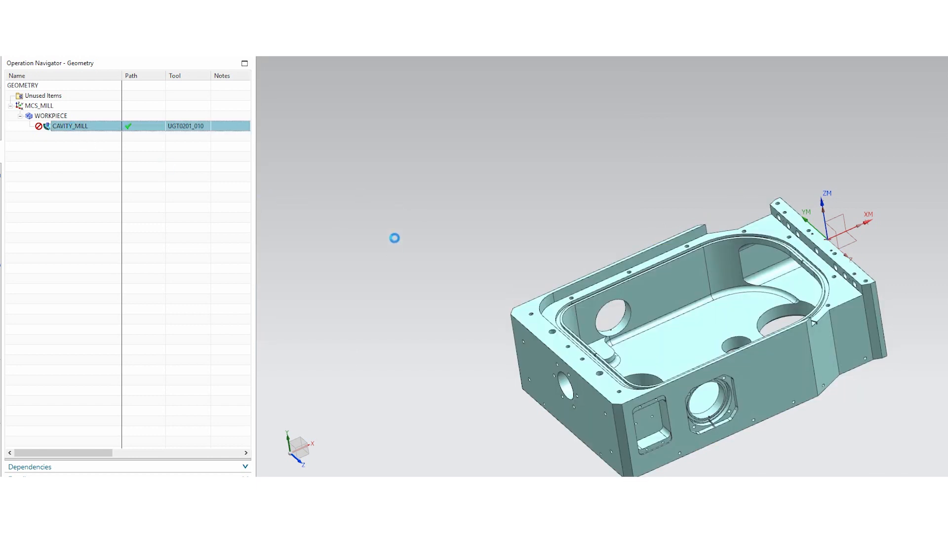
# Step: Load library machining data into CAVITY_MILL: surface speed 250.021, feed per tooth 0.1, cut 994.8 mmpm
pyautogui.doubleClick(70, 125)
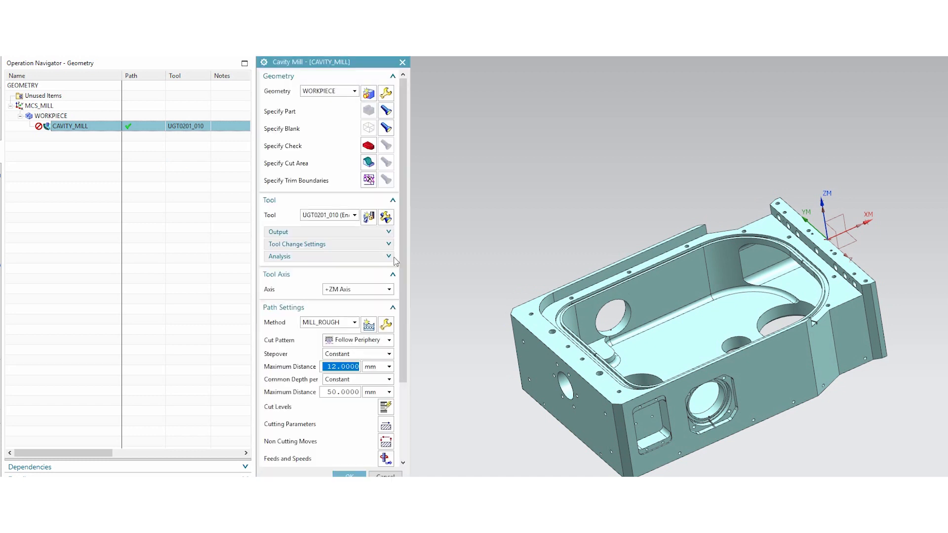
pyautogui.scroll(-3)
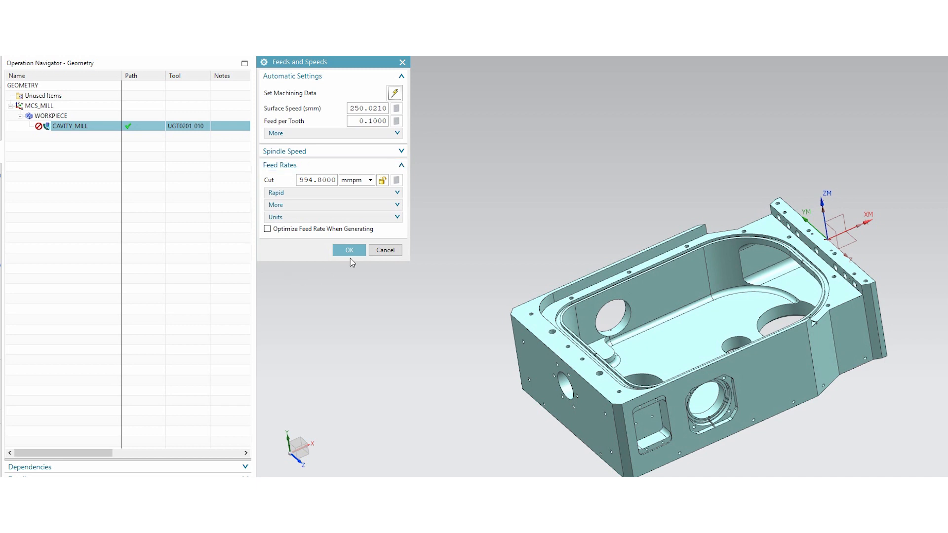
pyautogui.click(349, 250)
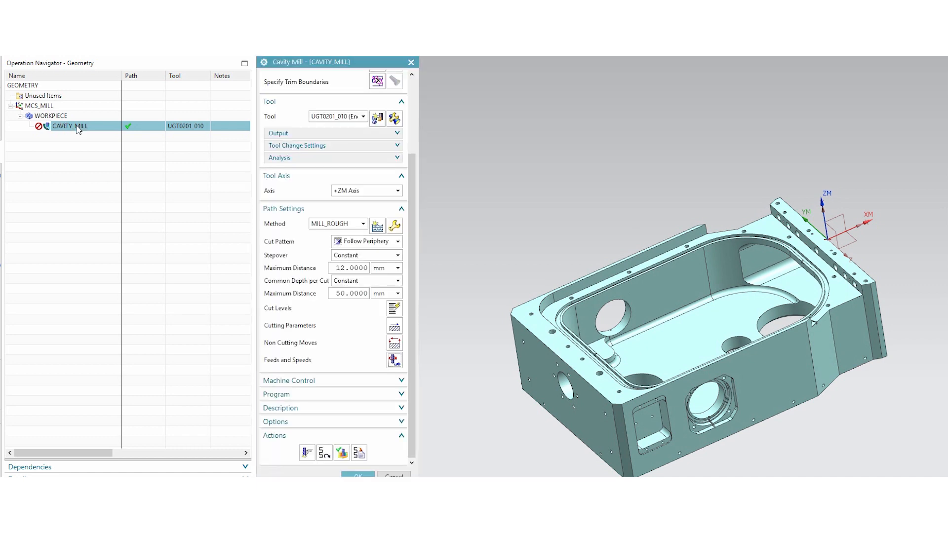
# Step: Generate the roughing toolpath over the housing pocket, accepting the flute length warning
pyautogui.click(307, 453)
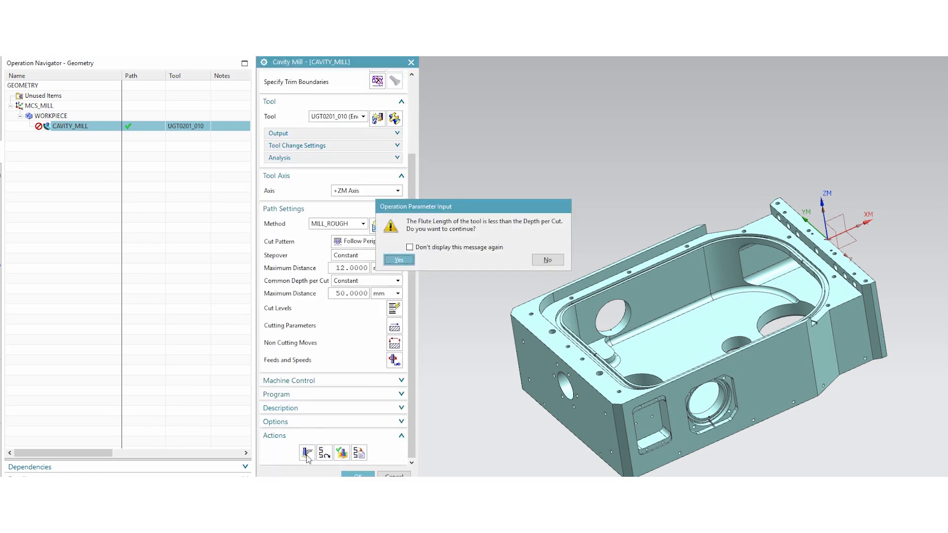
pyautogui.click(397, 260)
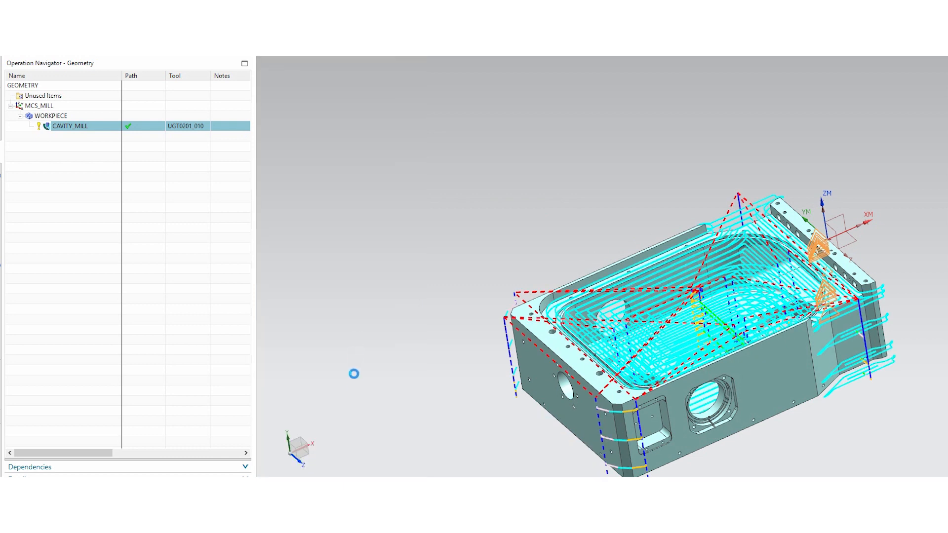
pyautogui.doubleClick(69, 125)
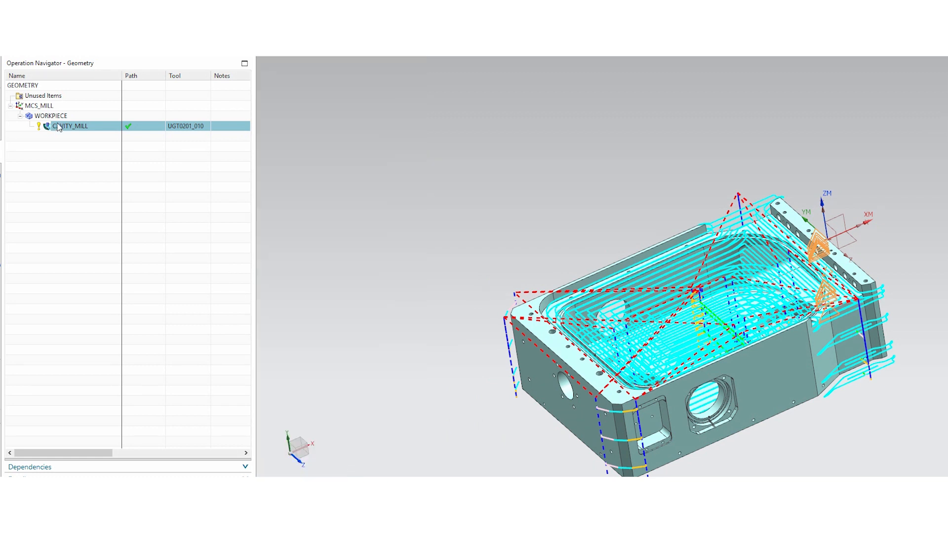
# Step: Enable 'Object can be used as a template' in CAVITY_MILL's Template Settings
pyautogui.rightClick(70, 125)
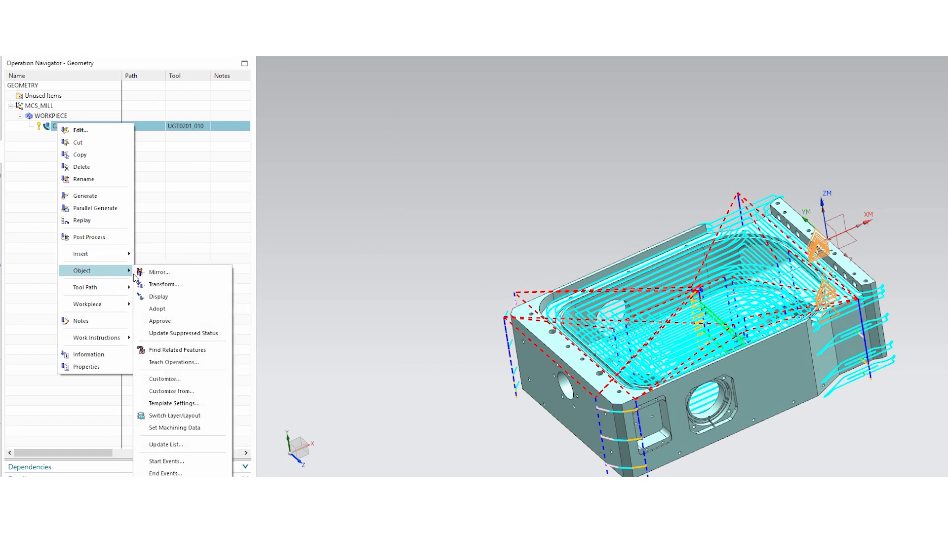
pyautogui.moveTo(174, 403)
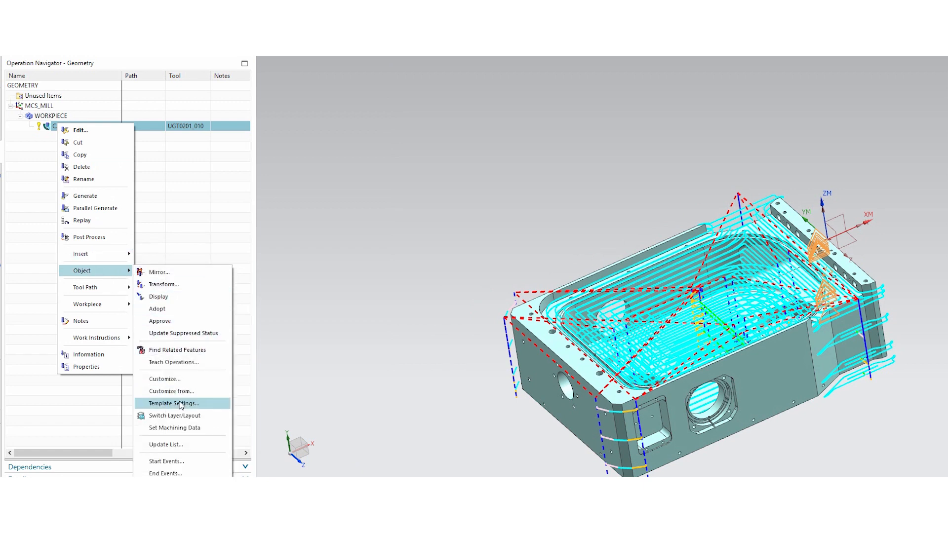
pyautogui.click(175, 404)
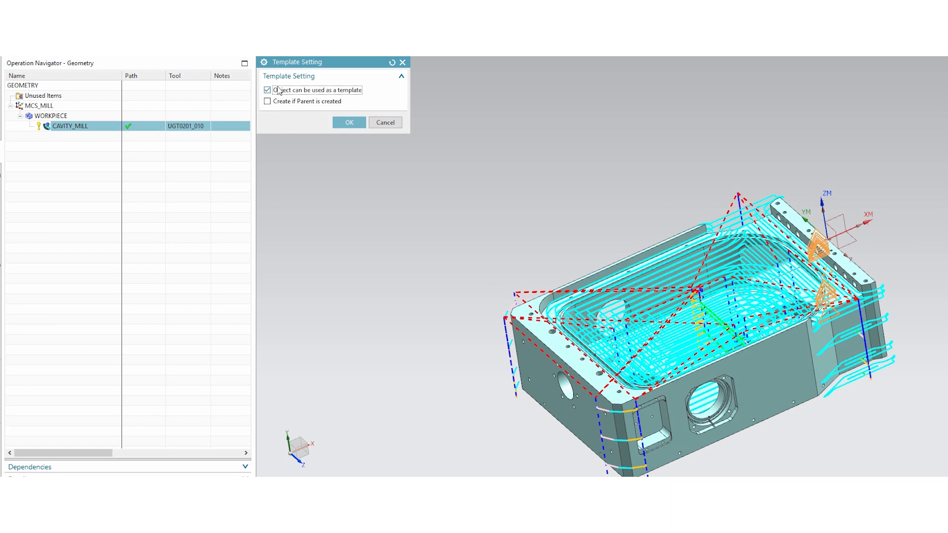
pyautogui.moveTo(297, 104)
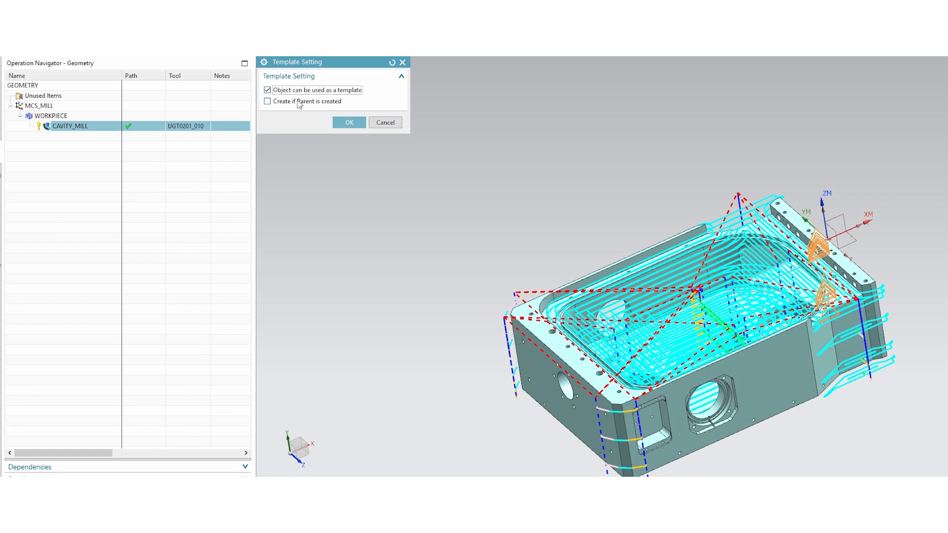
pyautogui.moveTo(320, 112)
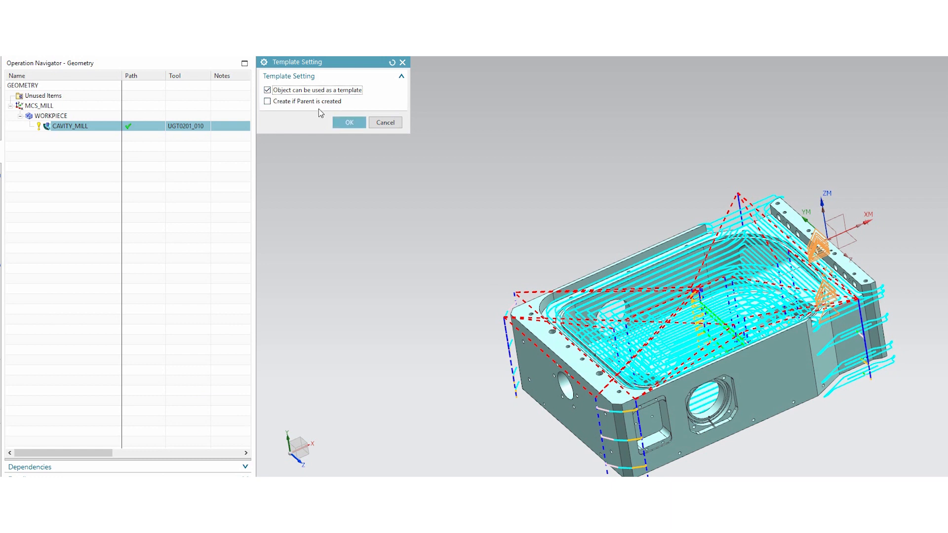
pyautogui.click(348, 123)
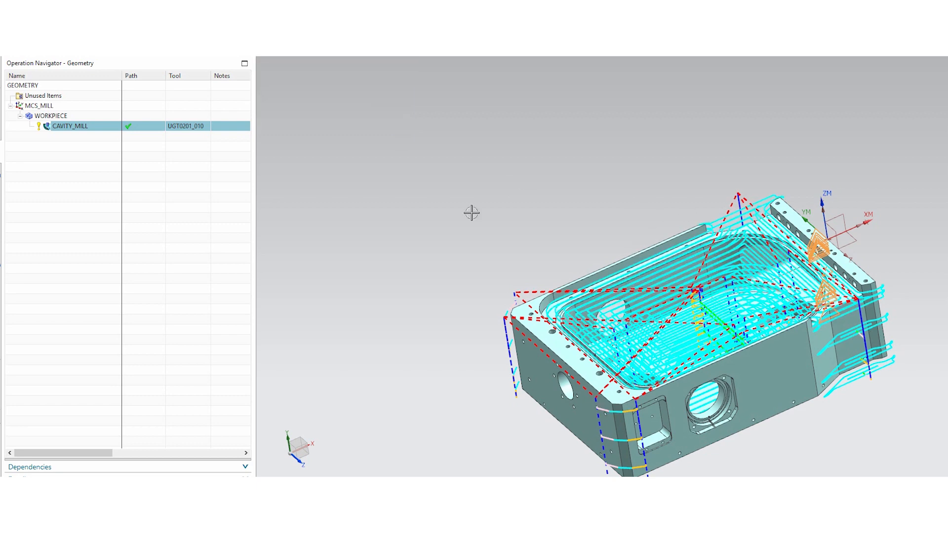
pyautogui.moveTo(339, 213)
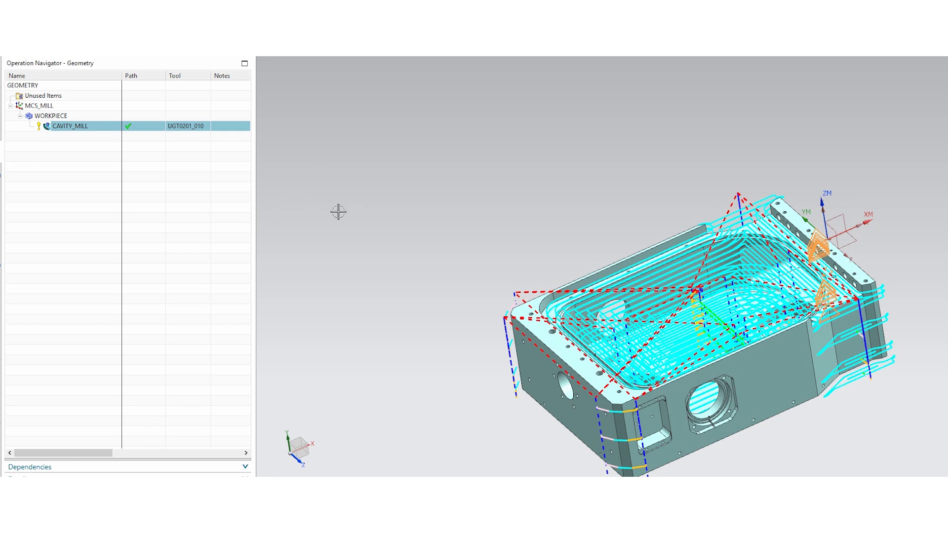
pyautogui.moveTo(150, 202)
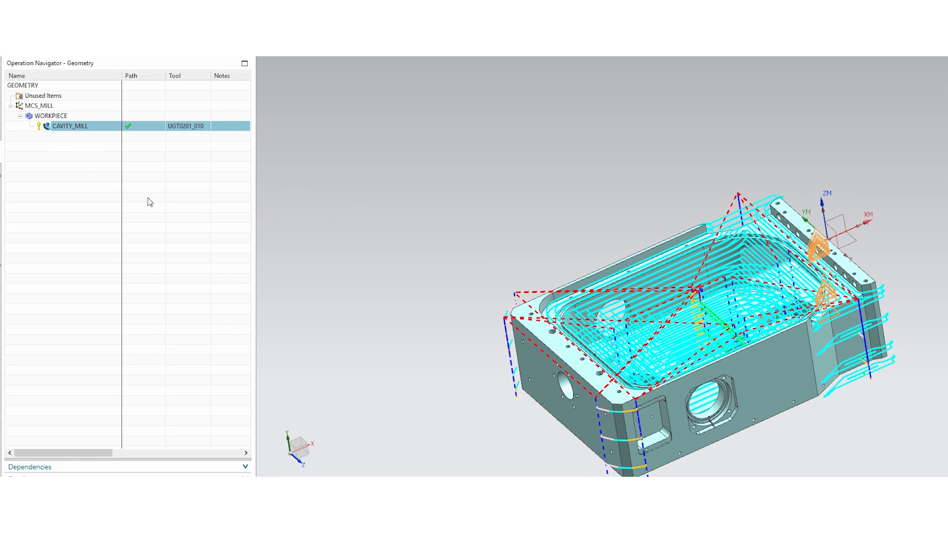
pyautogui.moveTo(391, 226)
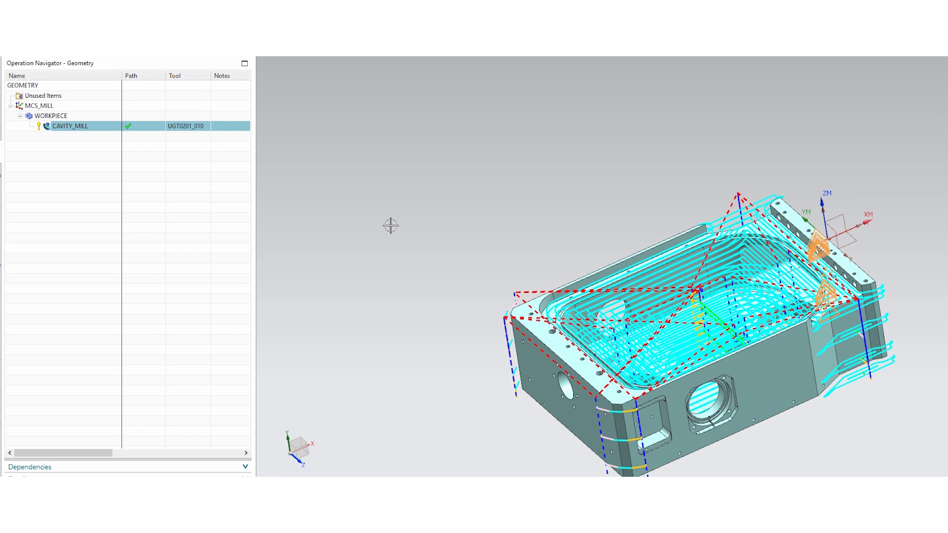
pyautogui.moveTo(375, 231)
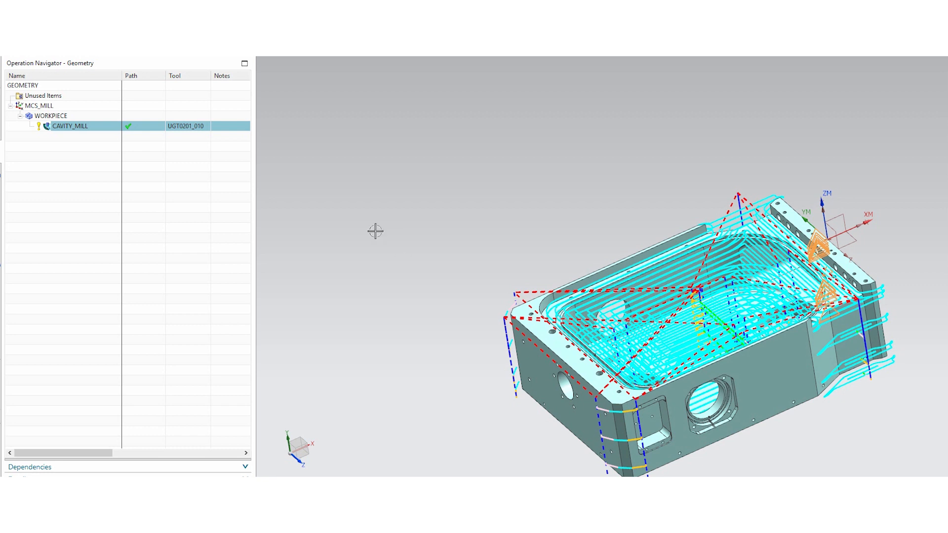
pyautogui.moveTo(368, 223)
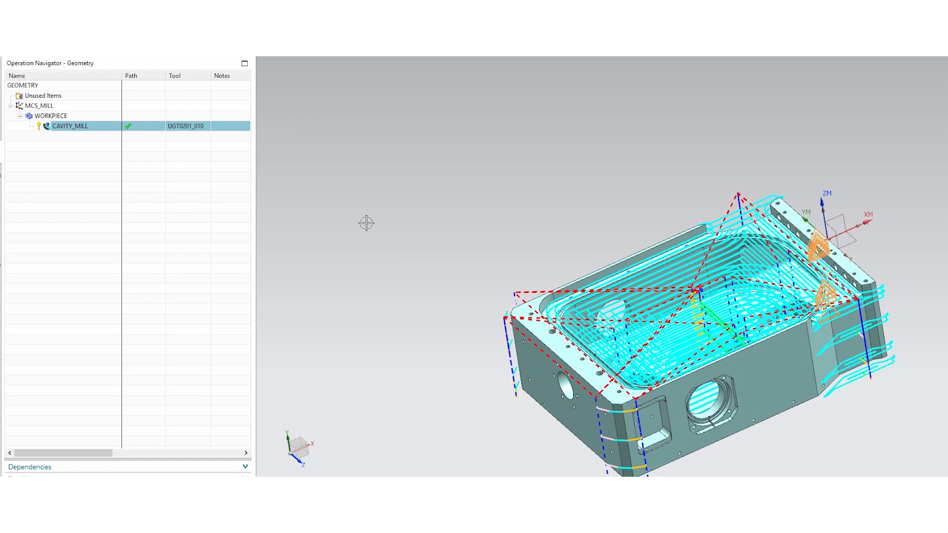